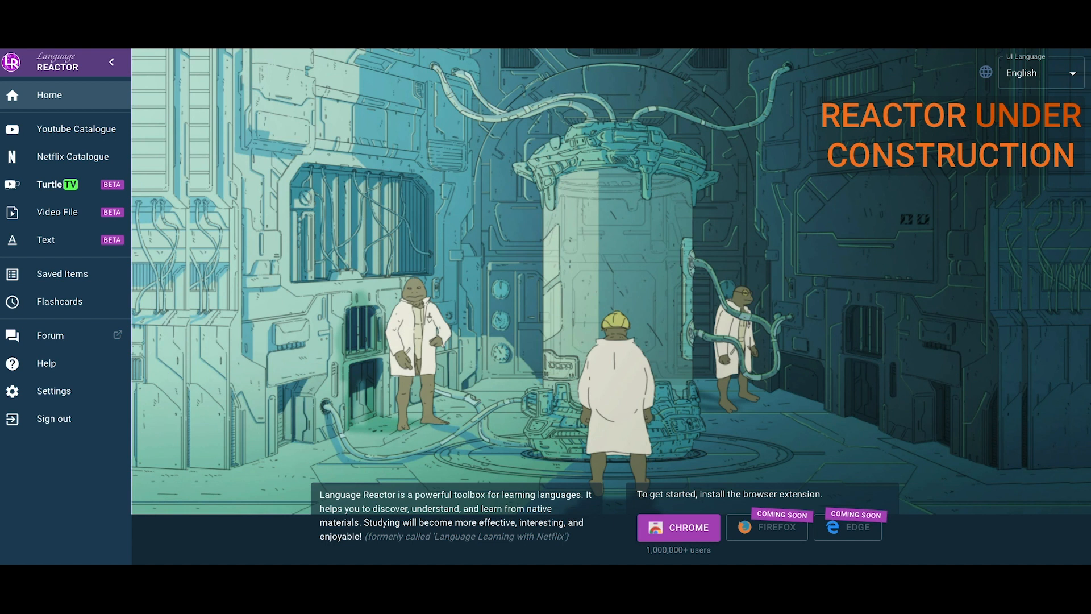
mouse_move(108, 156)
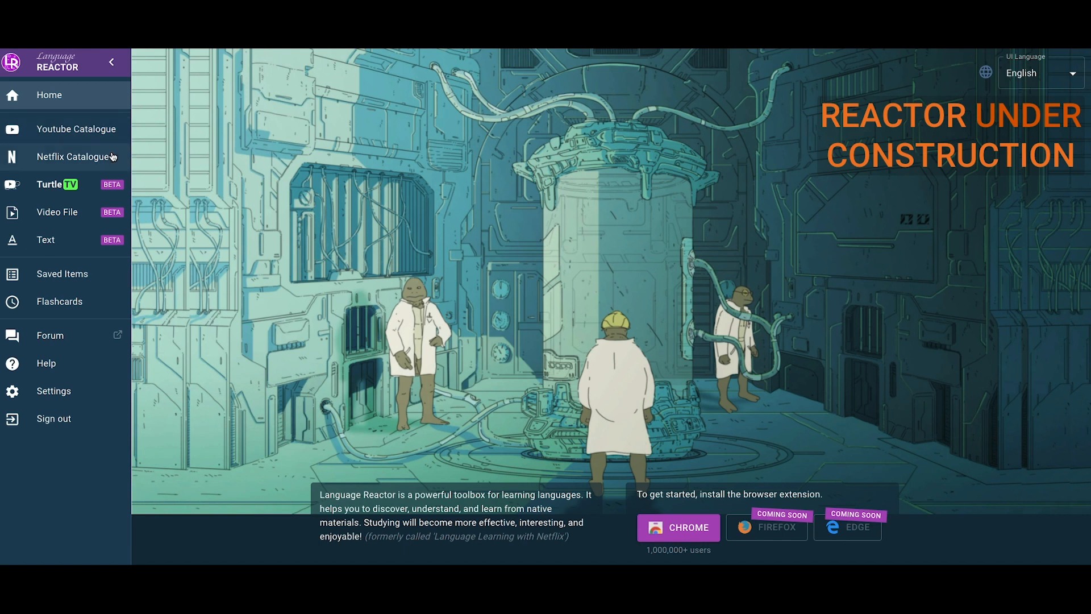
mouse_move(92, 216)
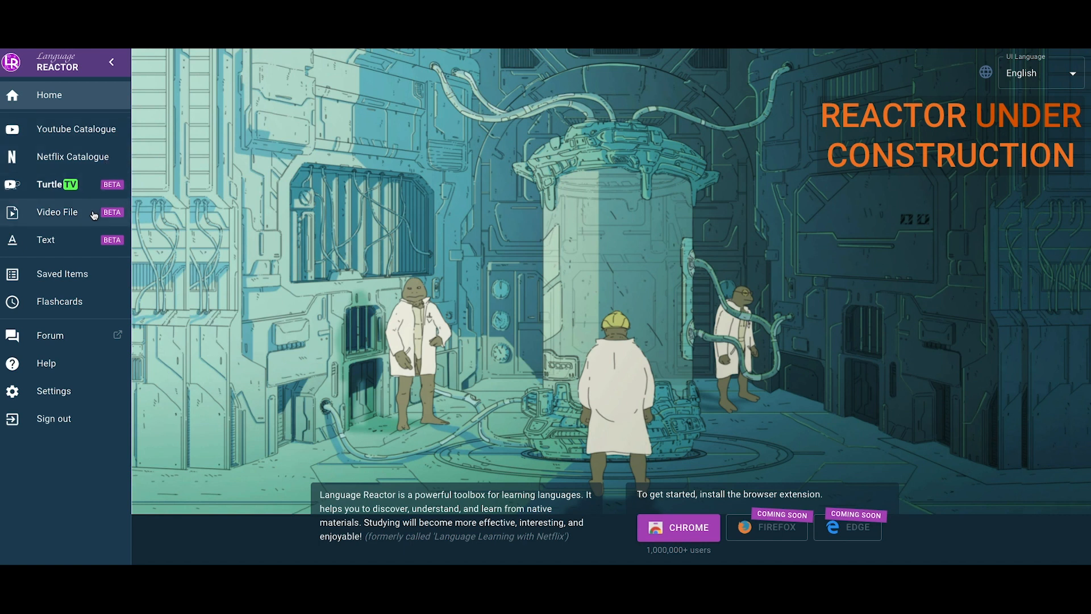
mouse_move(84, 149)
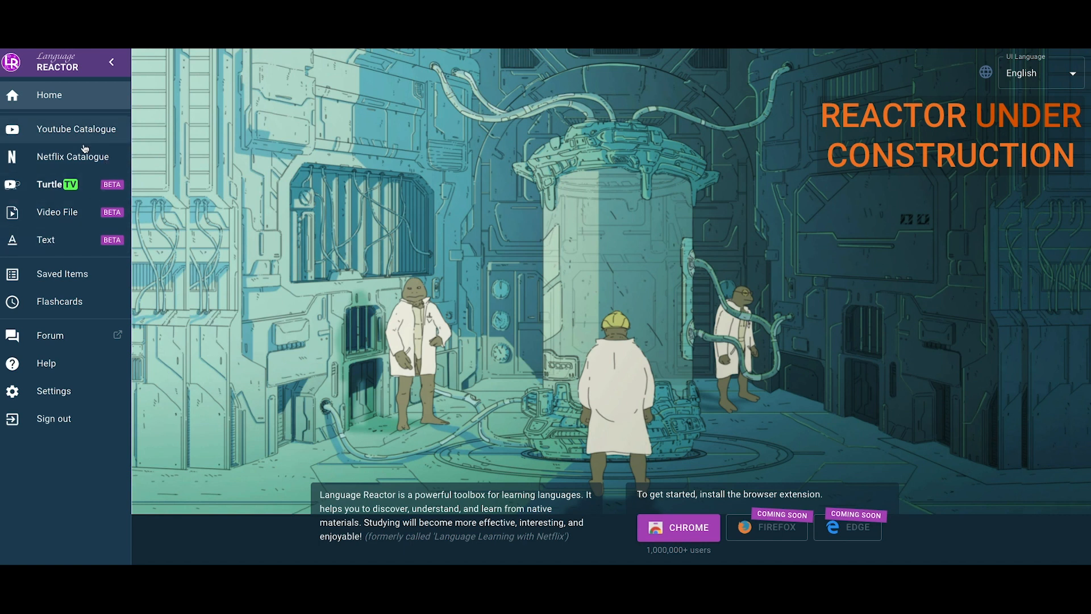
mouse_move(94, 158)
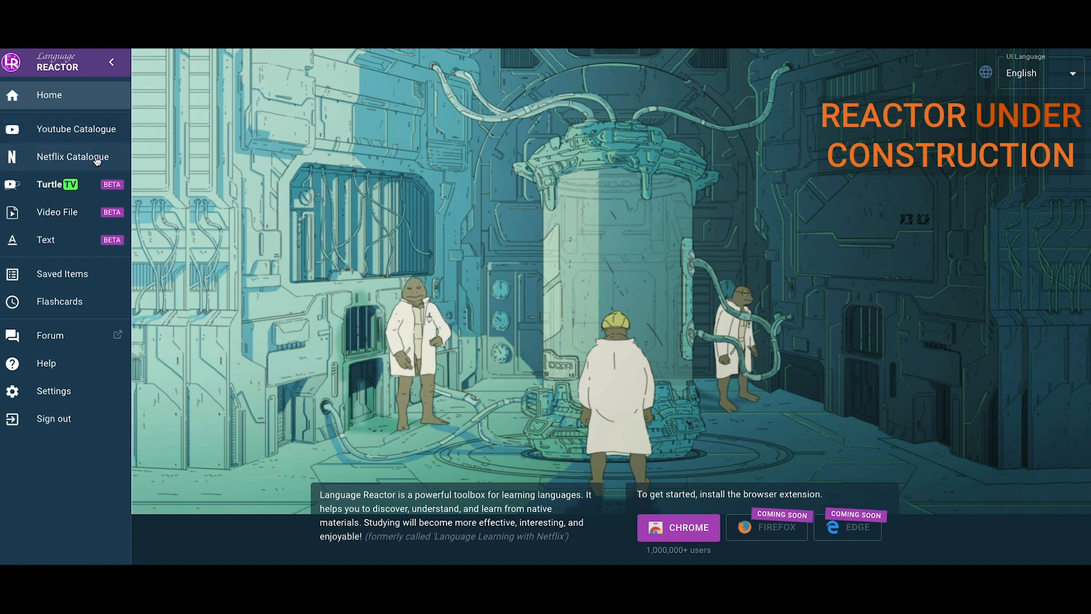
mouse_move(103, 184)
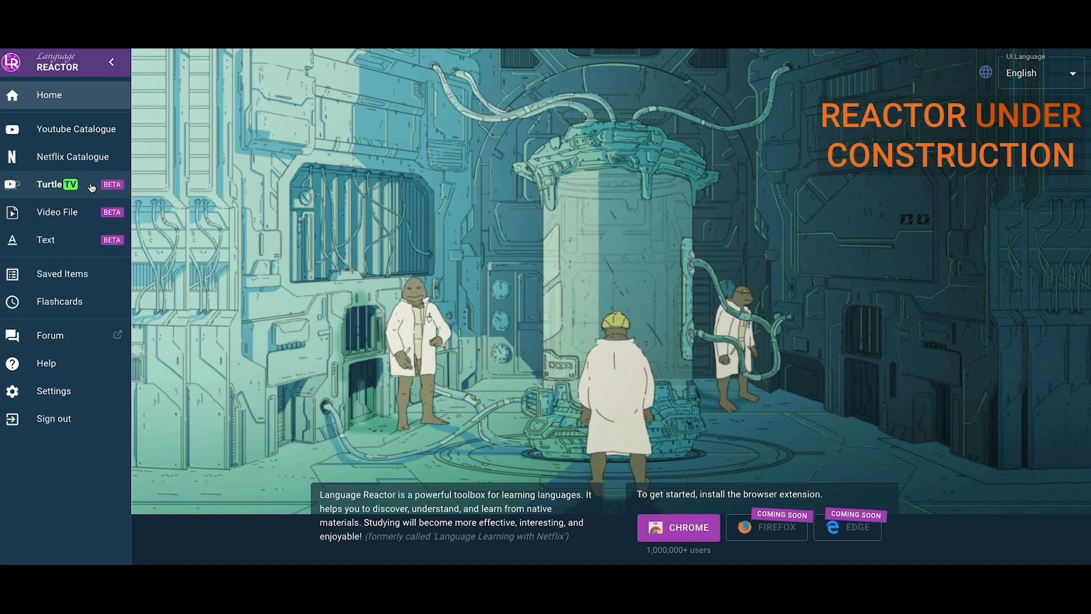
mouse_move(80, 244)
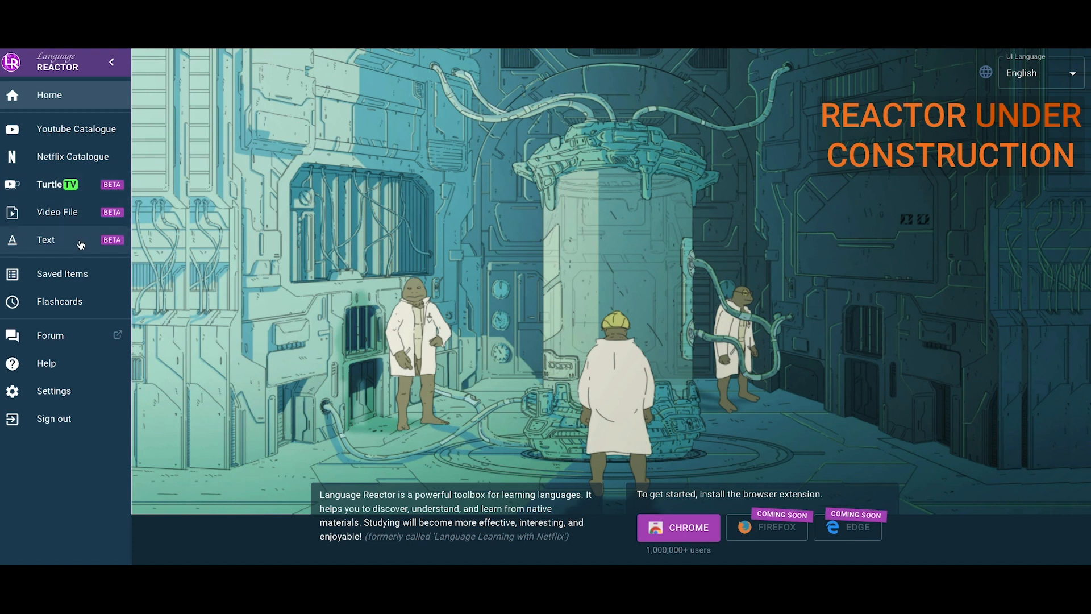
mouse_move(769, 382)
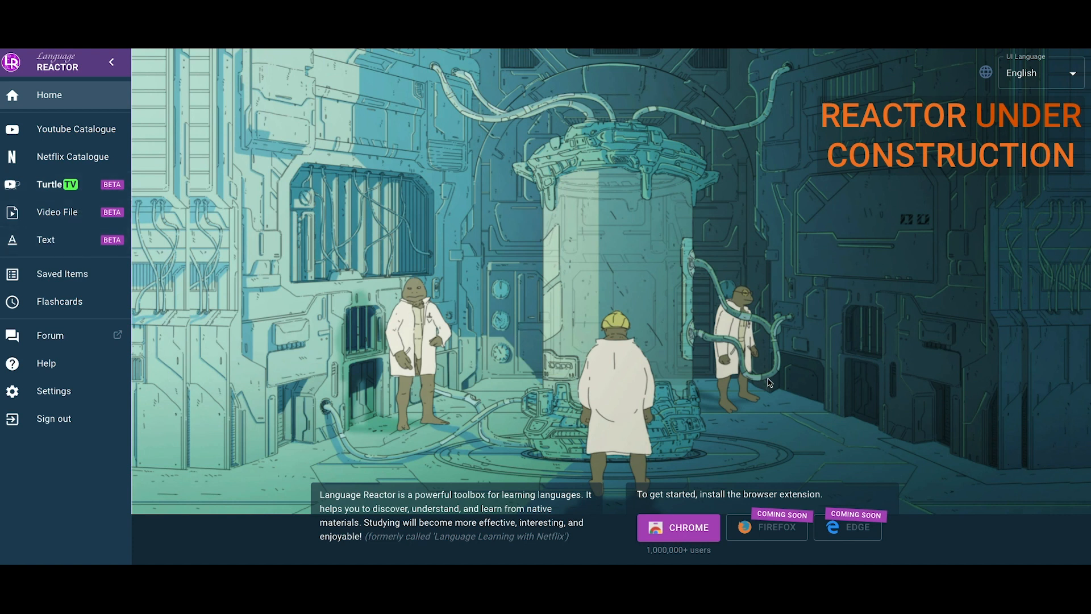
mouse_move(799, 437)
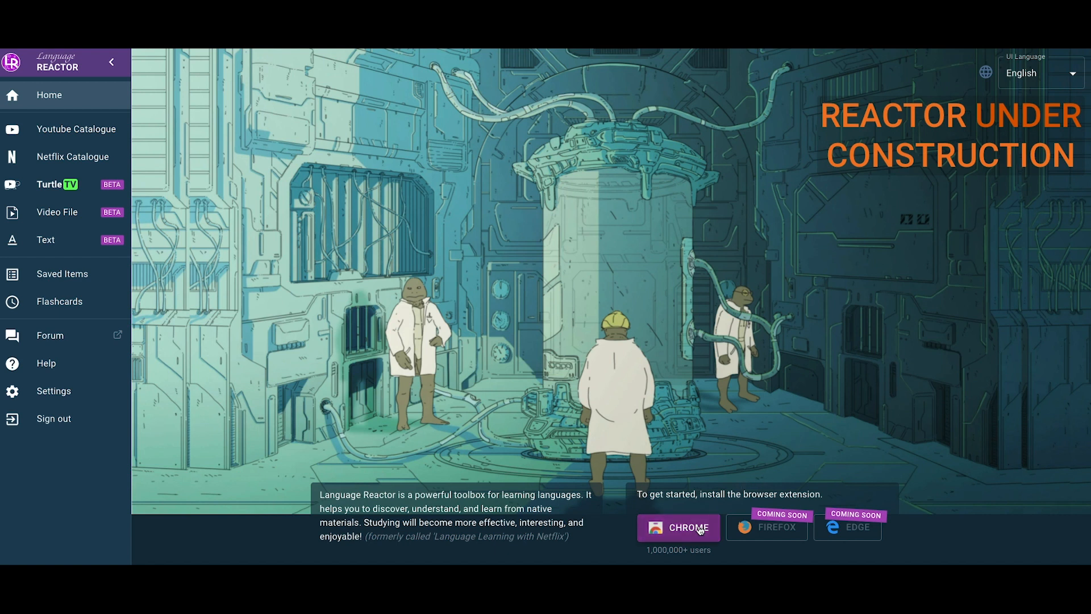
mouse_move(765, 498)
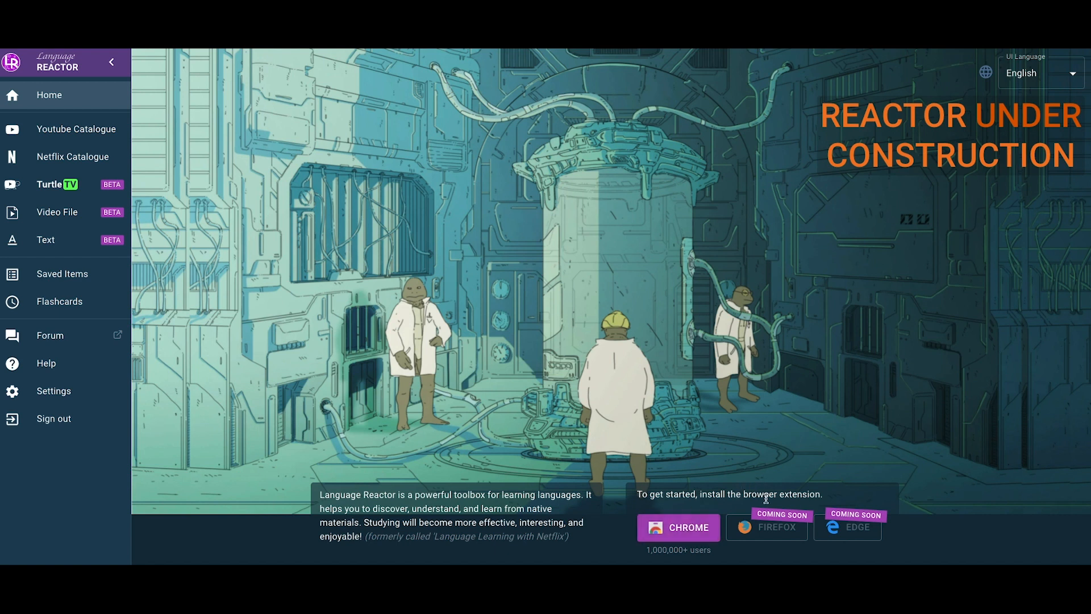
mouse_move(902, 402)
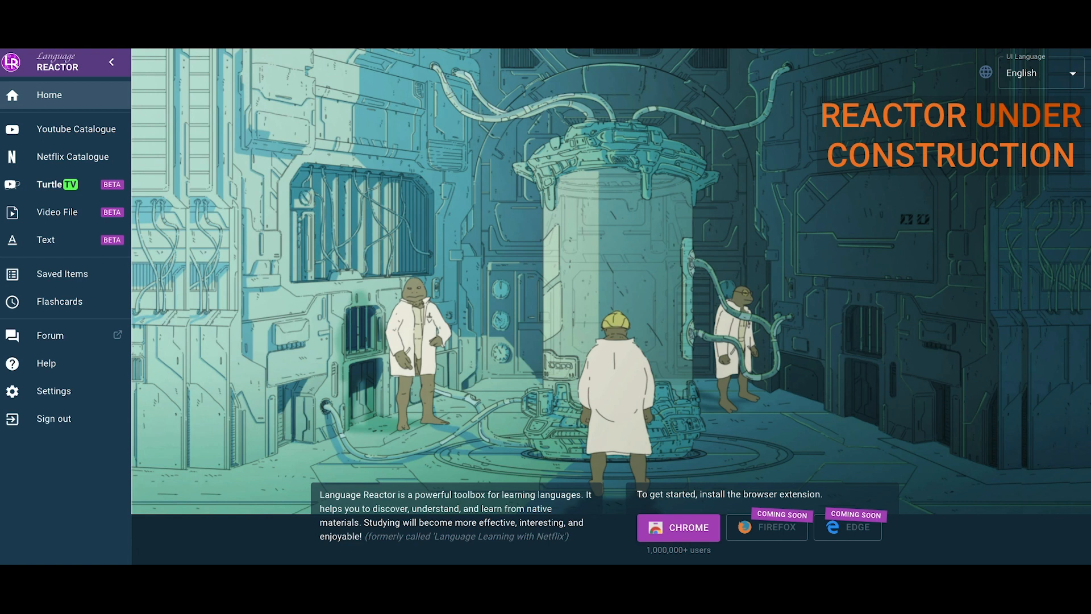
mouse_move(669, 398)
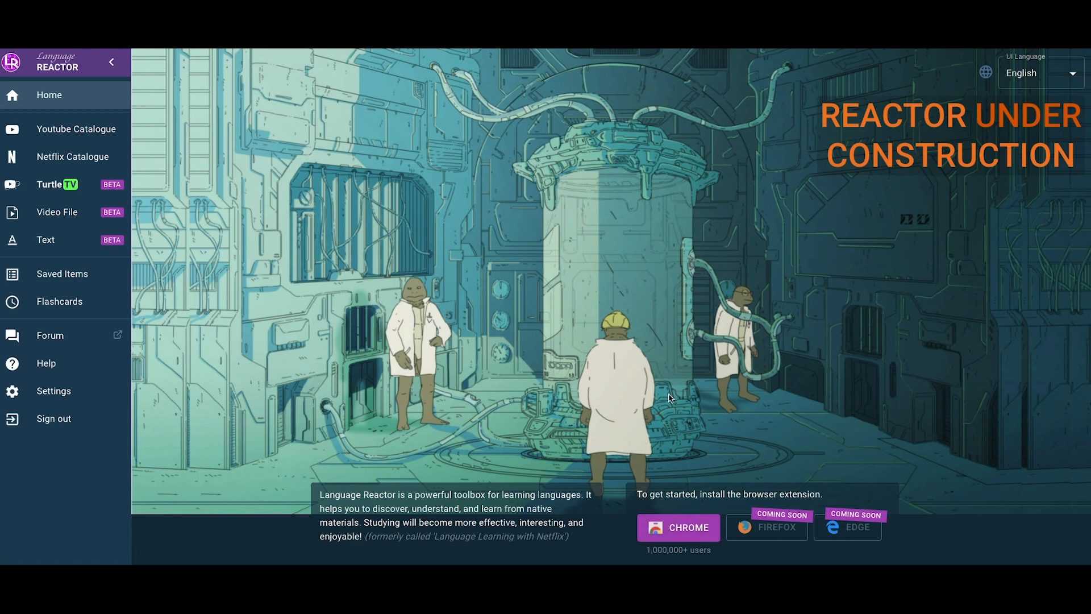
mouse_move(363, 483)
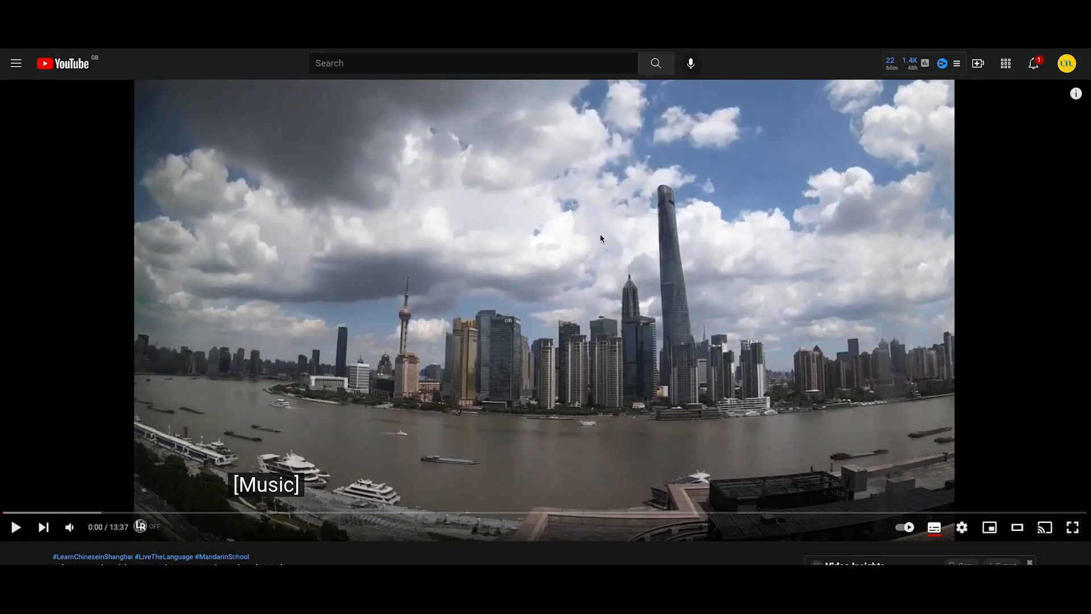
mouse_move(15, 527)
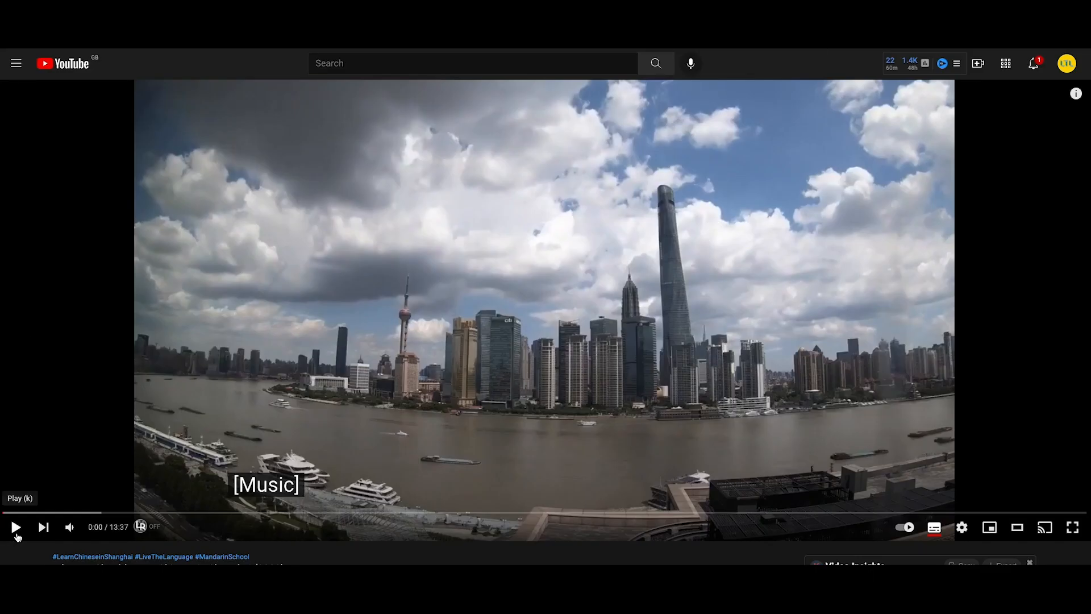
mouse_move(50, 472)
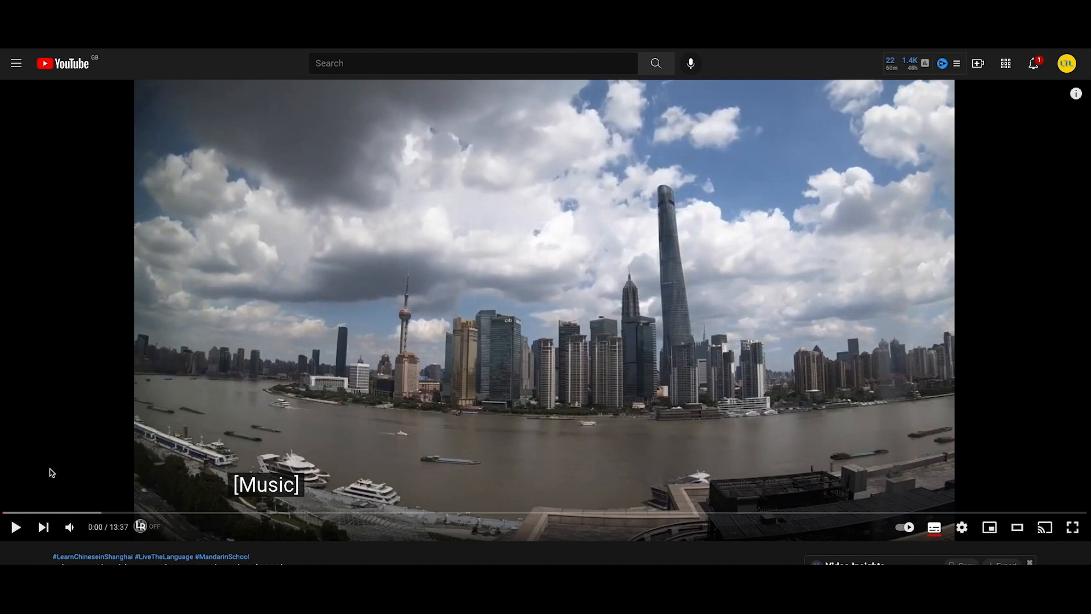
mouse_move(34, 506)
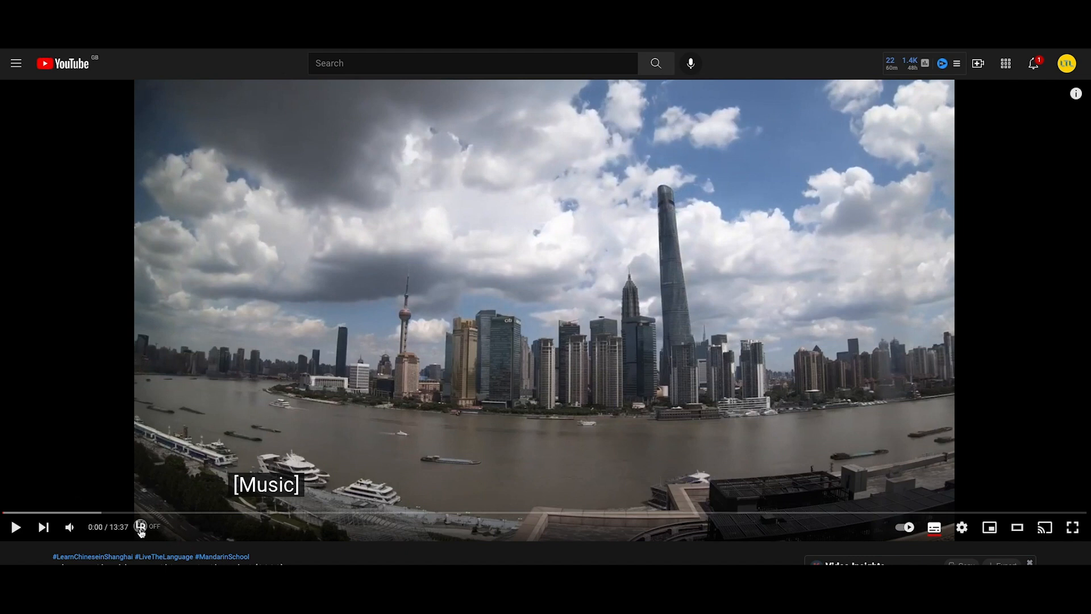
mouse_move(142, 527)
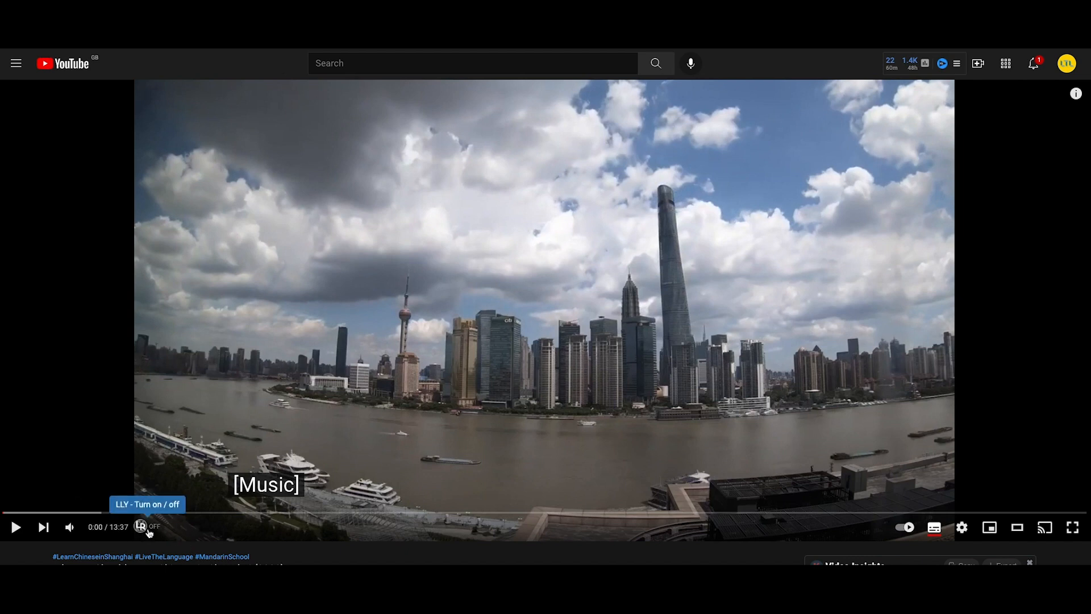
mouse_move(115, 535)
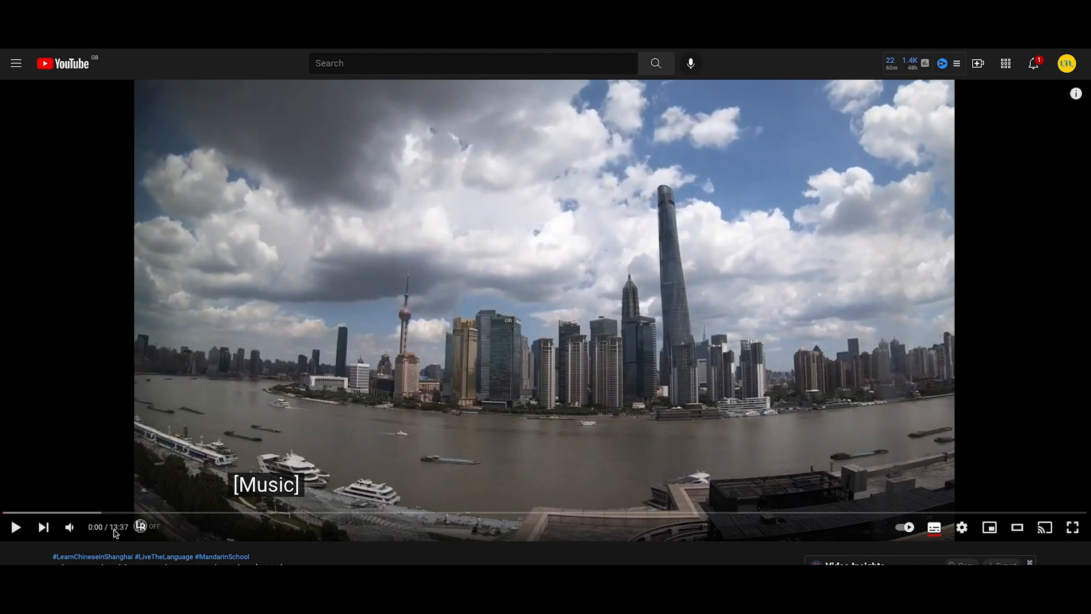
mouse_move(140, 527)
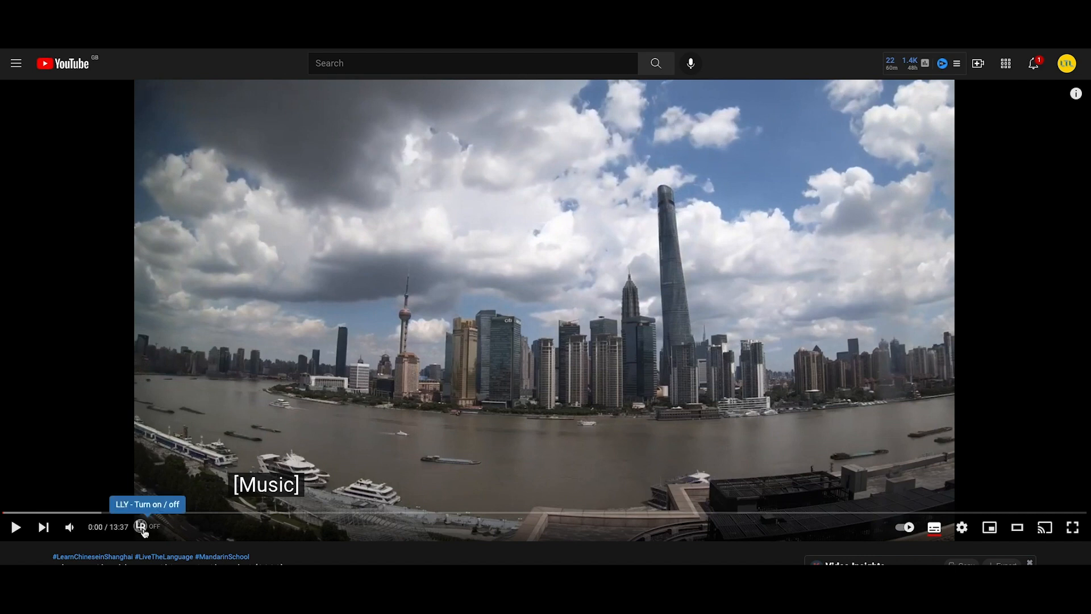
Step: Switch Language Reactor on for dual English–Chinese subtitles and a transcript panel
left_click(142, 527)
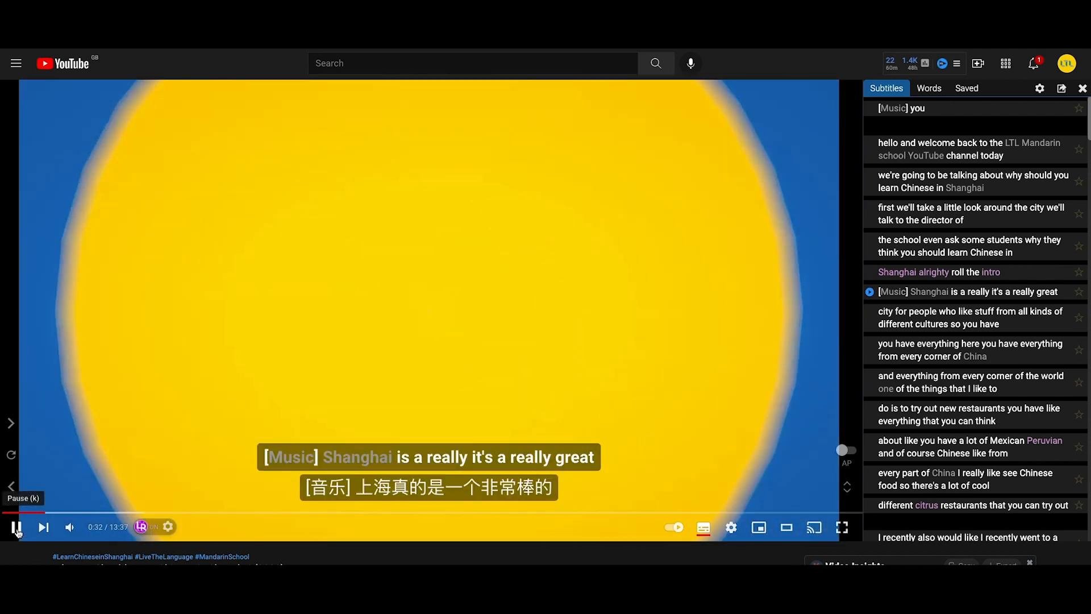
Step: Pause on the Shanghai line and hover transcript words like 'Shanghai' and 'ask' for definitions
left_click(15, 527)
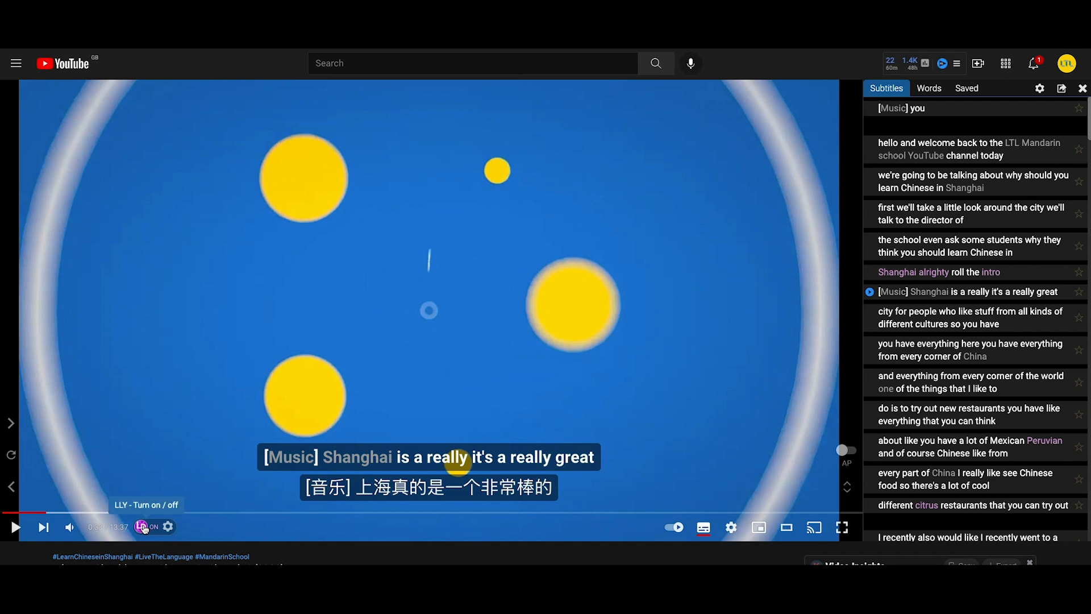
left_click(142, 527)
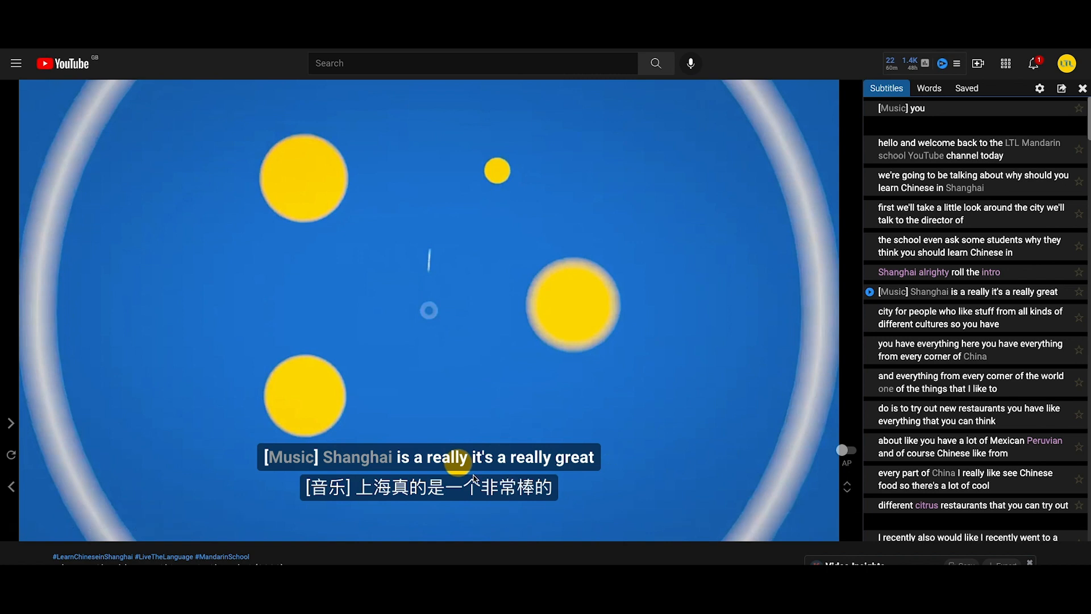
mouse_move(931, 171)
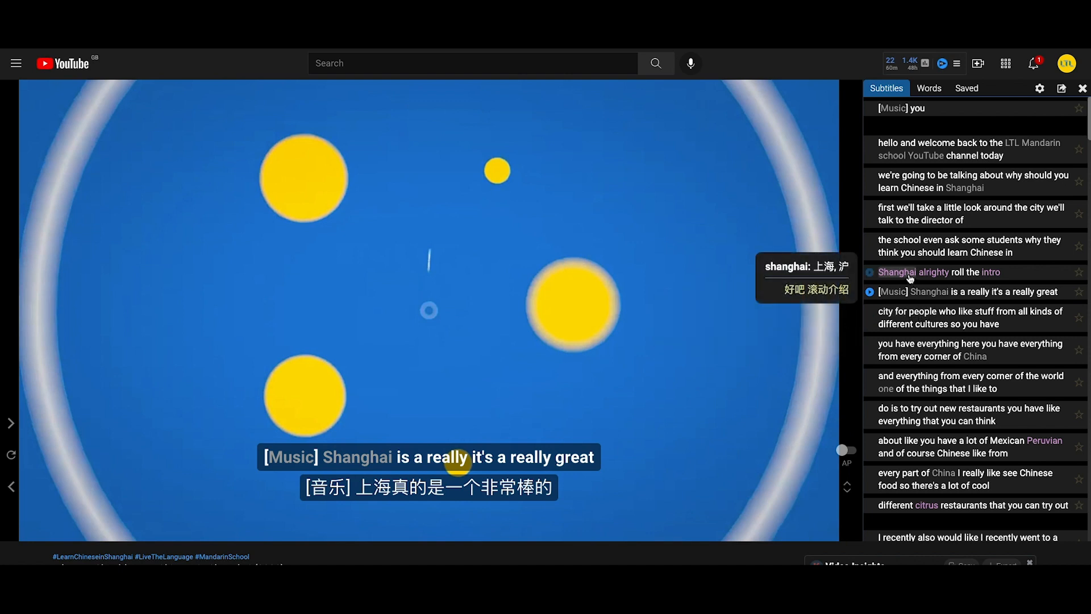
mouse_move(898, 252)
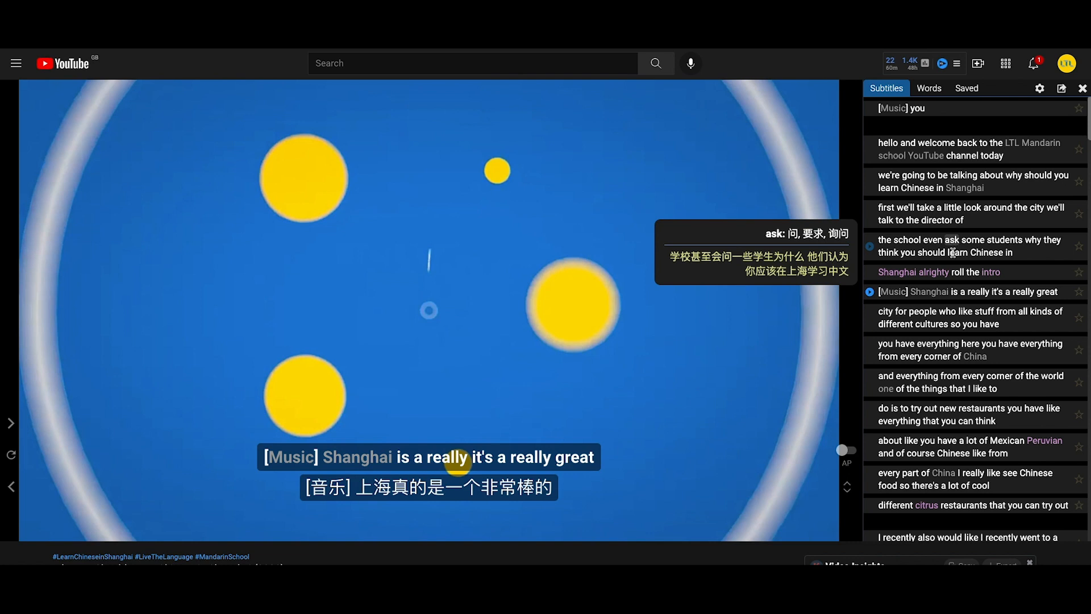
scroll("down", 3)
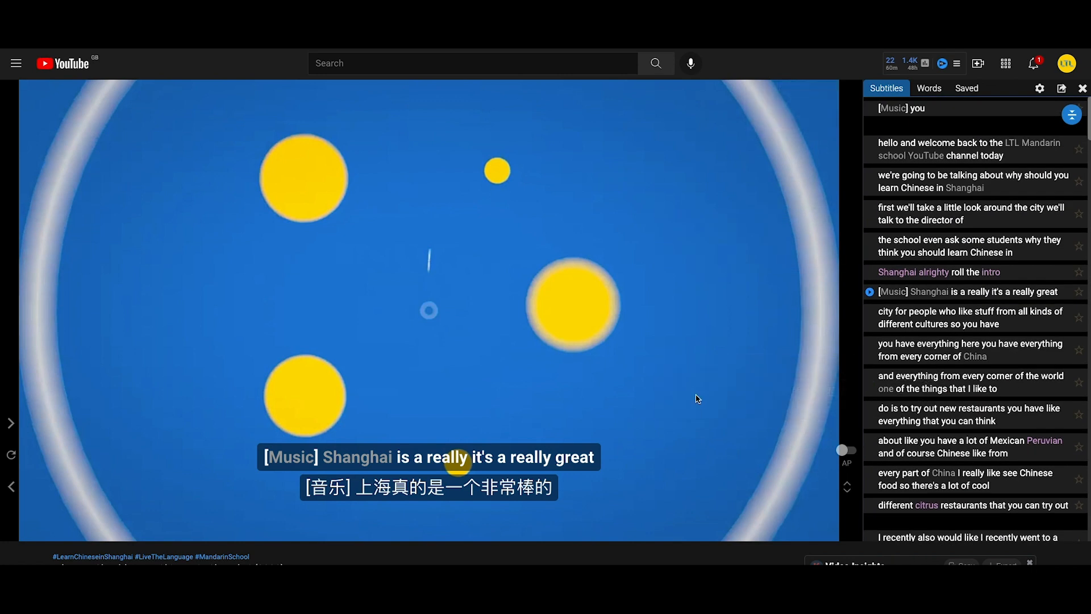
mouse_move(854, 462)
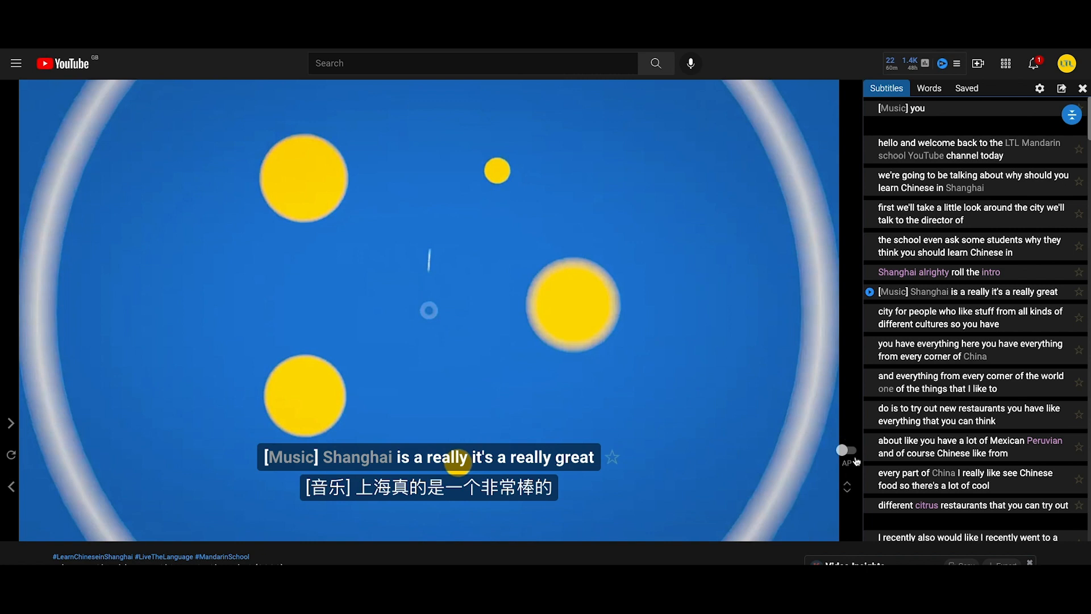
mouse_move(846, 452)
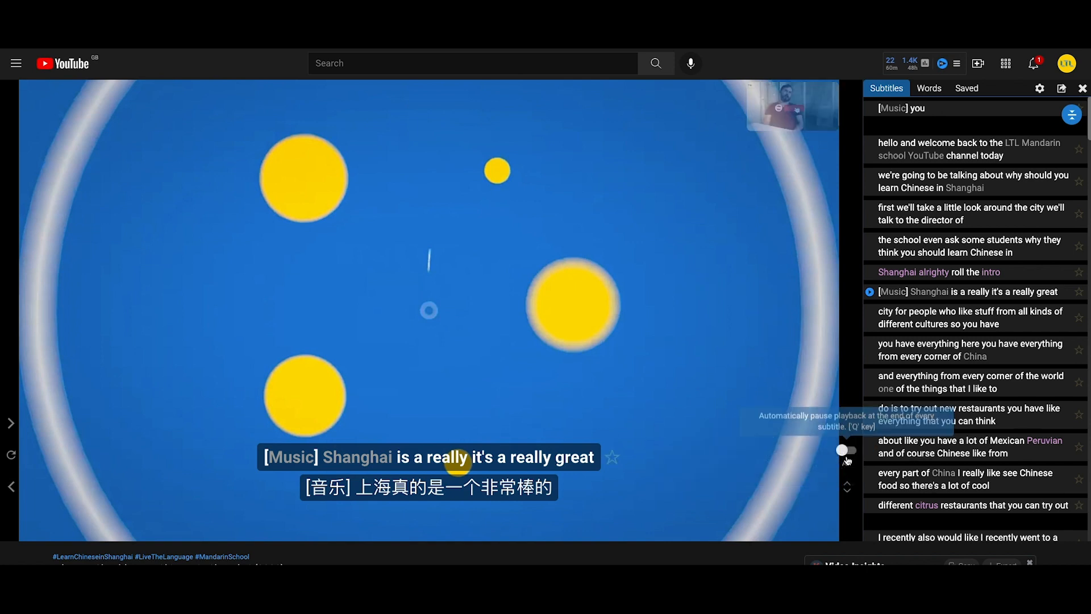
Step: Toggle auto-pause after each subtitle, resume playback and check the translation of 'cultures'
left_click(845, 450)
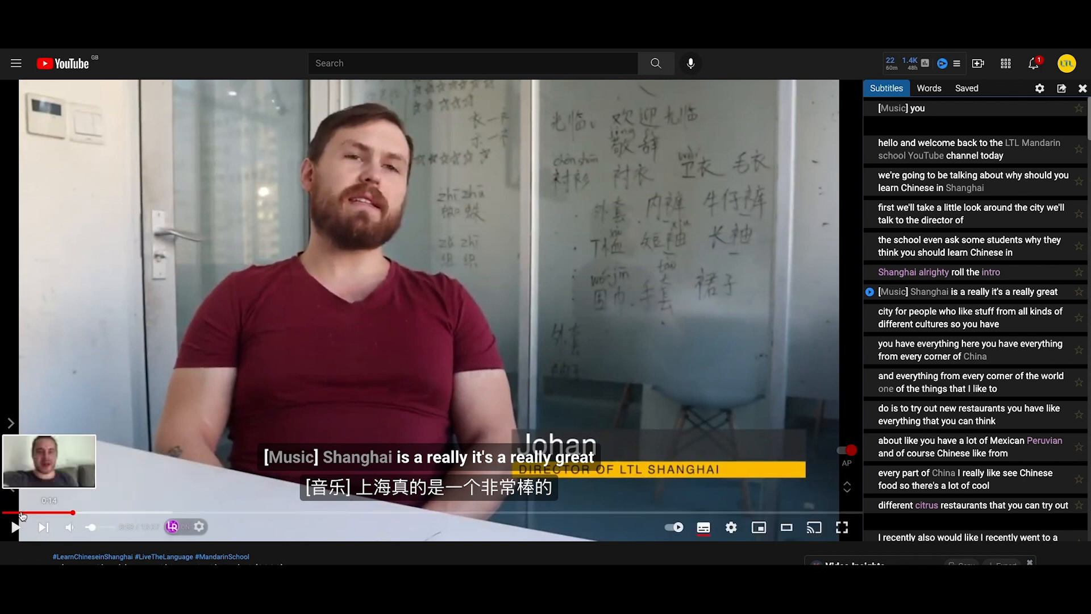
left_click(15, 527)
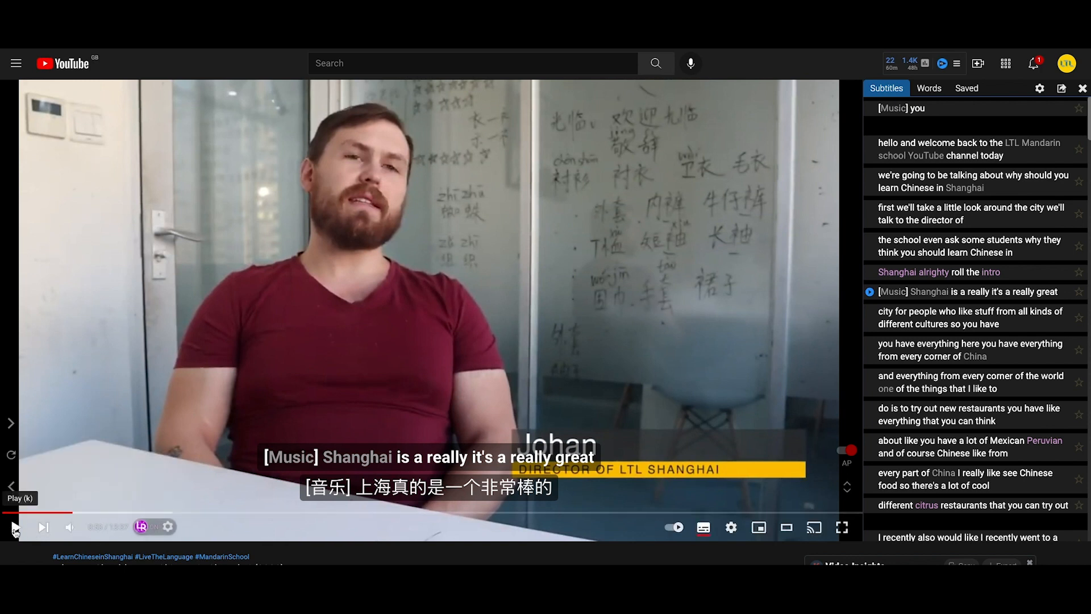
left_click(14, 527)
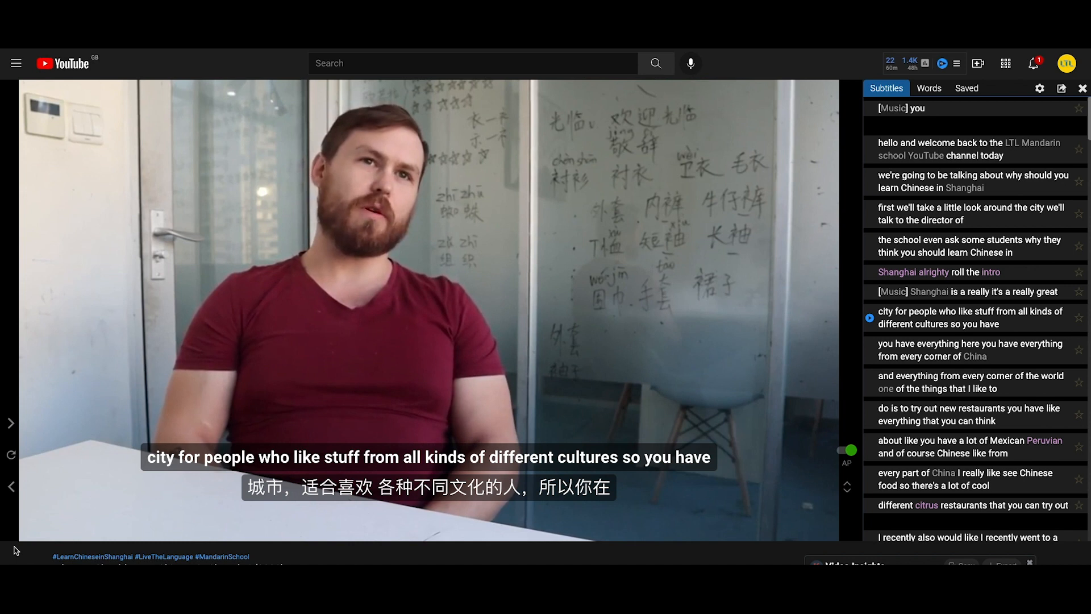
left_click(847, 450)
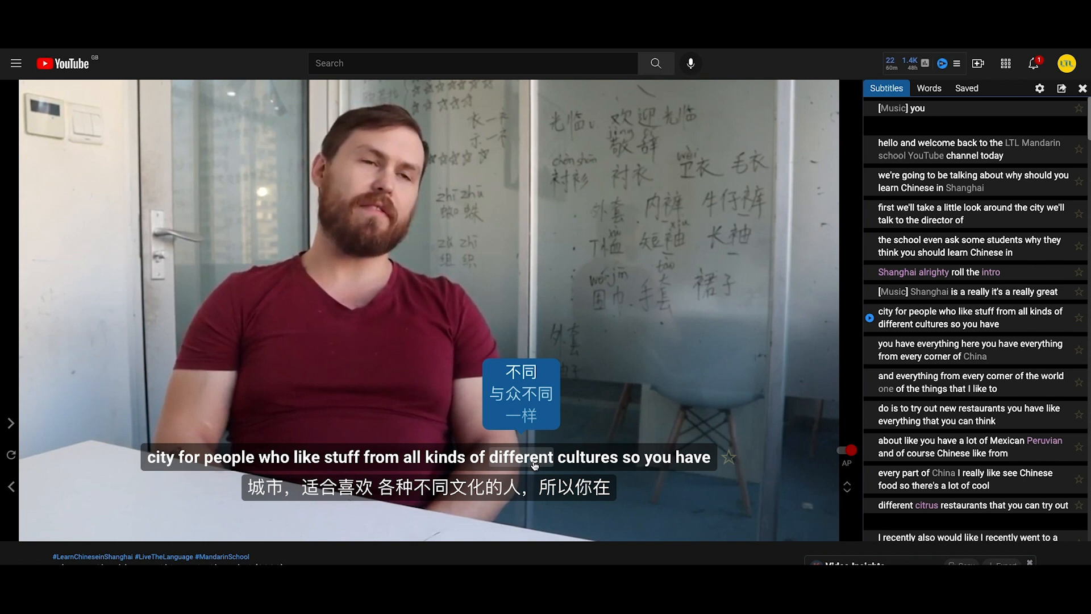
mouse_move(922, 307)
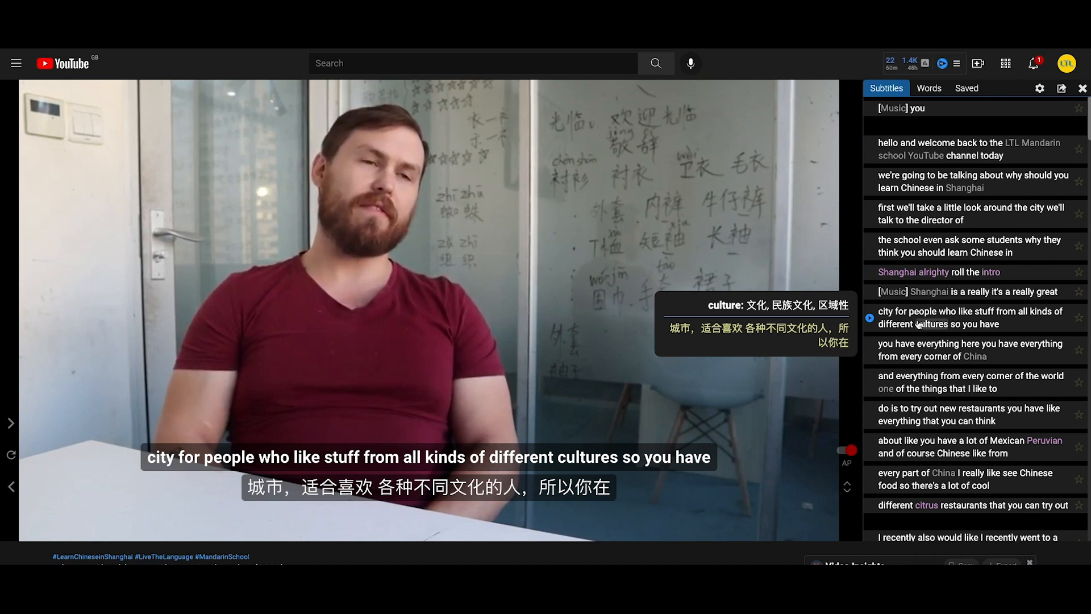
mouse_move(931, 97)
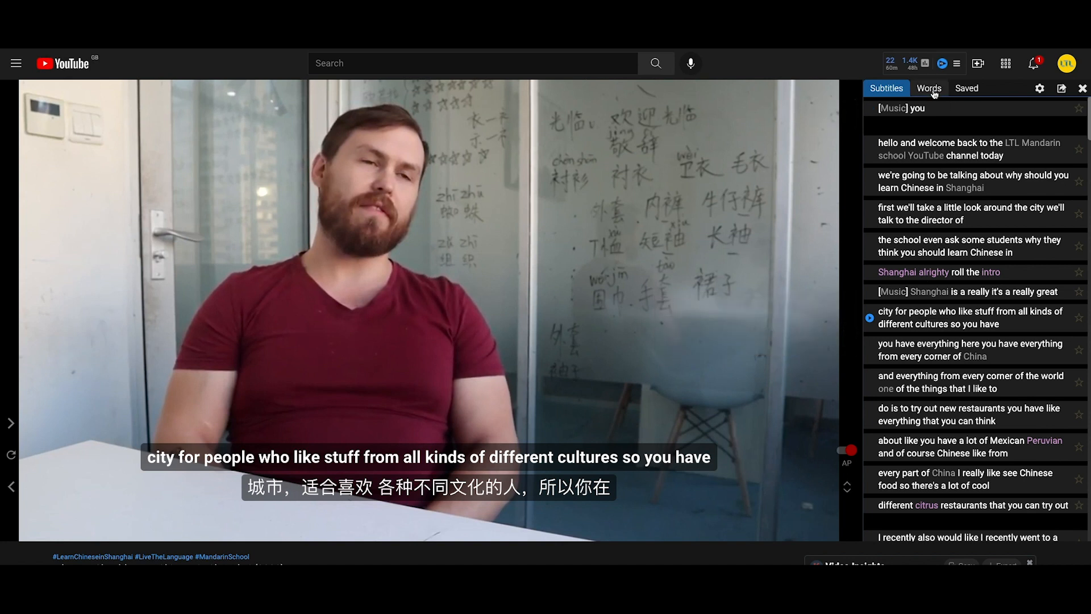
Step: Show the Words list, scroll through Levels 1–8 and open 'credential' under Level 7
left_click(928, 88)
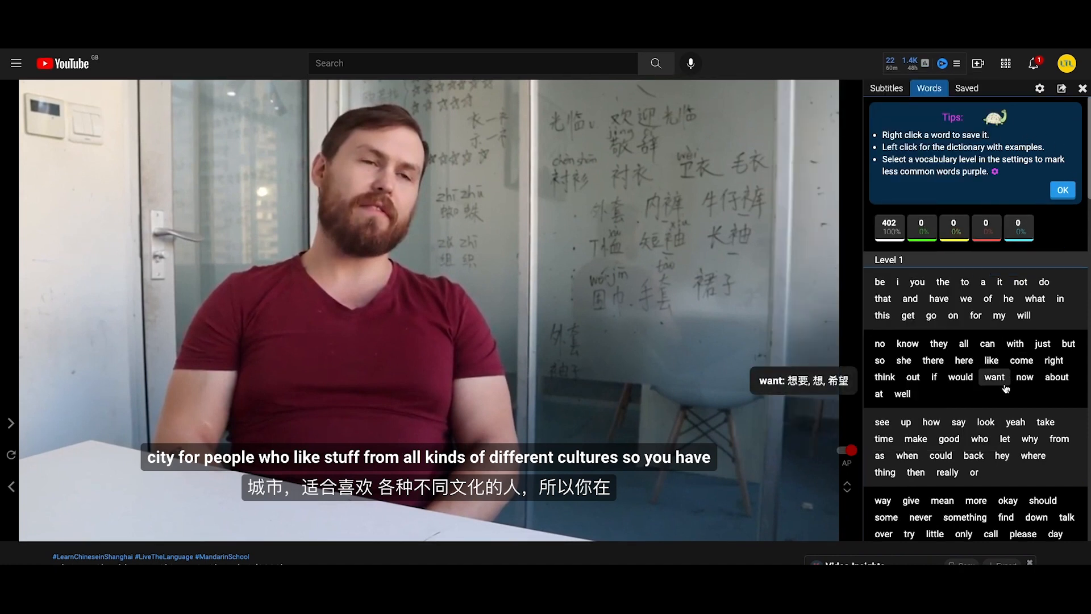
mouse_move(958, 422)
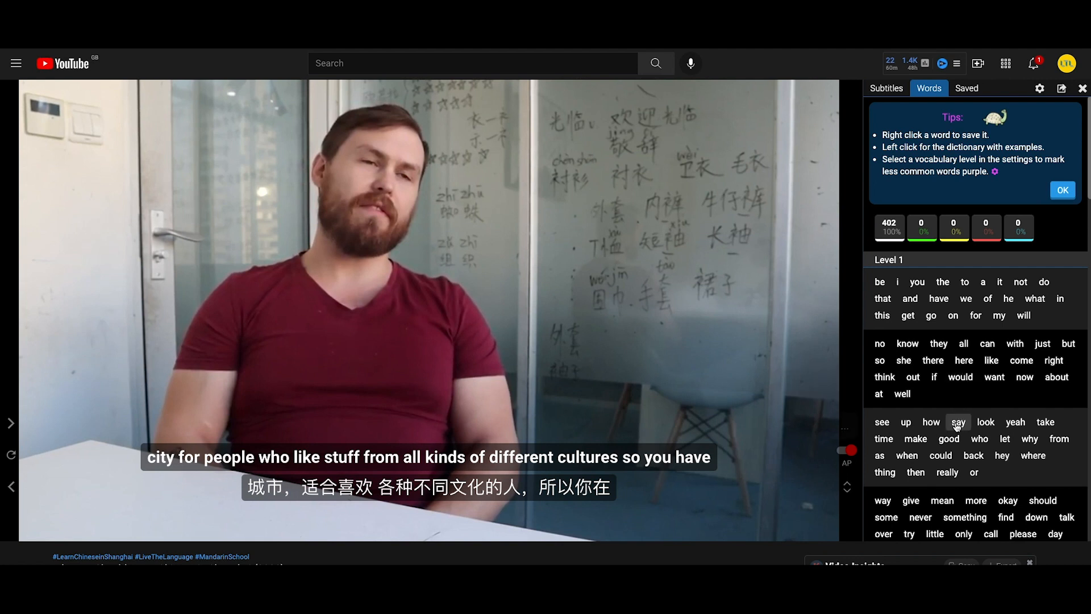
mouse_move(905, 423)
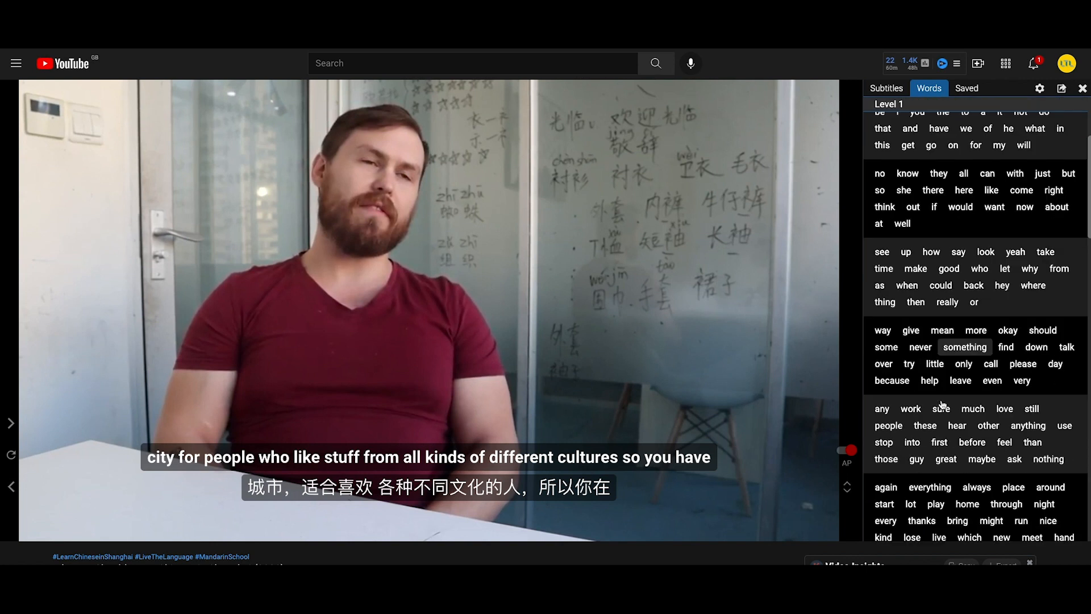
scroll("down", 3)
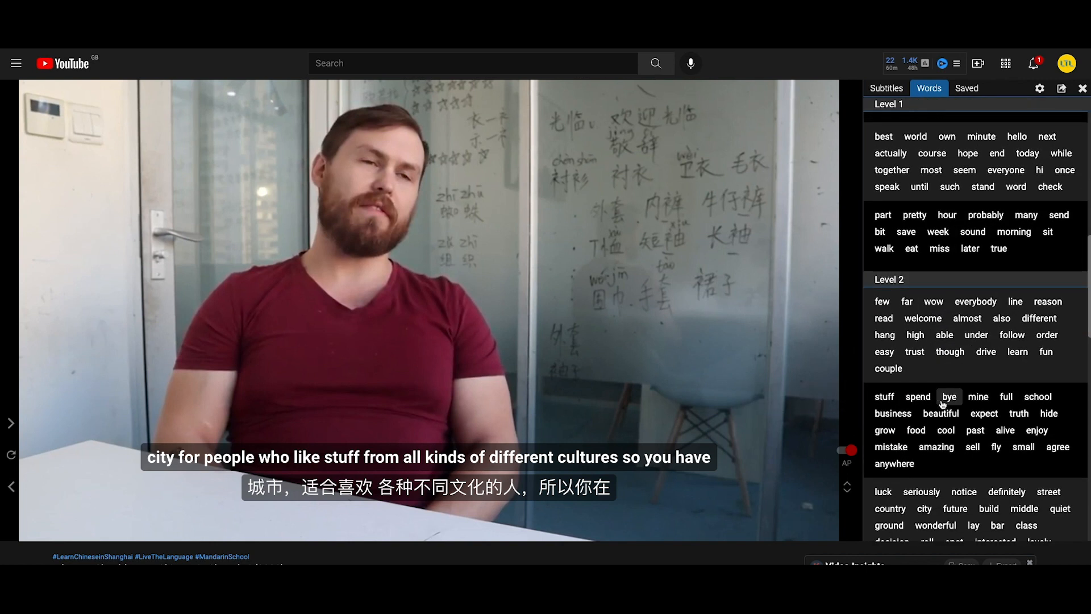
scroll("down", 3)
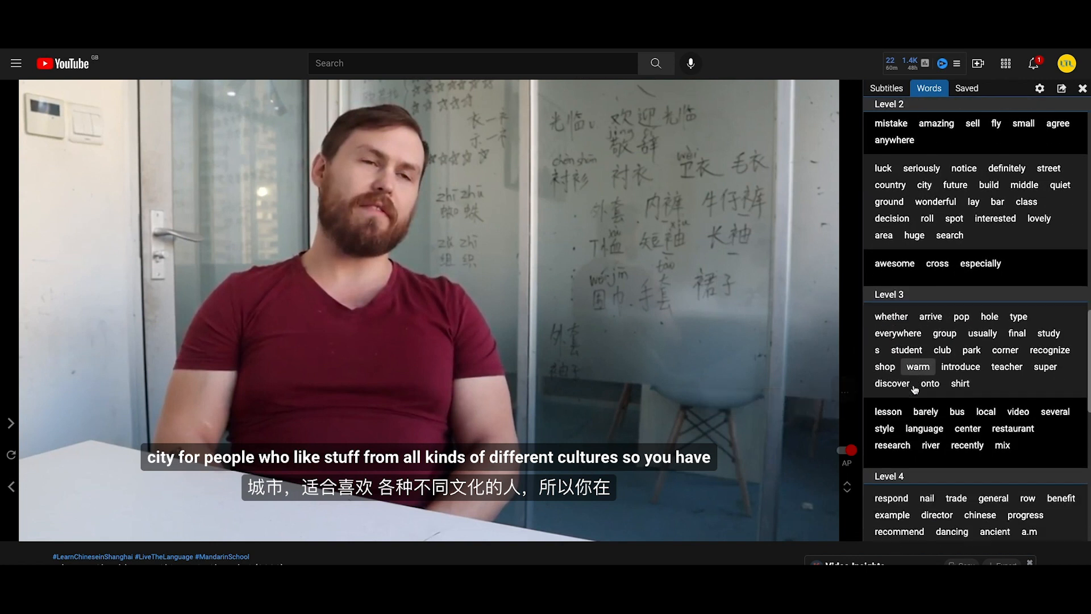
scroll("down", 3)
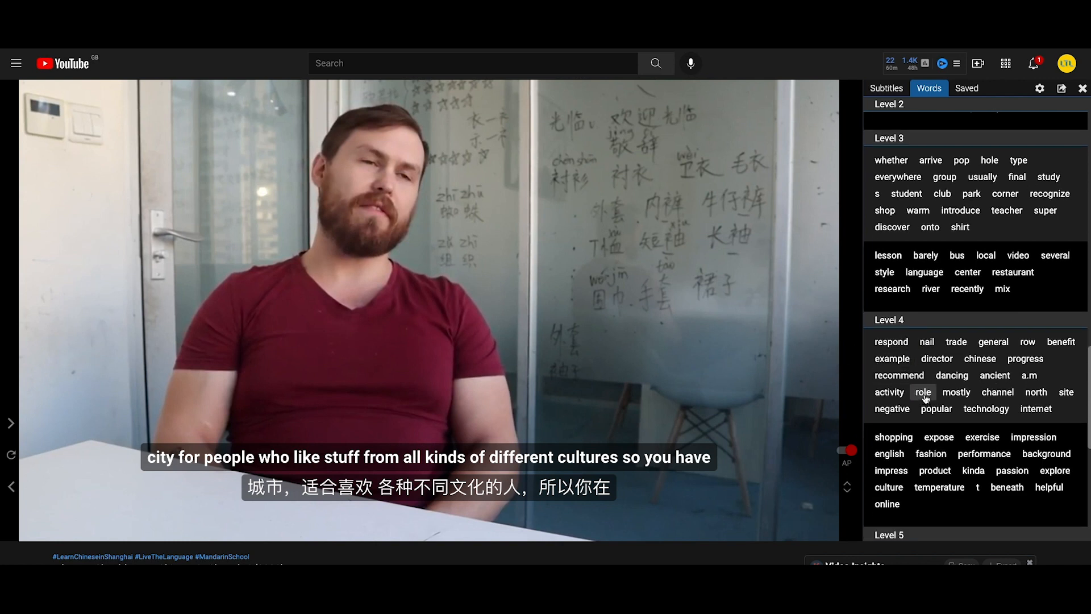
mouse_move(930, 453)
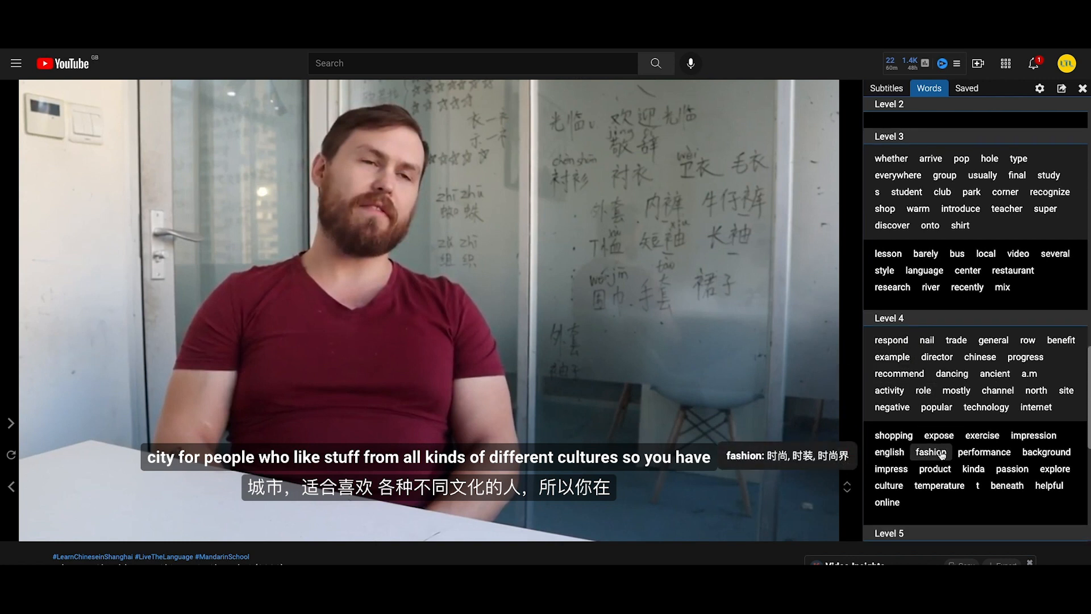
scroll("down", 3)
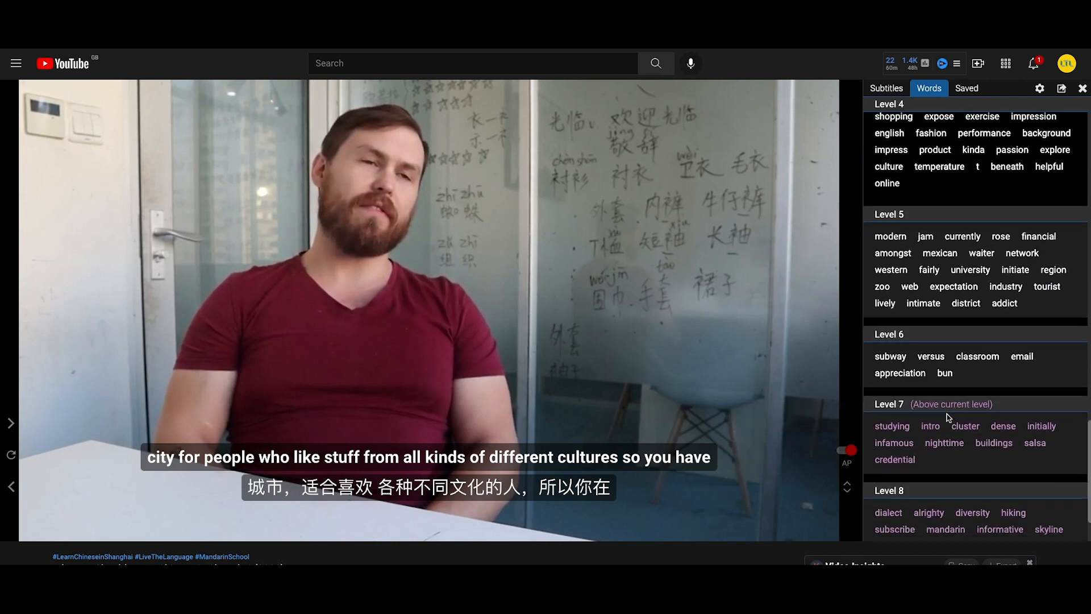
scroll("down", 3)
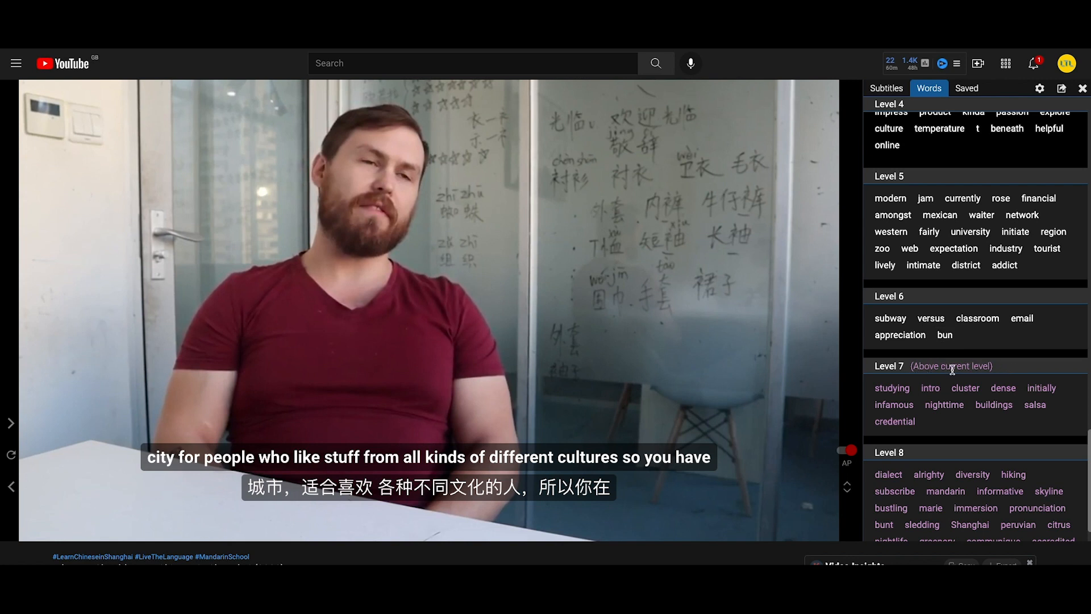
mouse_move(918, 450)
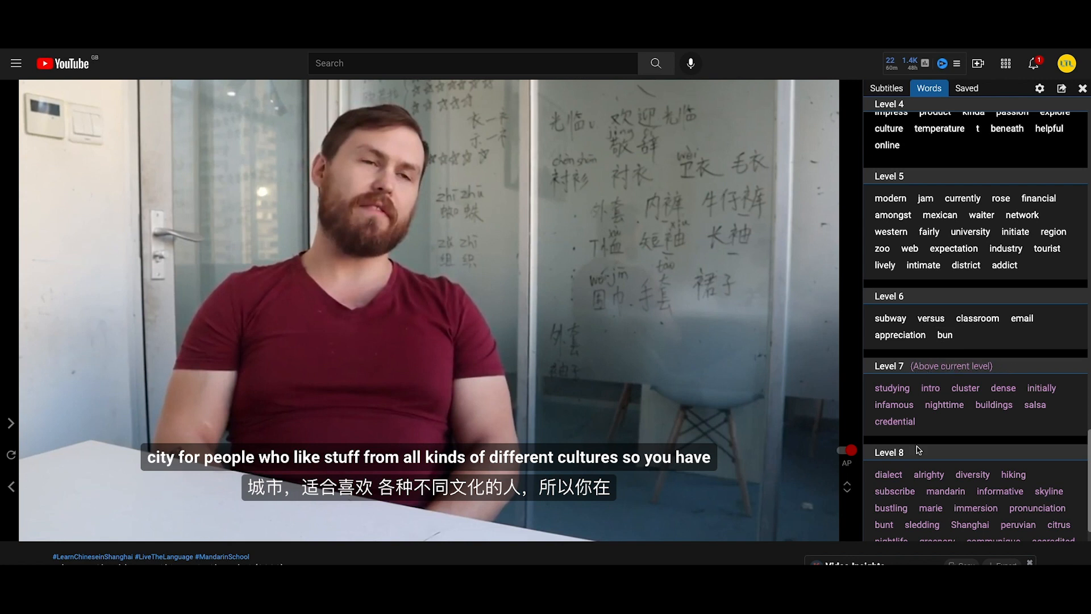
mouse_move(892, 348)
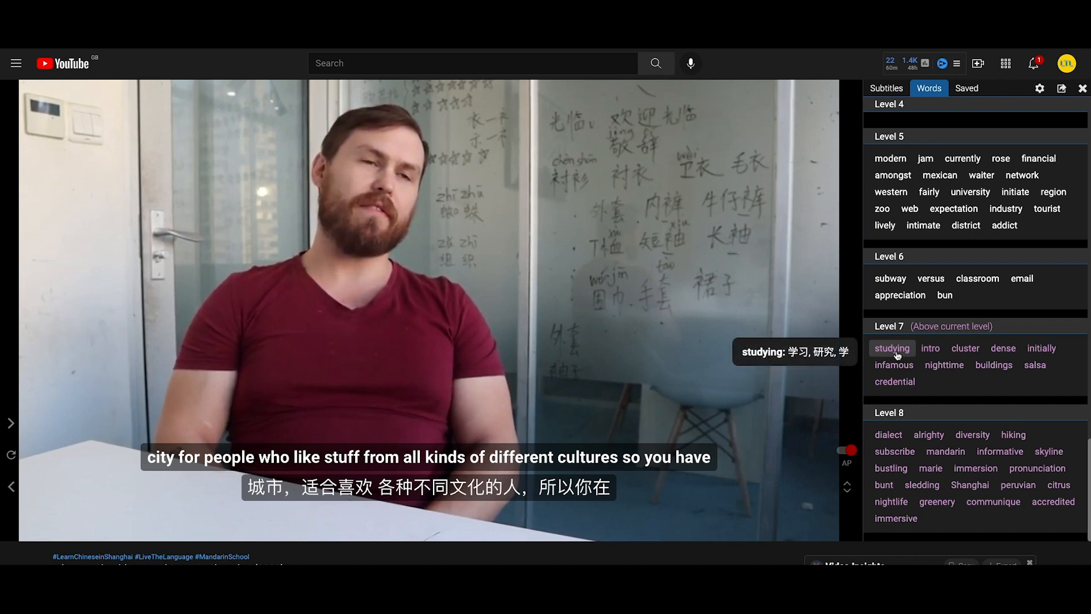
mouse_move(895, 381)
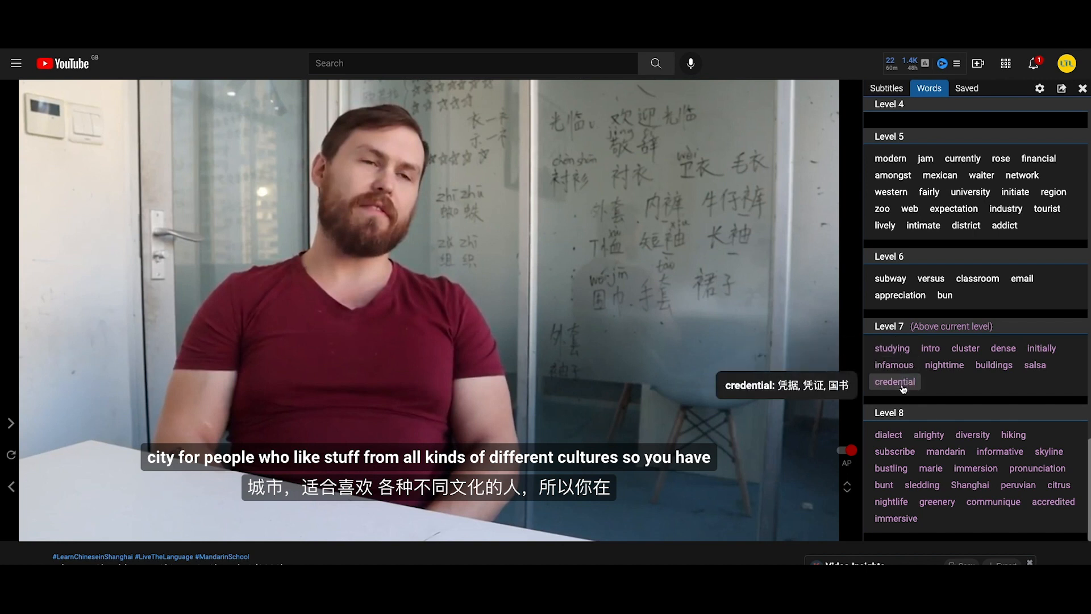
left_click(895, 381)
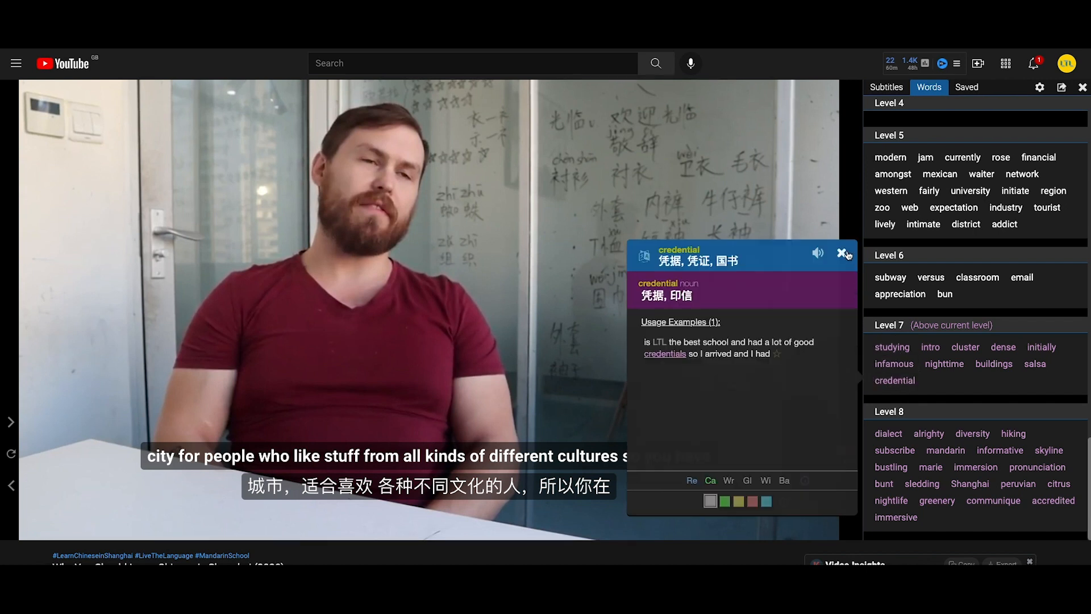
Step: Replace 'credential' with 'western' from Level 5, check its Cambridge entry, then return
left_click(841, 252)
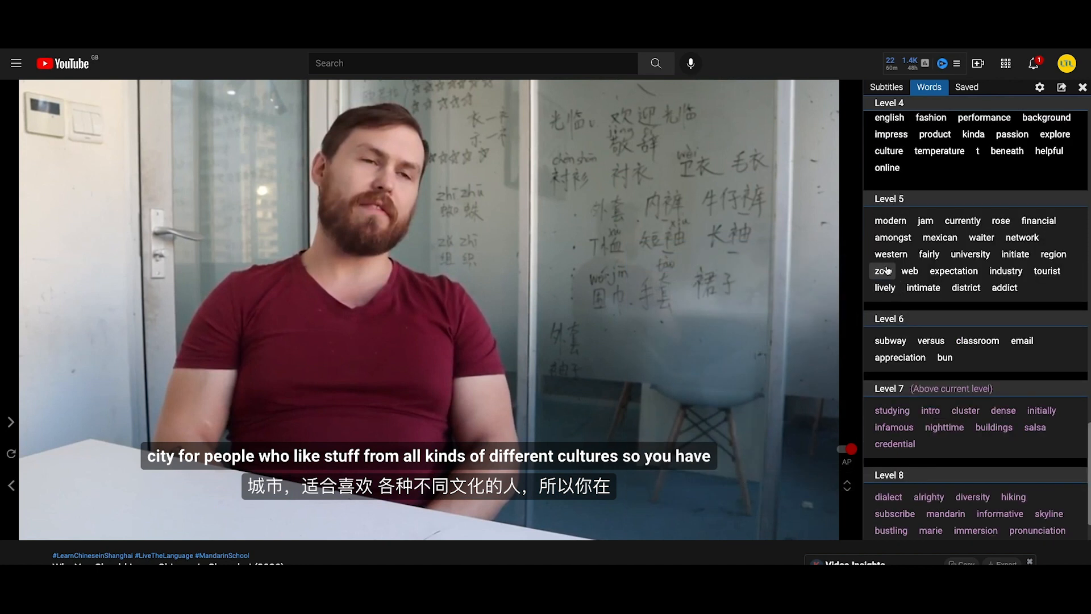
left_click(890, 255)
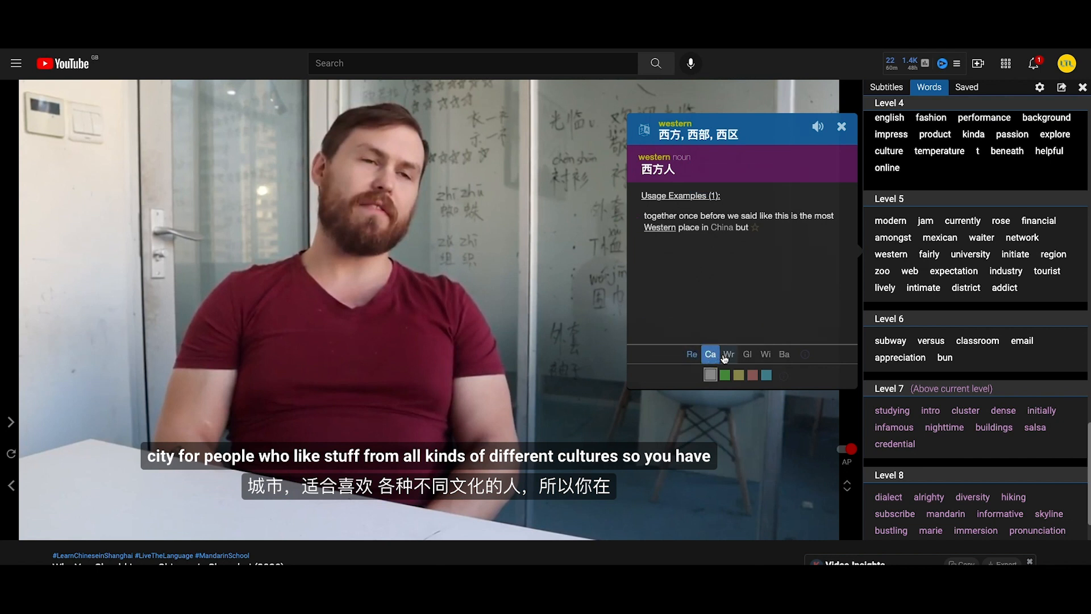
mouse_move(765, 354)
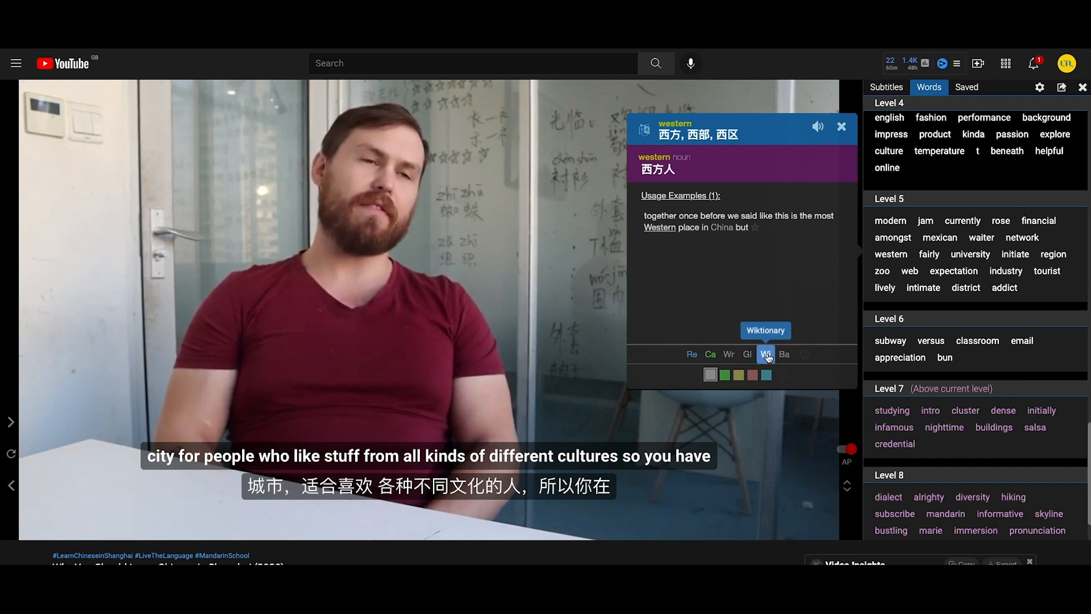
mouse_move(709, 353)
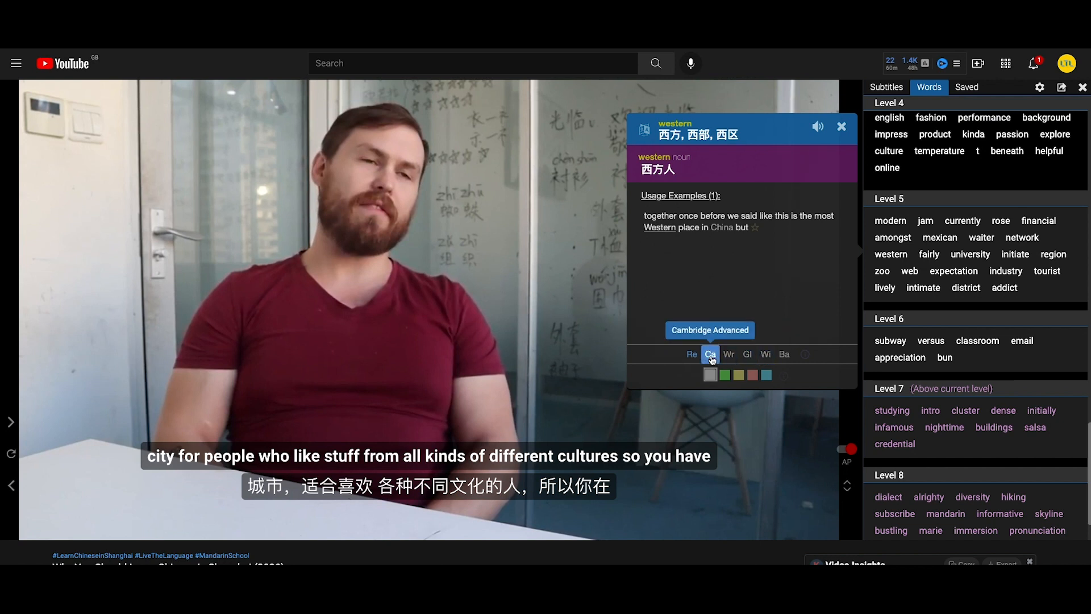
left_click(709, 329)
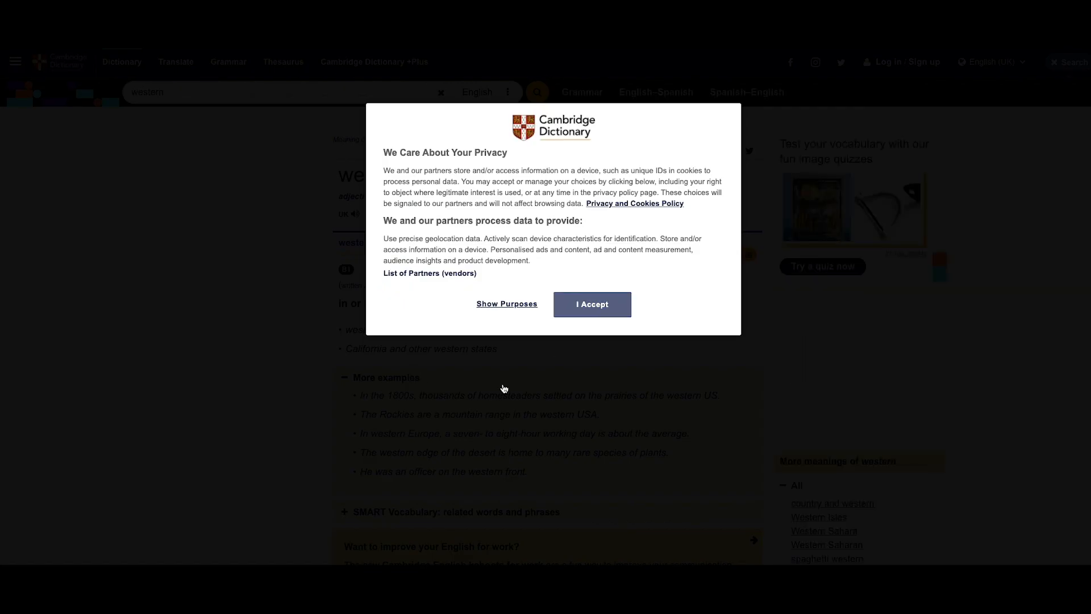
left_click(591, 304)
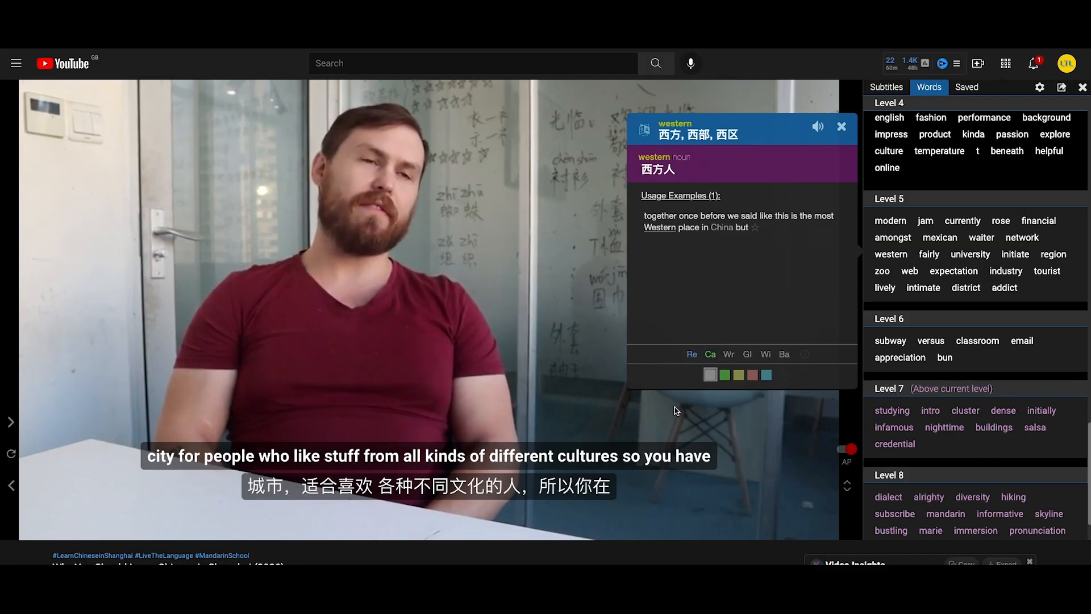
mouse_move(747, 354)
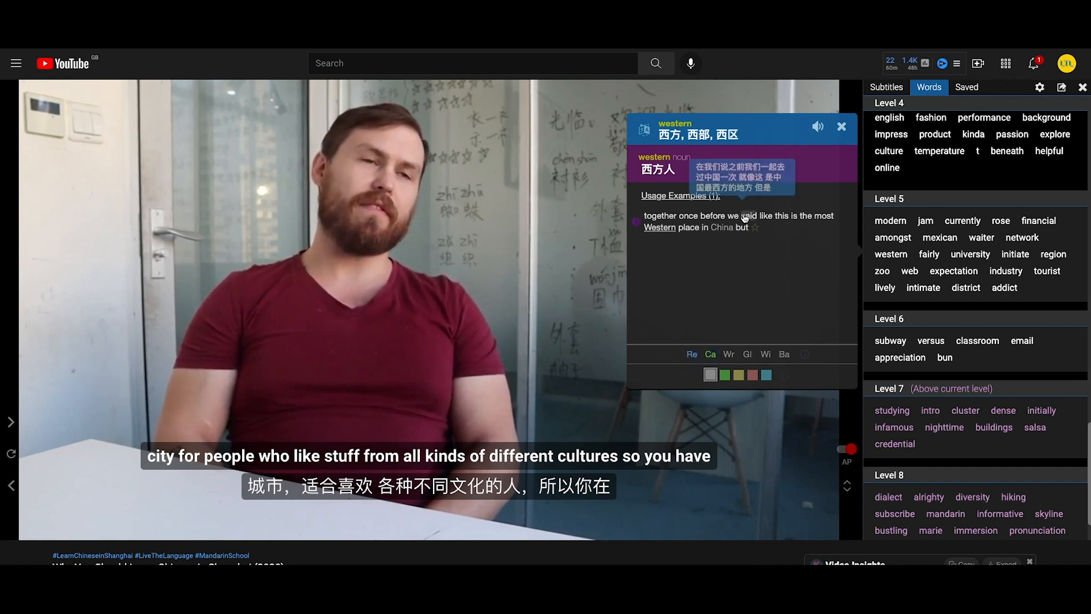
mouse_move(729, 223)
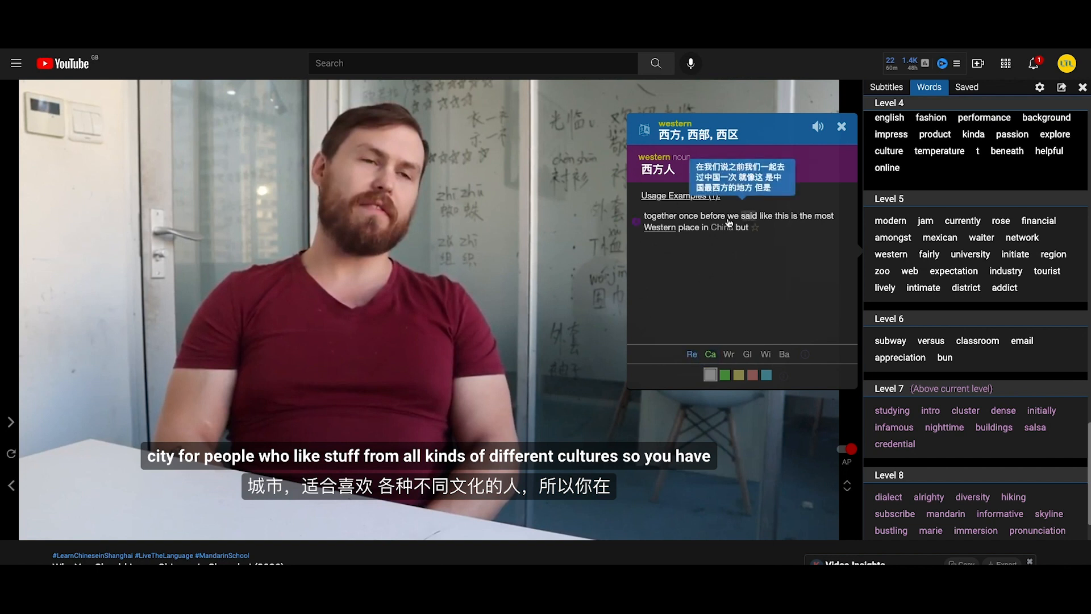
mouse_move(649, 223)
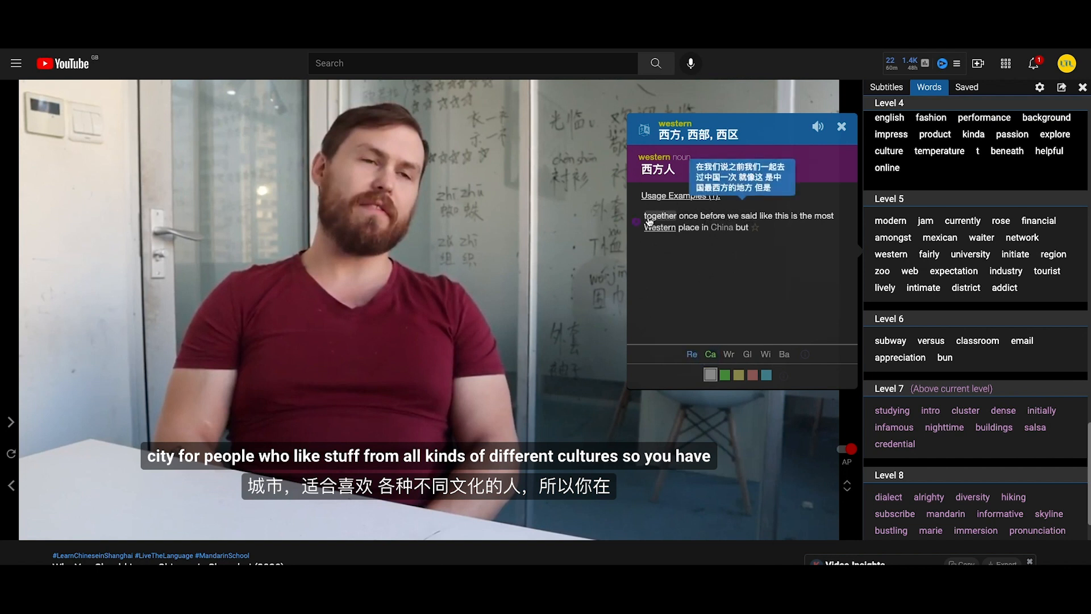
Step: Close the 'western' card and view the Saved tab, which has no items
left_click(842, 128)
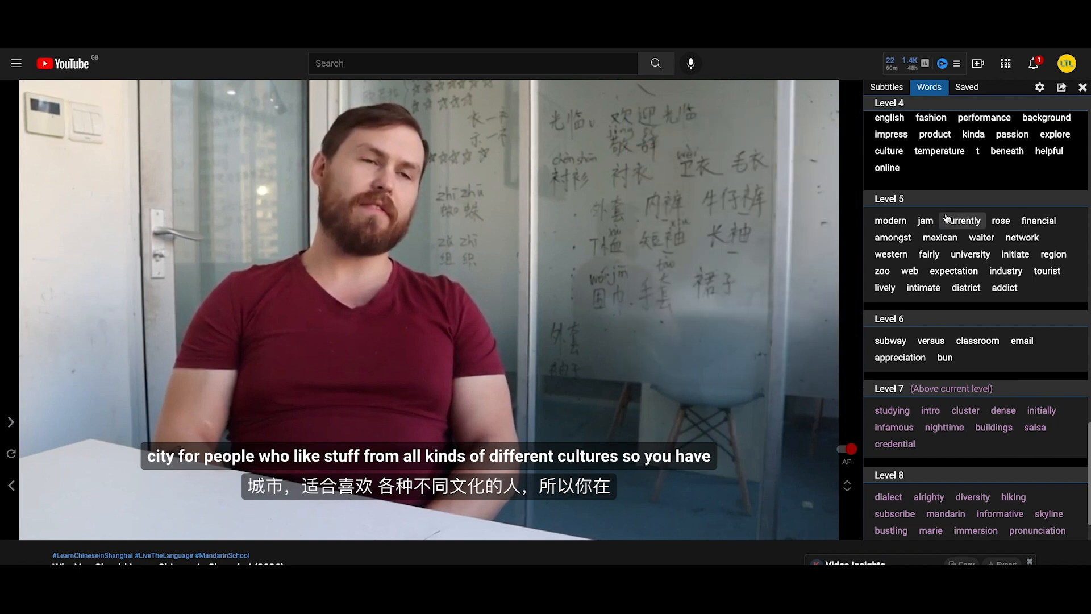
left_click(966, 87)
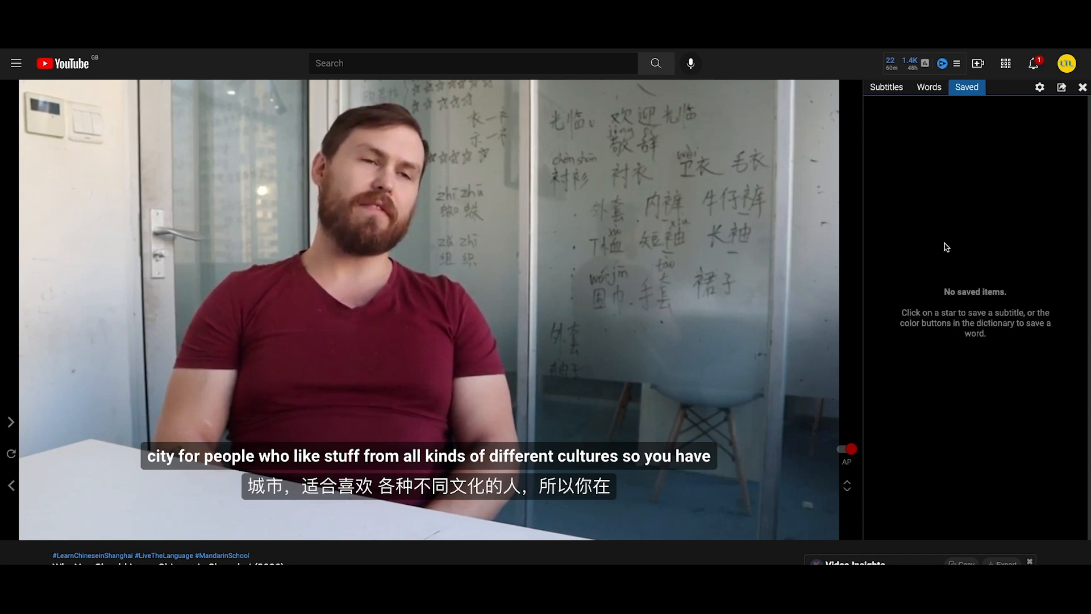
mouse_move(958, 236)
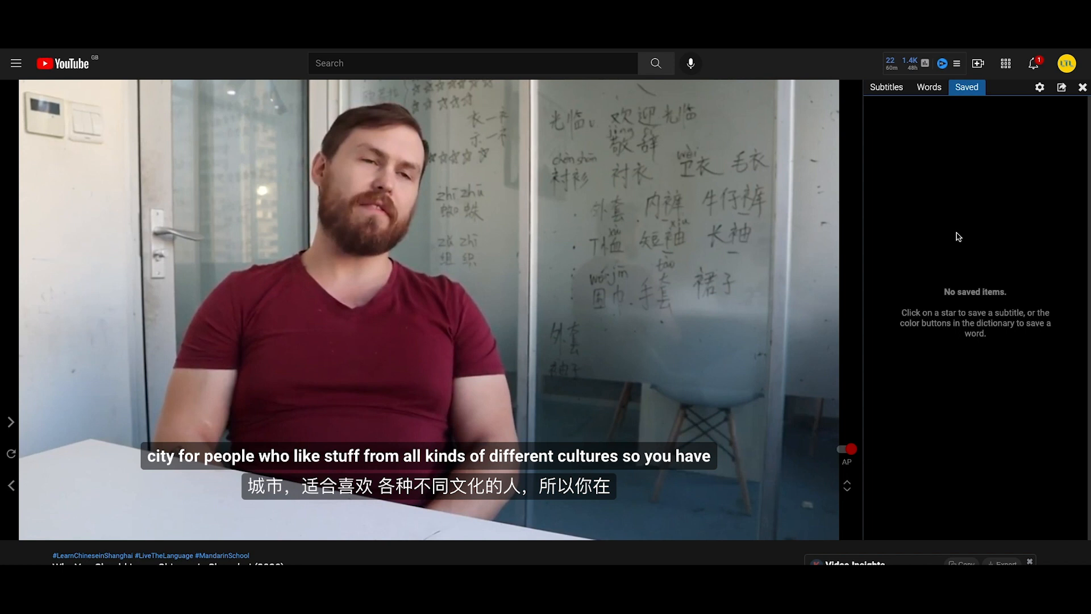
mouse_move(1000, 298)
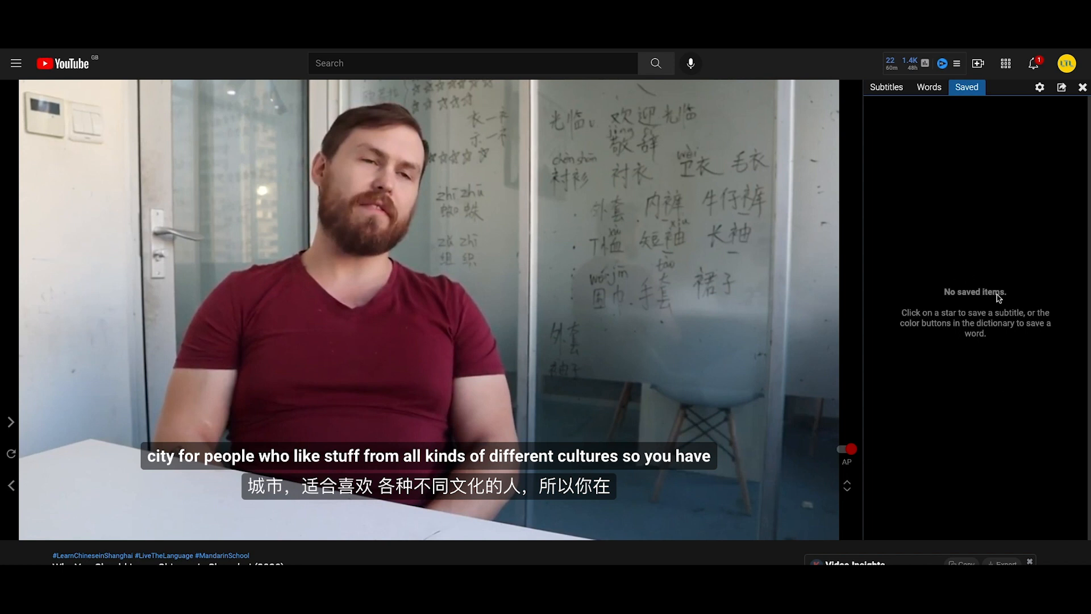
left_click(898, 64)
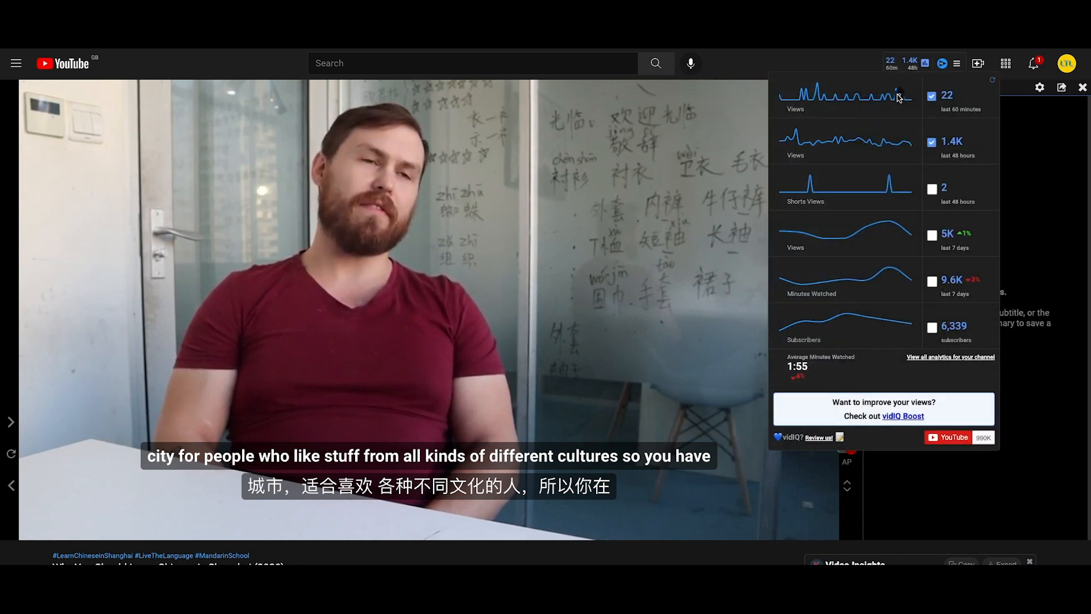
left_click(966, 87)
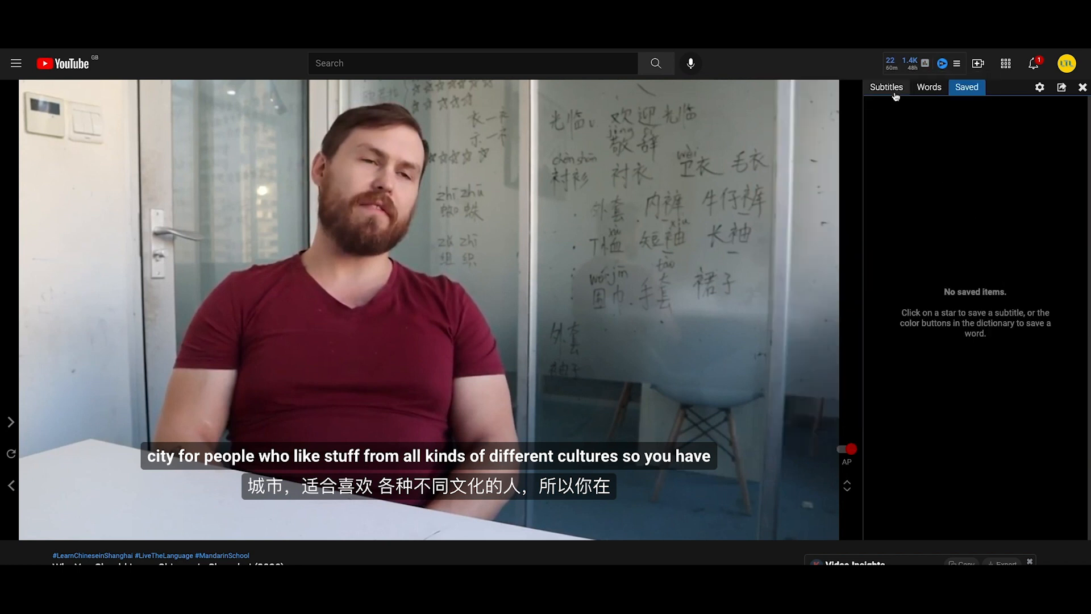
left_click(886, 87)
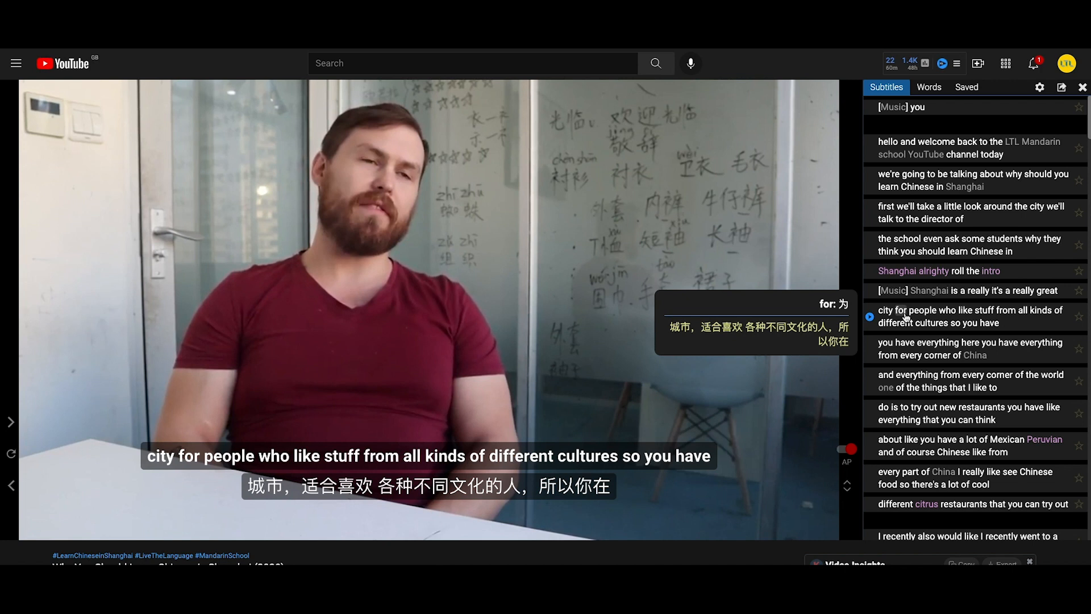
mouse_move(483, 354)
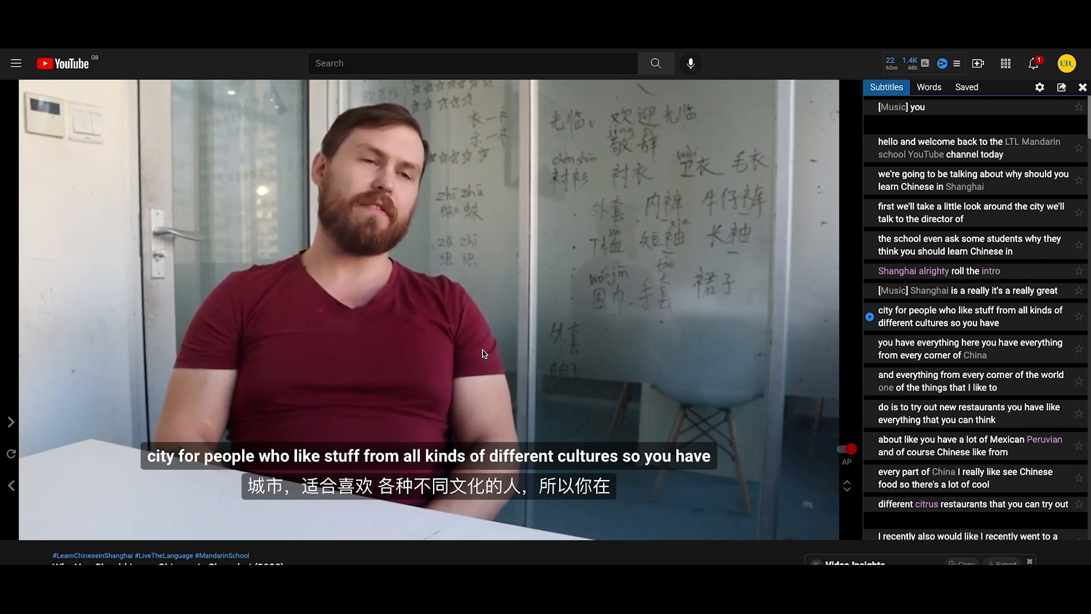
mouse_move(931, 147)
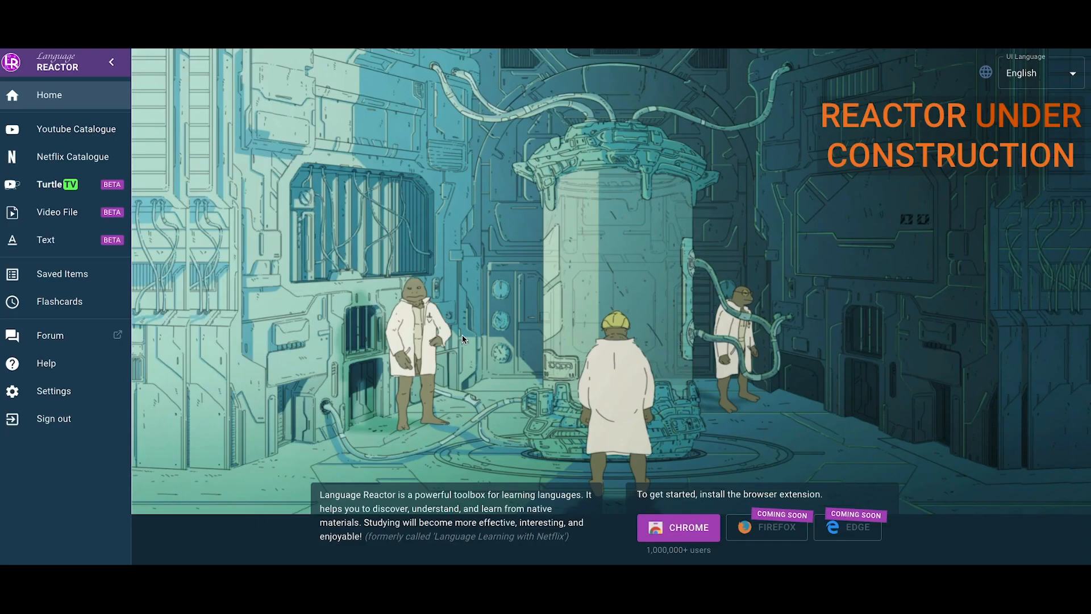
Step: Scroll through the YouTube channel catalogue, then switch to the Netflix Catalogue of 400 titles
left_click(77, 129)
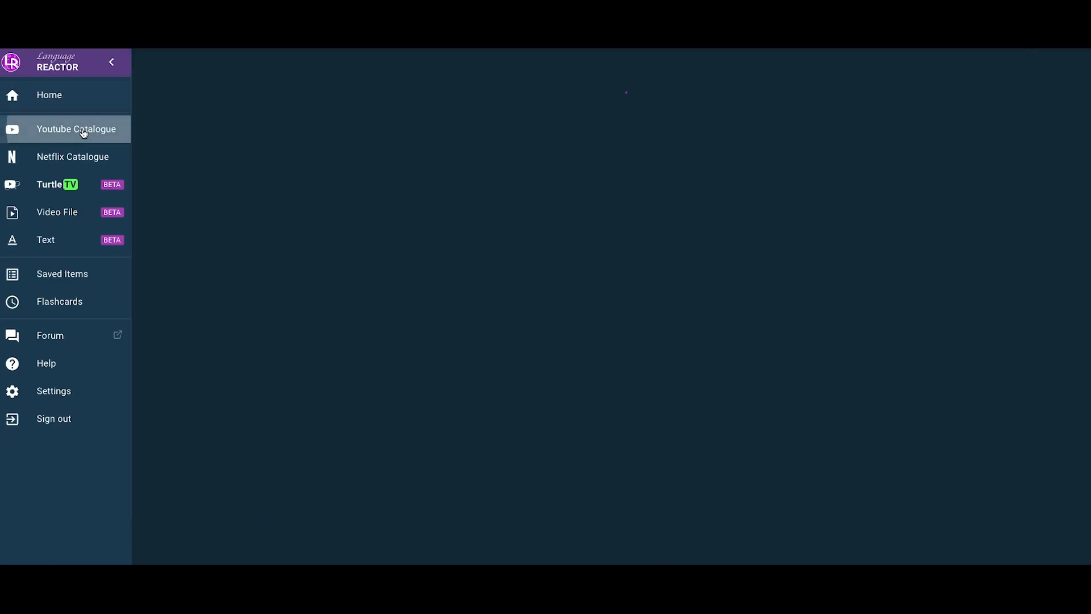
left_click(76, 129)
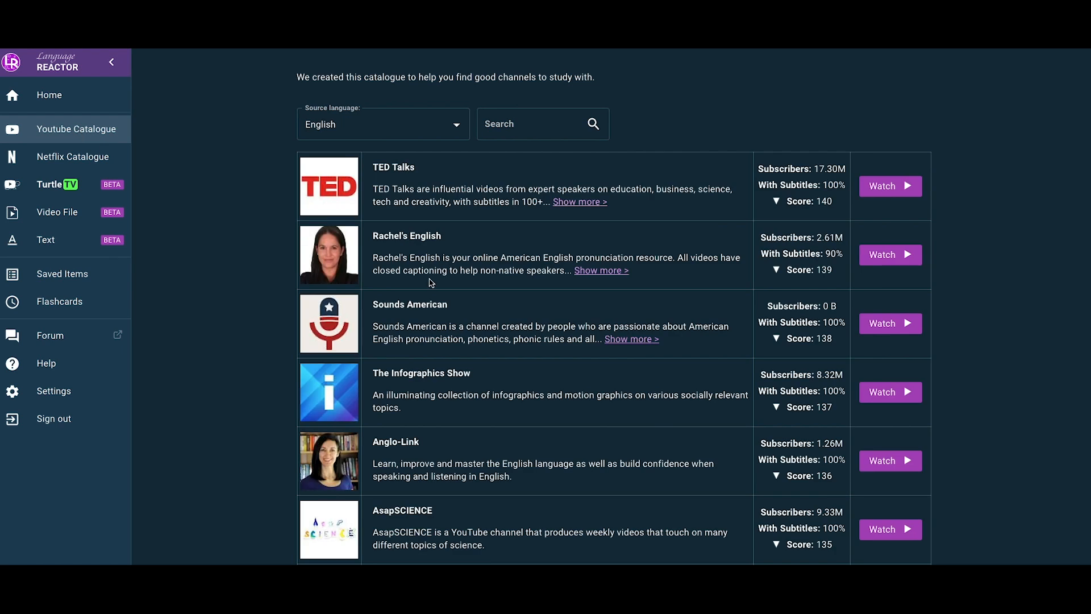
mouse_move(539, 263)
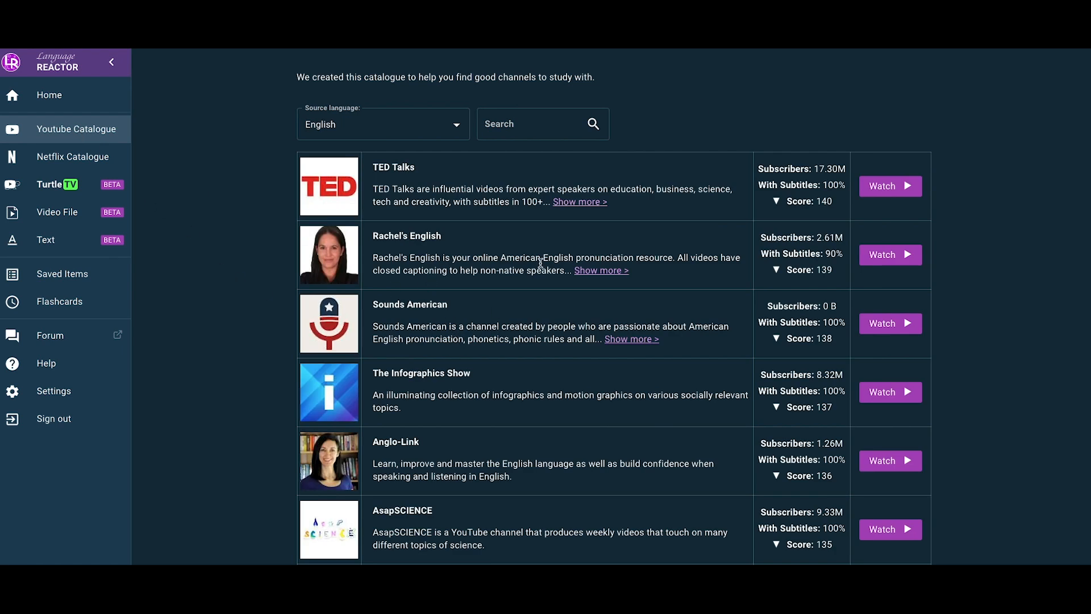
scroll("down", 3)
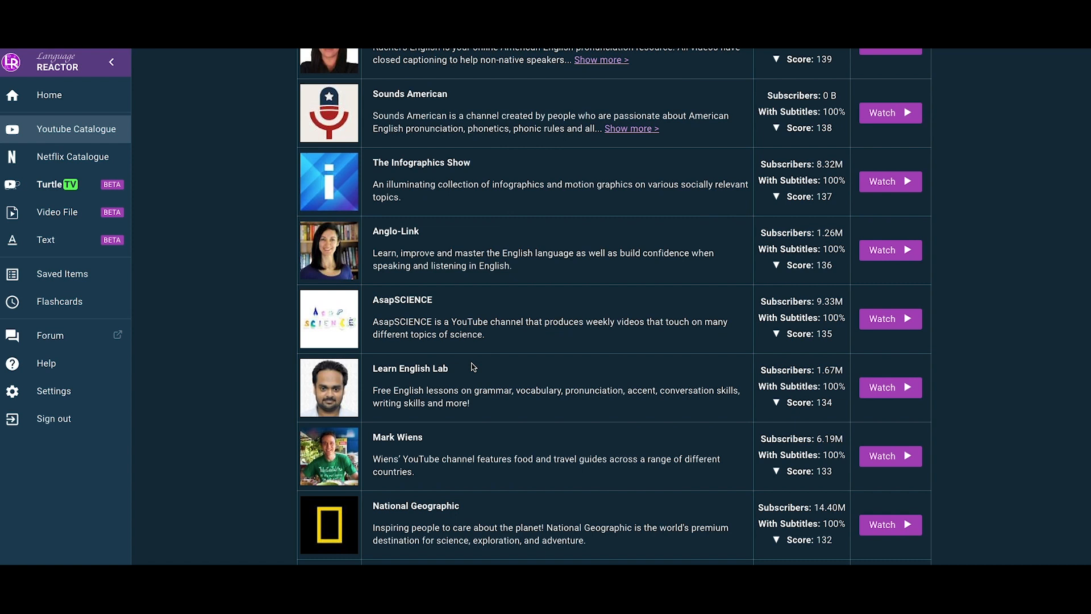
scroll("down", 3)
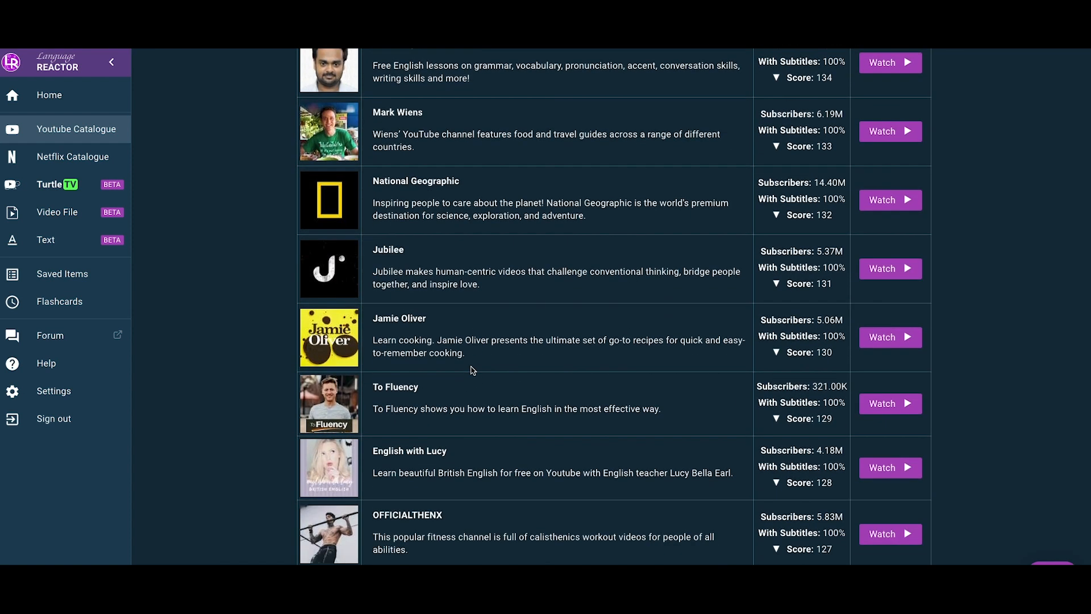
scroll("down", 3)
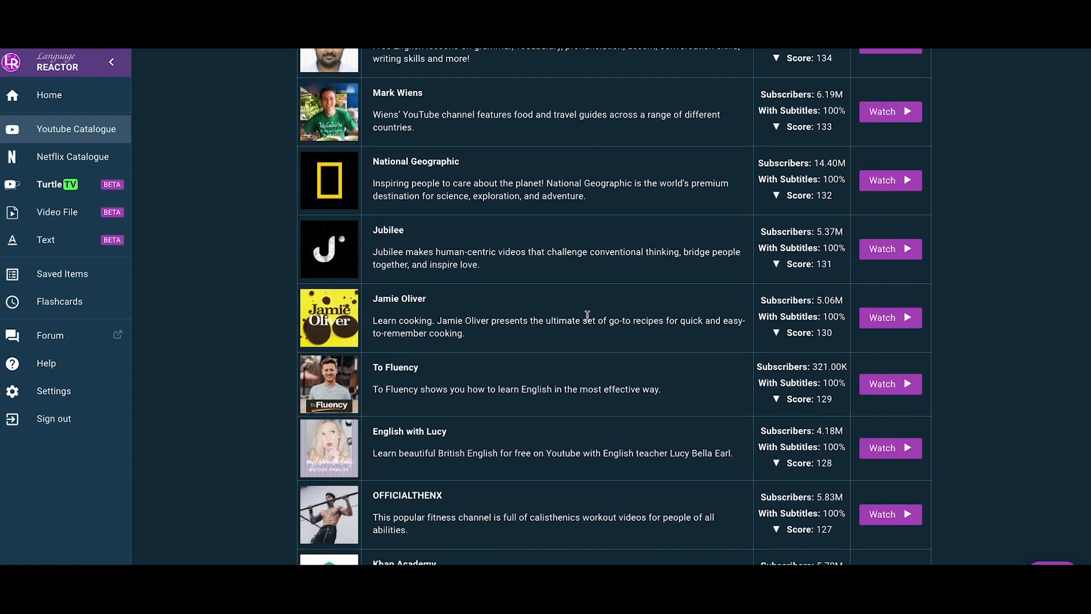
scroll("down", 3)
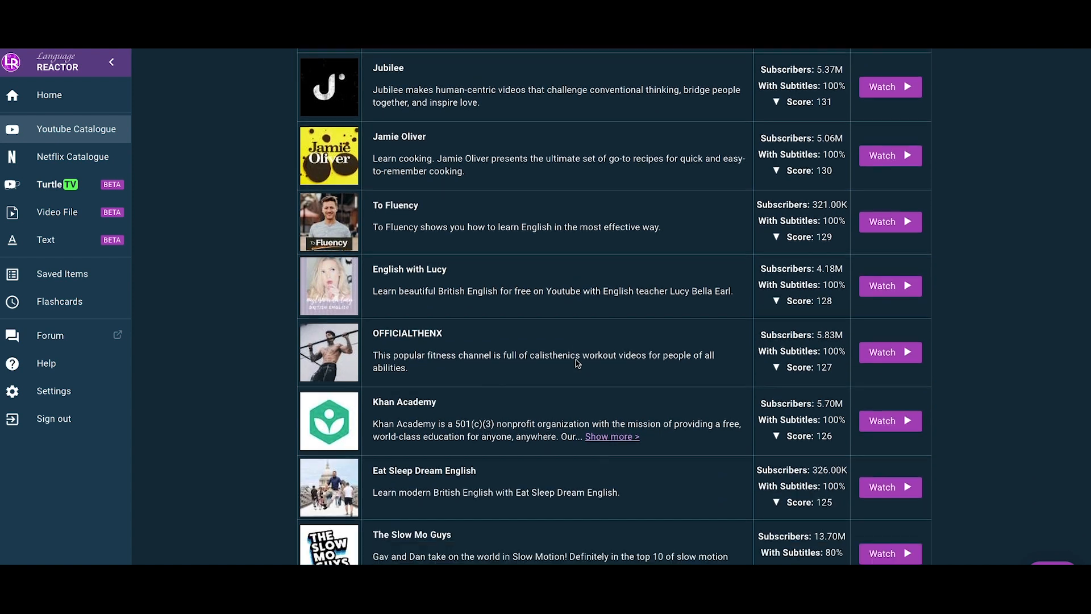
scroll("down", 3)
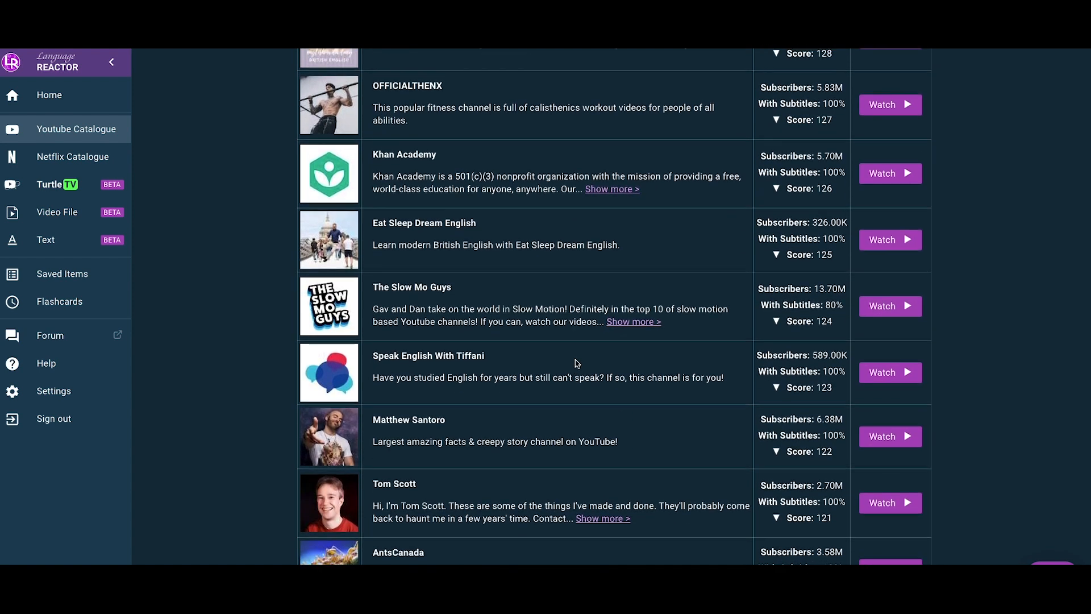
left_click(73, 156)
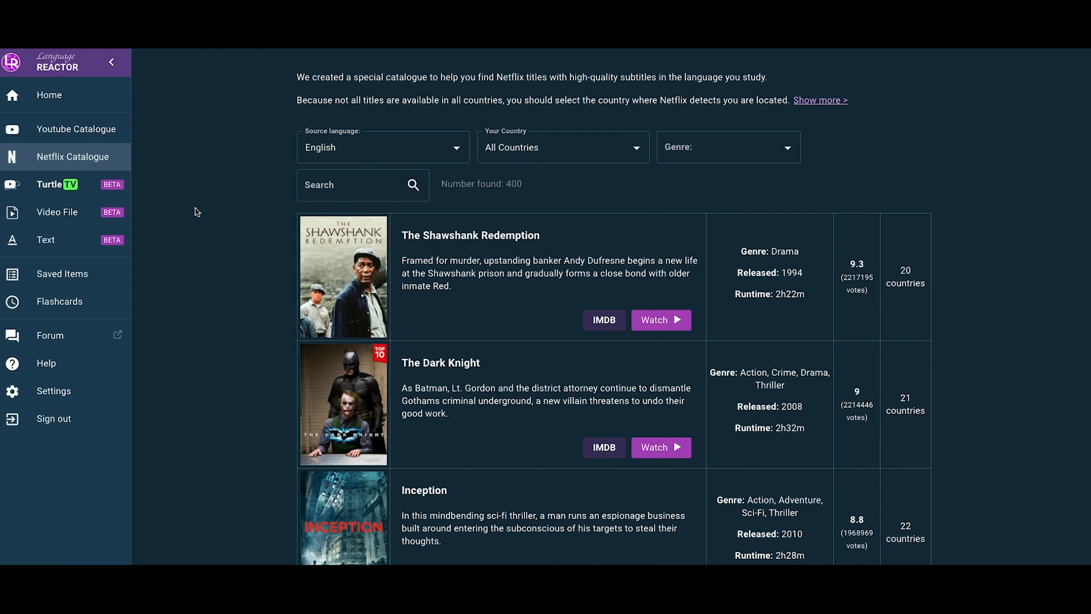
mouse_move(227, 202)
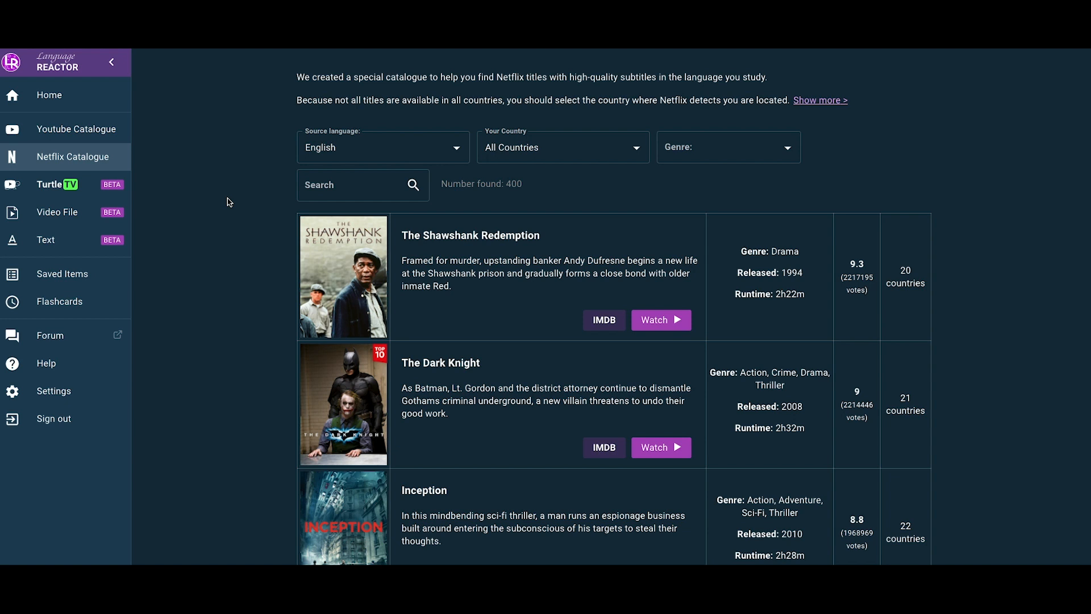
mouse_move(213, 233)
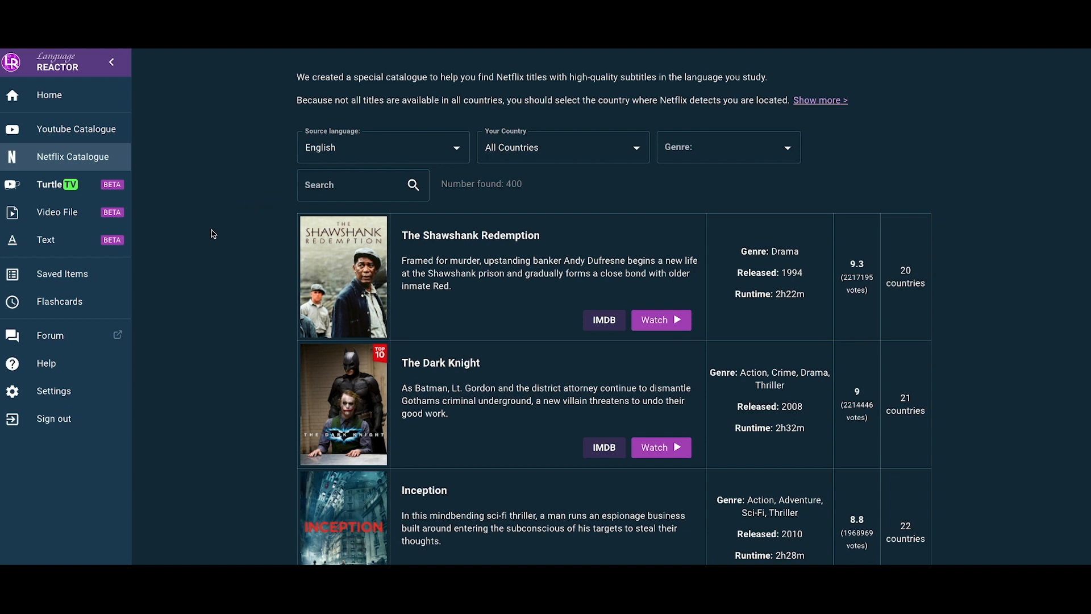
mouse_move(865, 80)
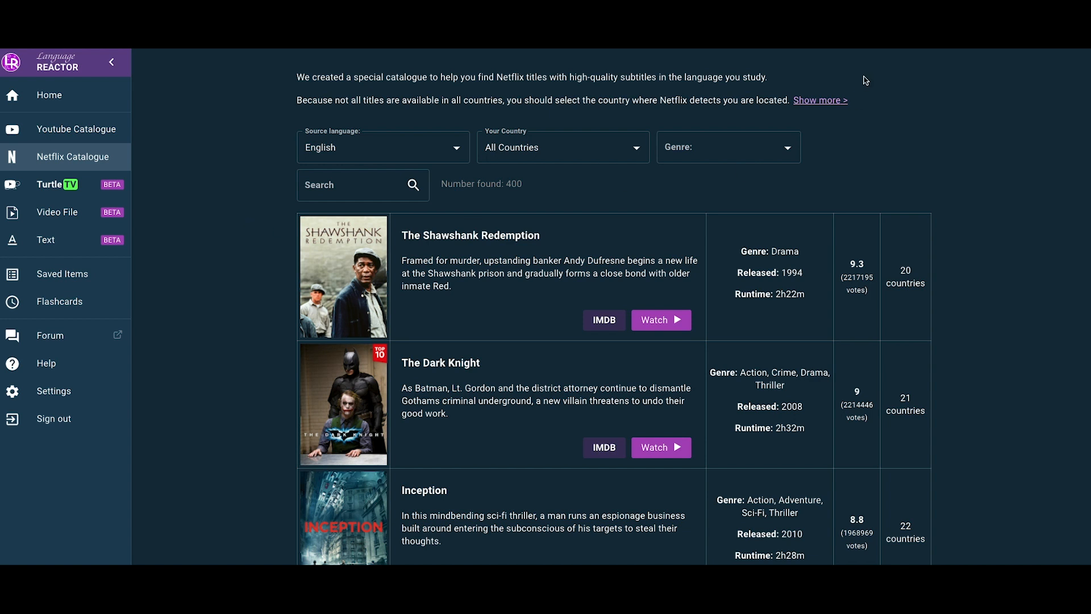
Step: Scroll the Netflix catalogue down to The Godfather, The Dark Knight Rises and Breaking Bad
scroll("down", 3)
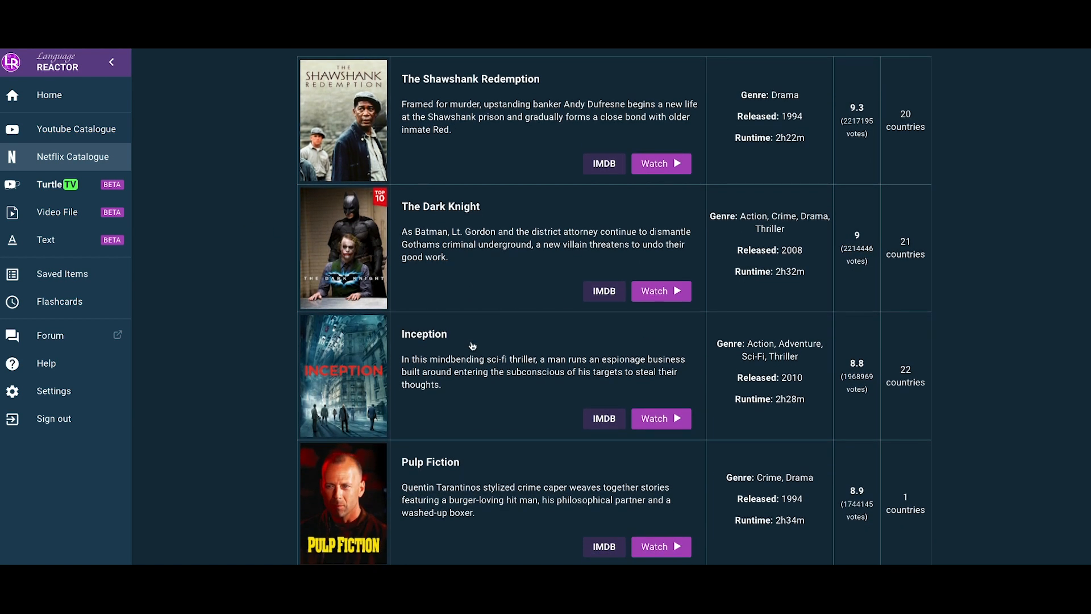
mouse_move(467, 346)
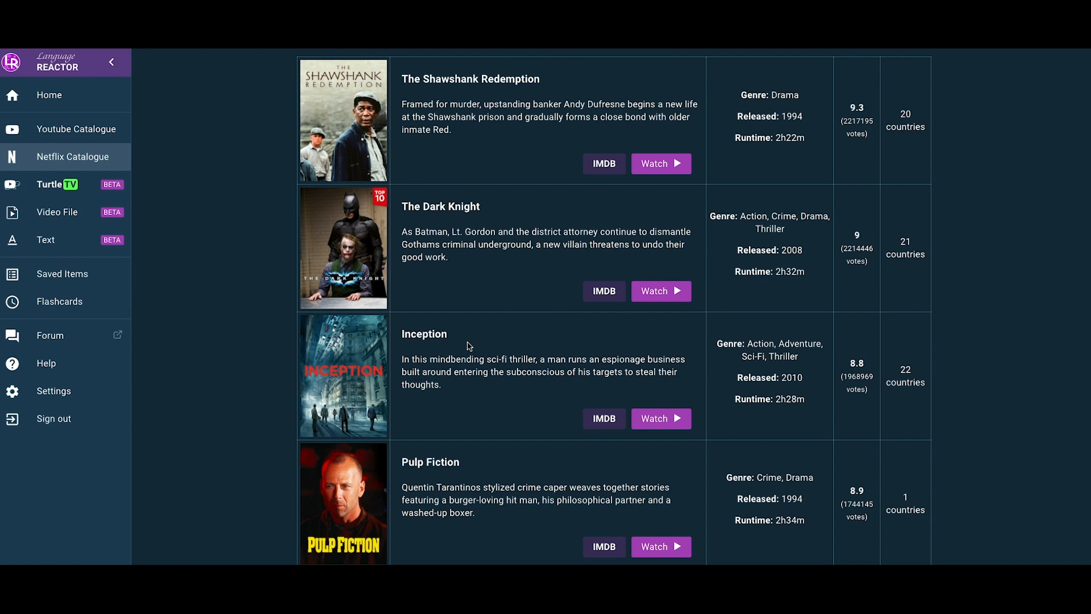
mouse_move(532, 365)
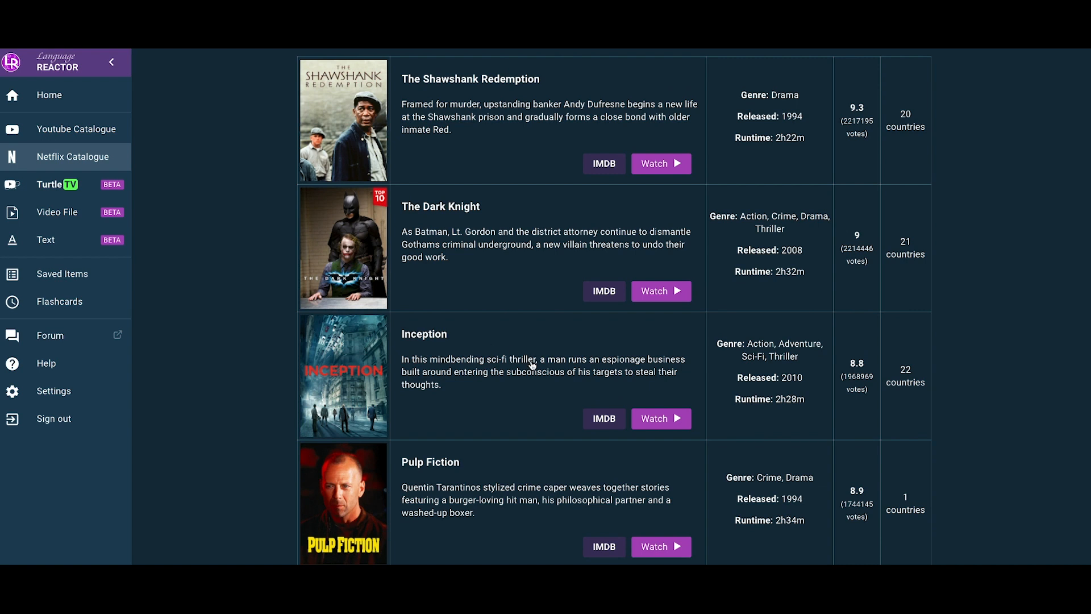
mouse_move(506, 385)
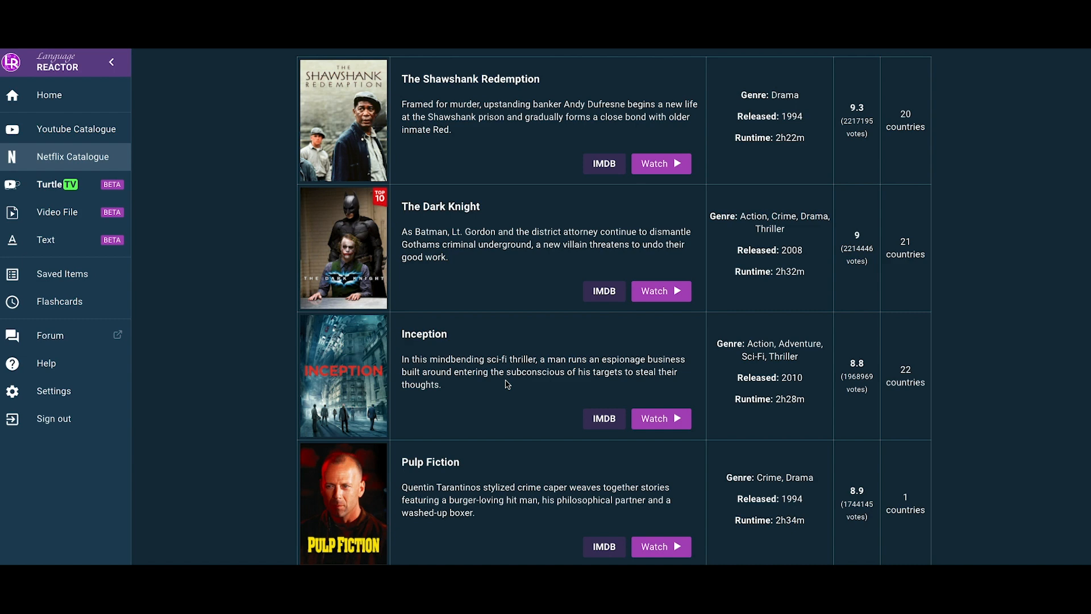
scroll("down", 3)
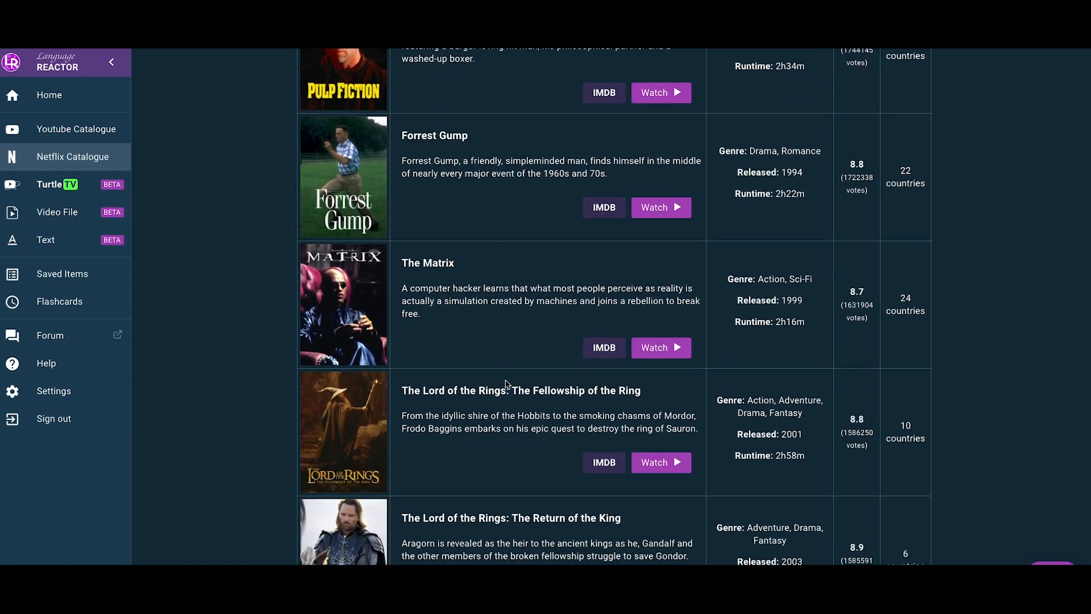
scroll("down", 3)
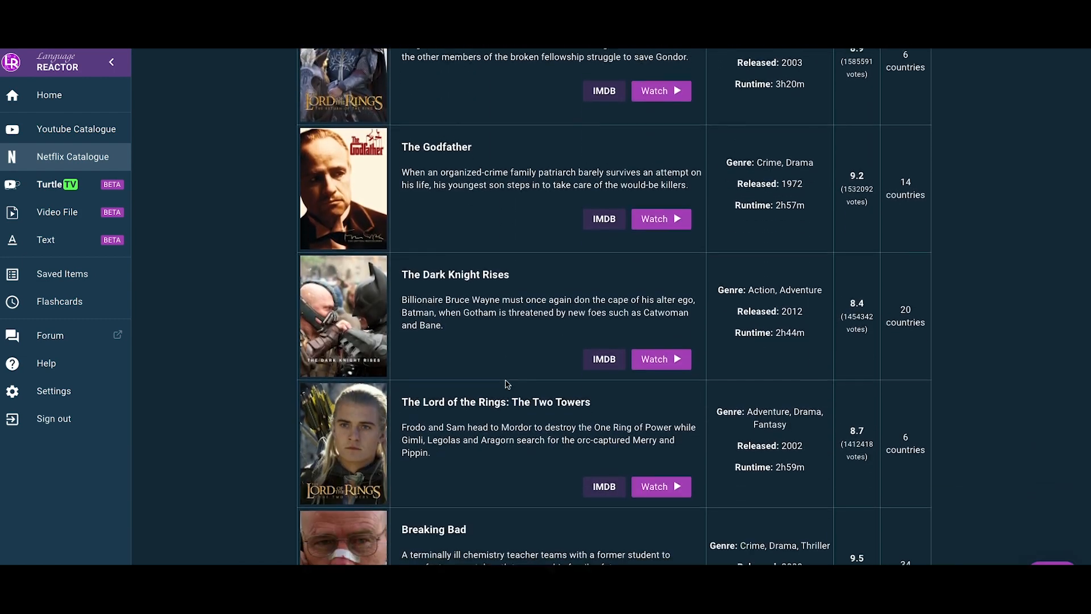
Step: Check TurtleTV's maintenance notice, then open the Video File page with Load Video / Load SRT
scroll("down", 3)
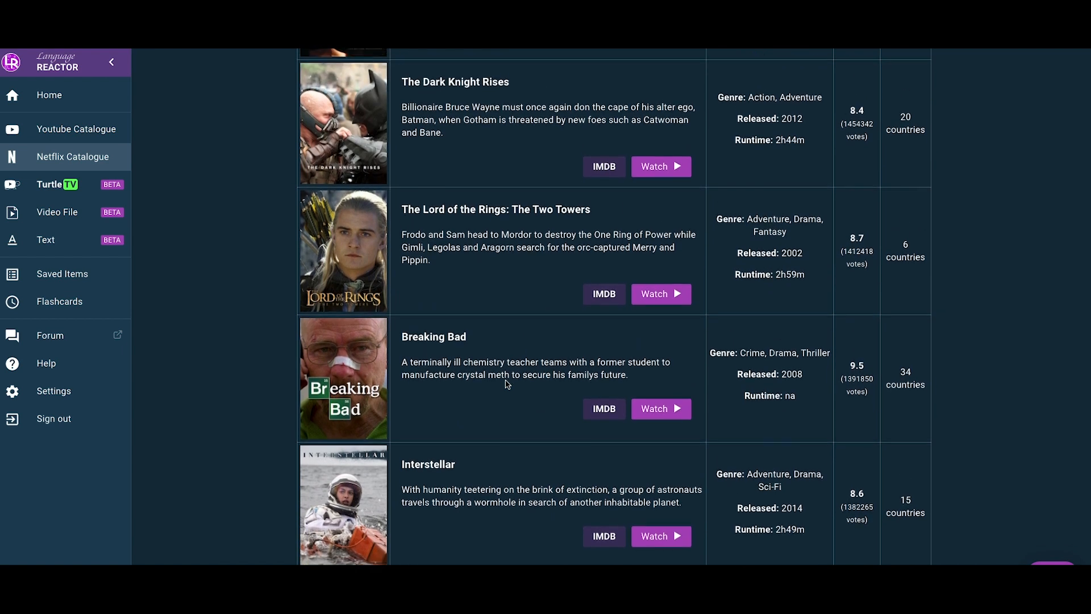
left_click(50, 184)
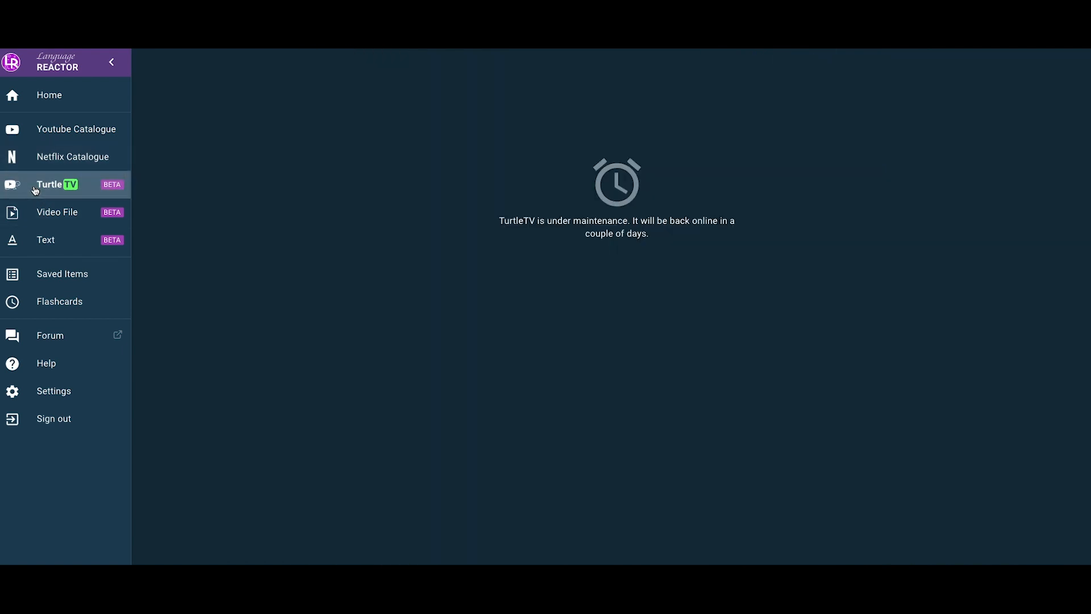
mouse_move(511, 245)
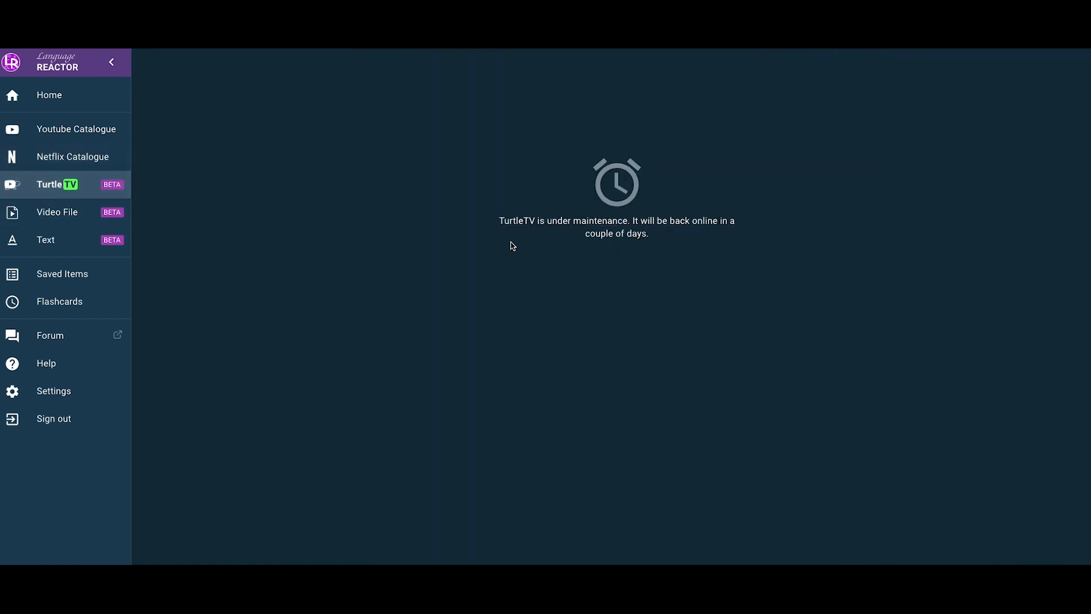
mouse_move(773, 242)
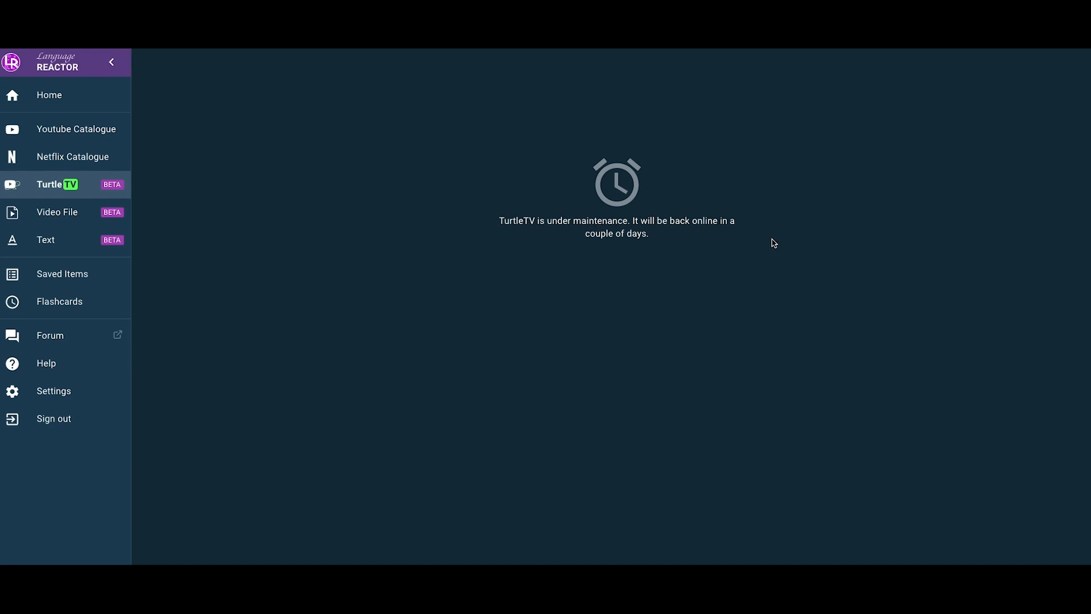
left_click(56, 212)
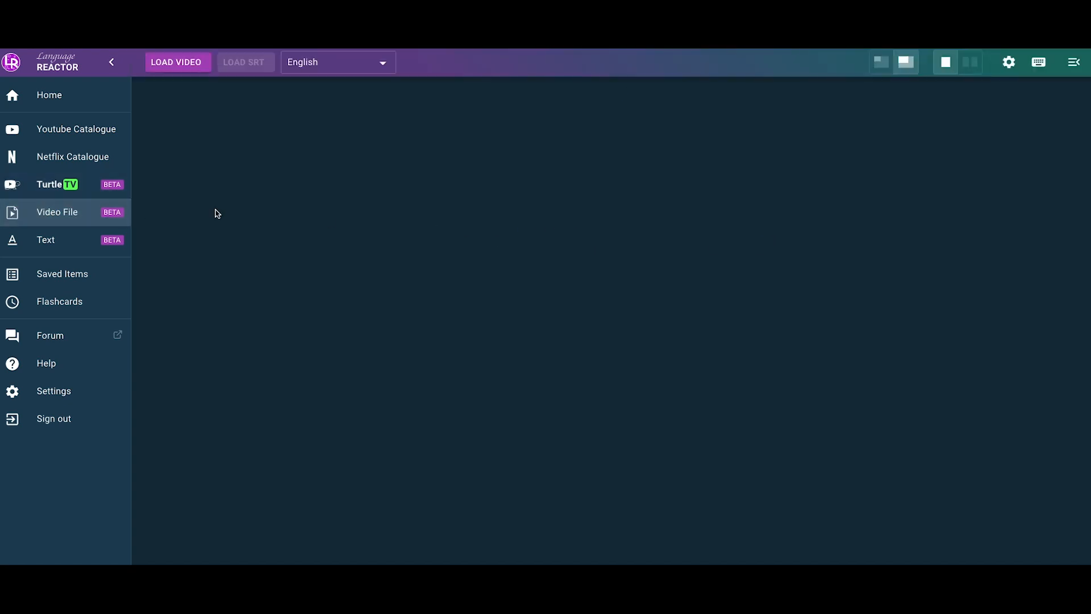
mouse_move(240, 207)
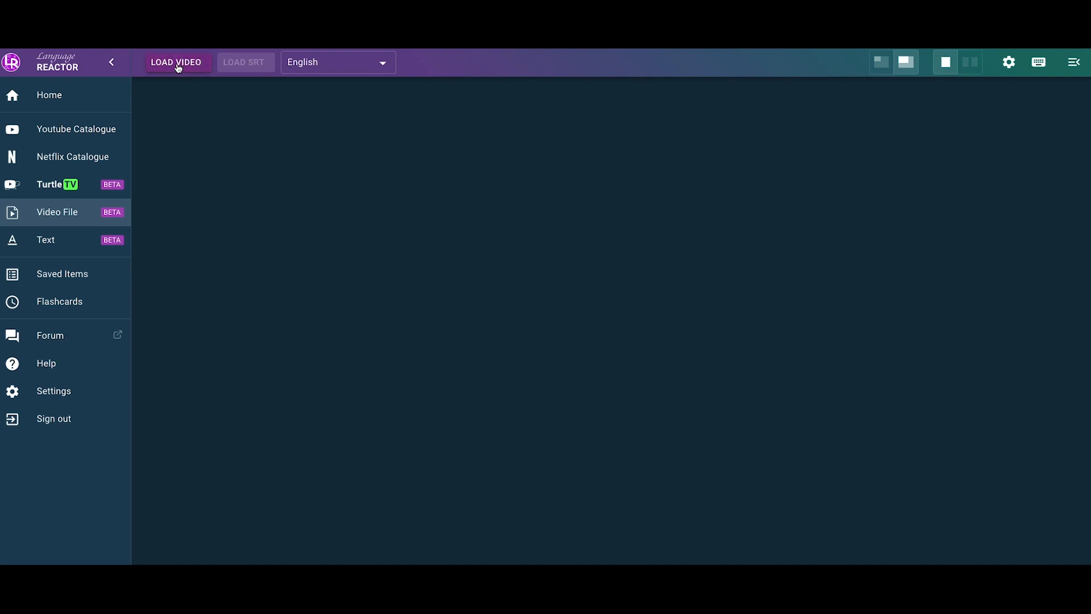
mouse_move(77, 273)
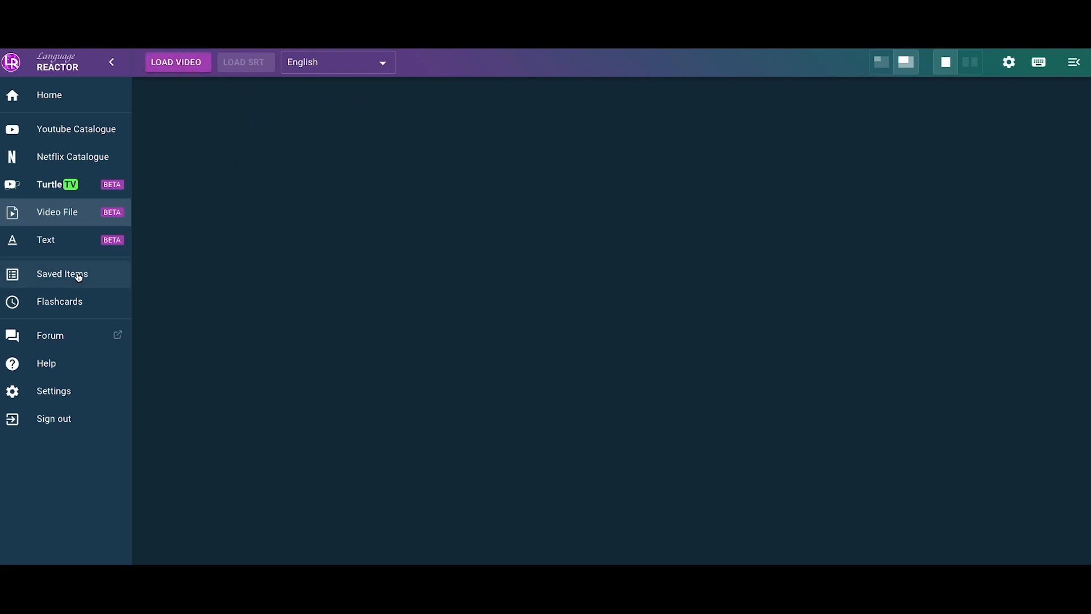
left_click(46, 239)
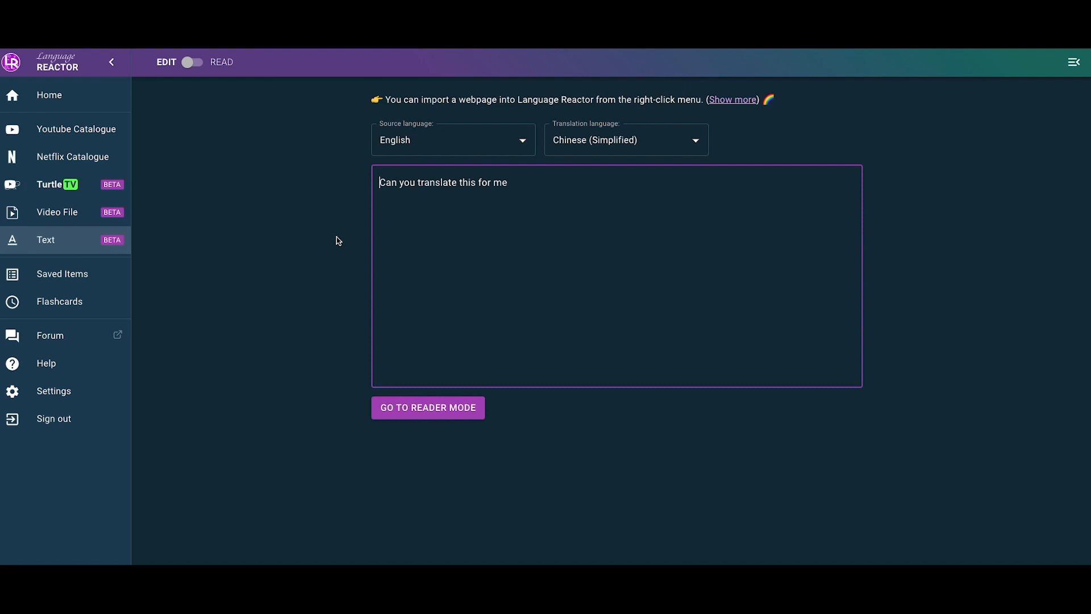
mouse_move(337, 252)
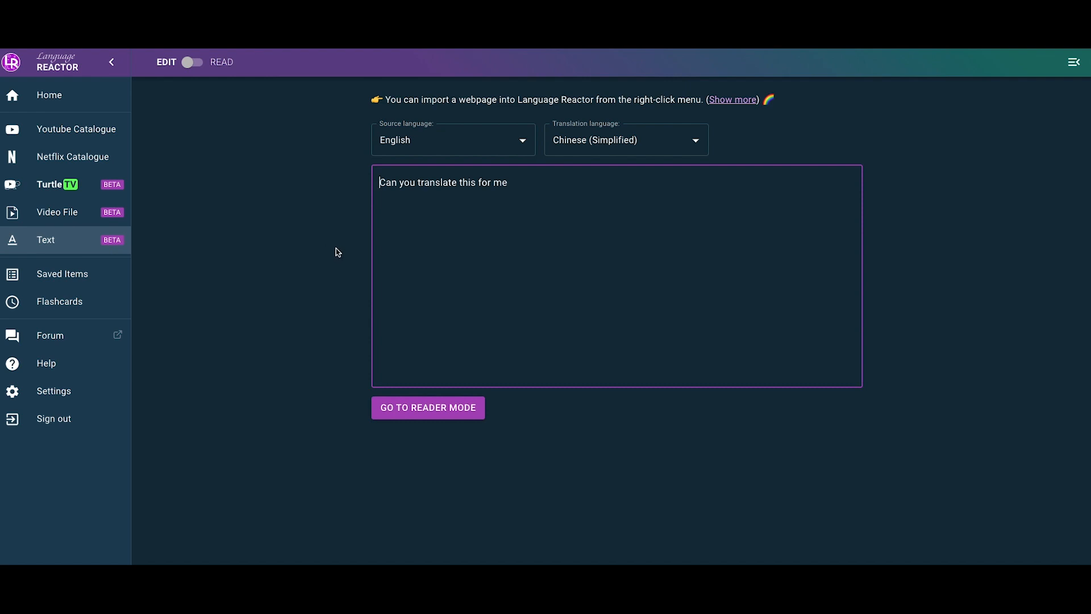
mouse_move(416, 202)
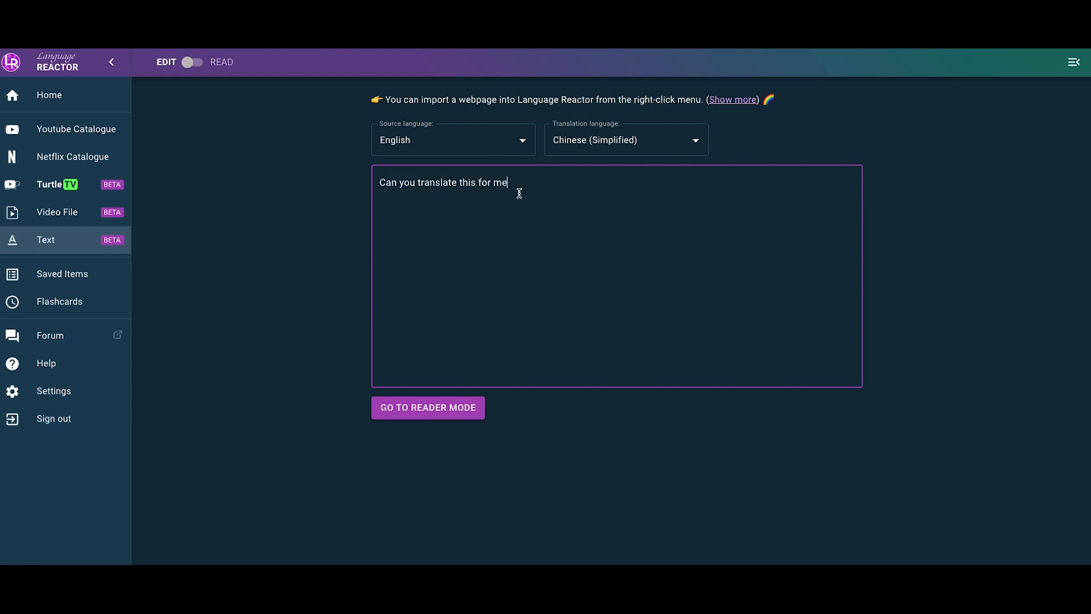
left_click(624, 140)
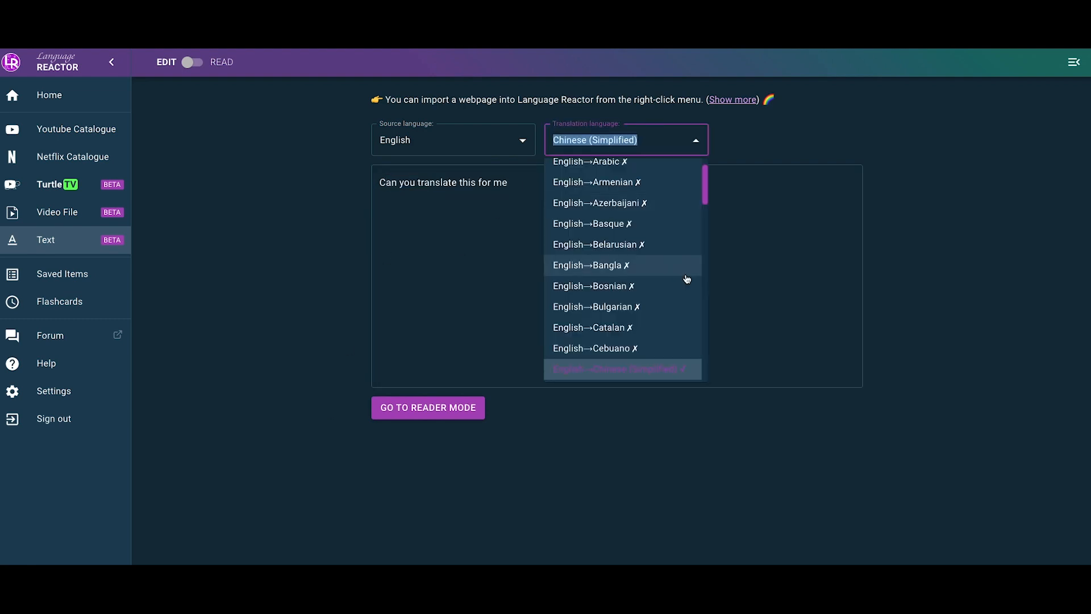
scroll("up", 3)
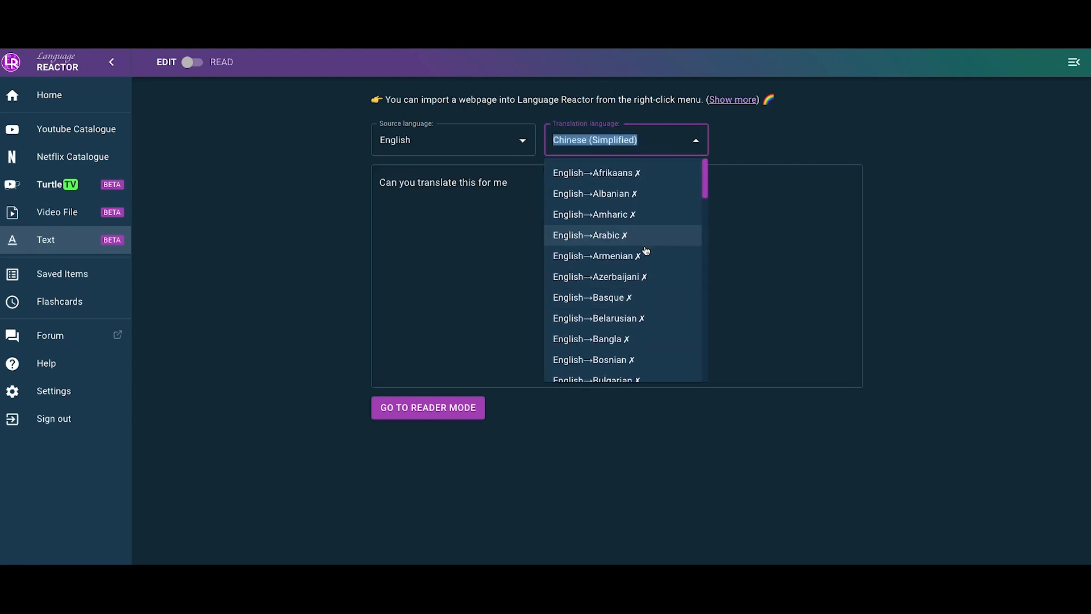
scroll("down", 3)
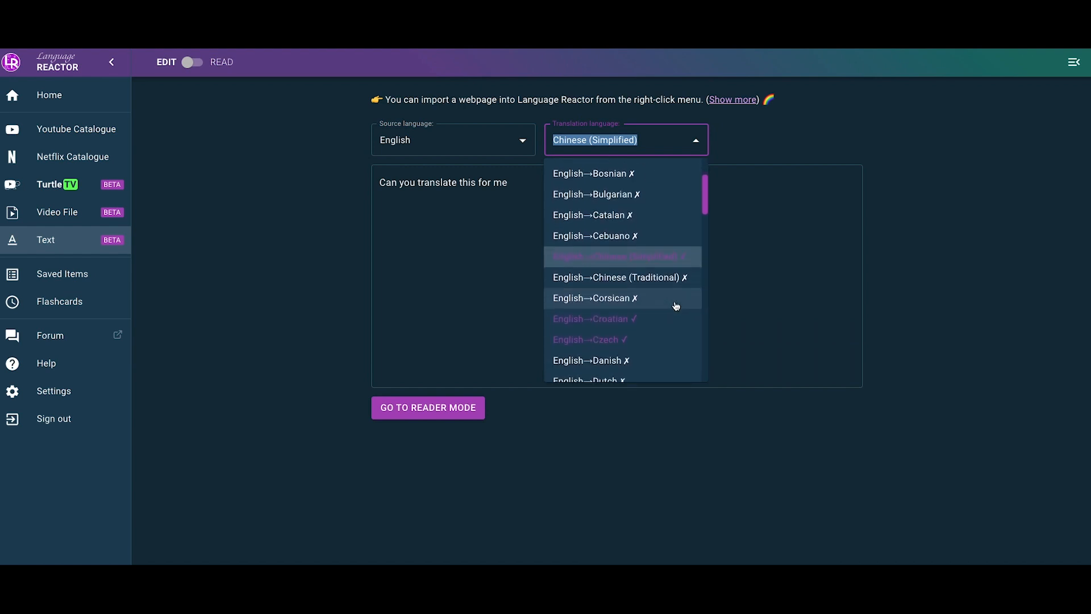
scroll("down", 3)
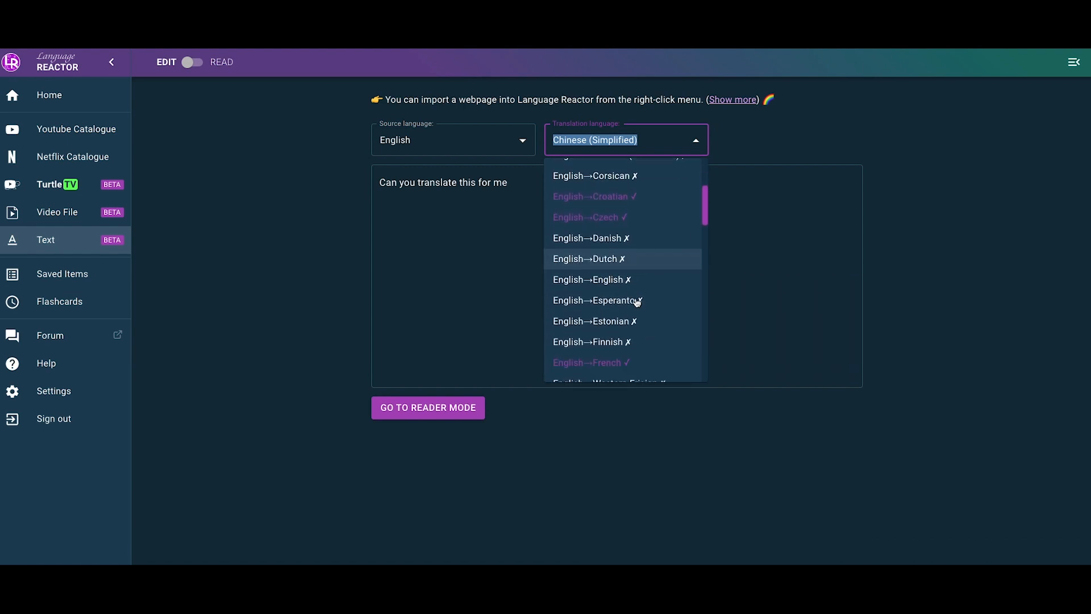
scroll("up", 3)
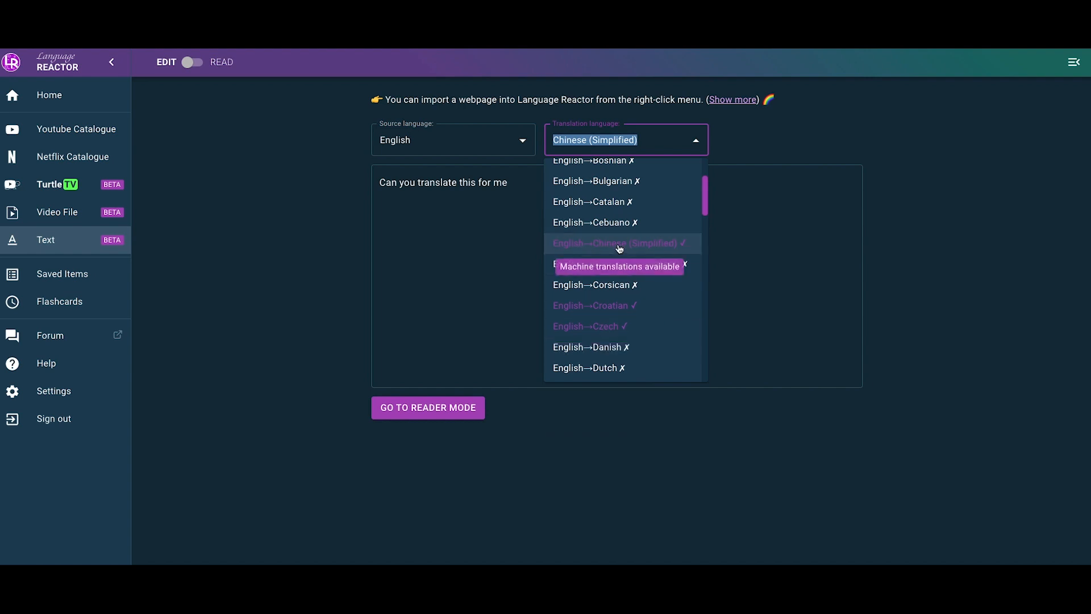
left_click(619, 243)
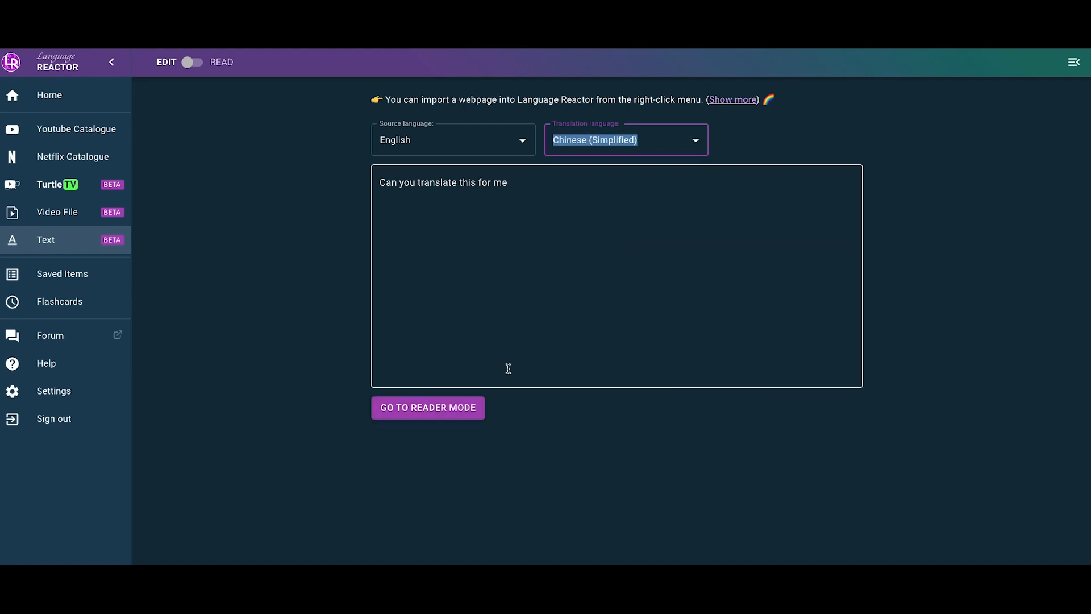
mouse_move(279, 266)
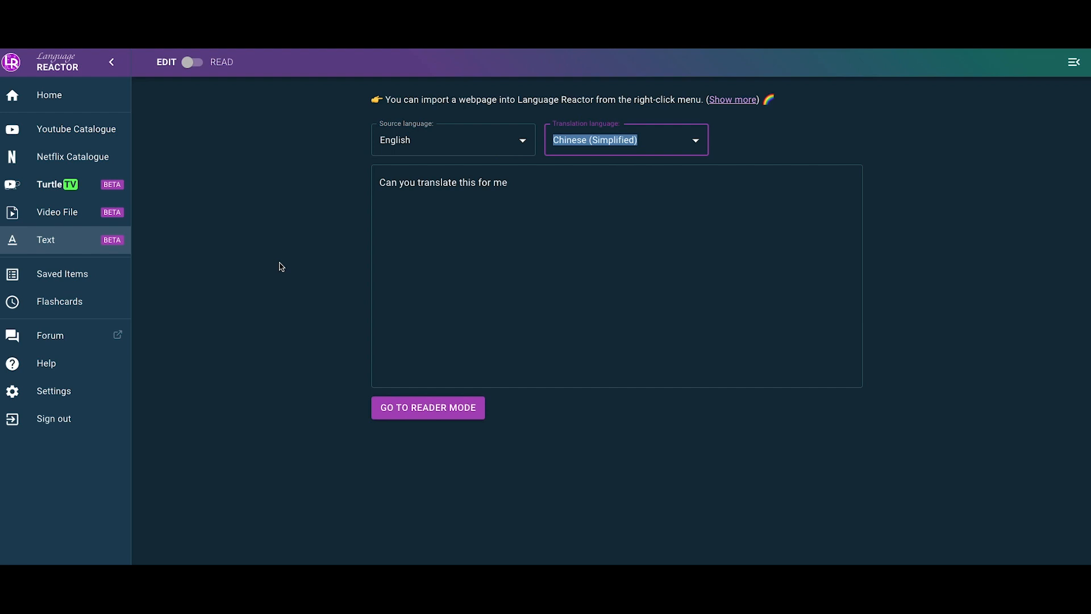
left_click(623, 140)
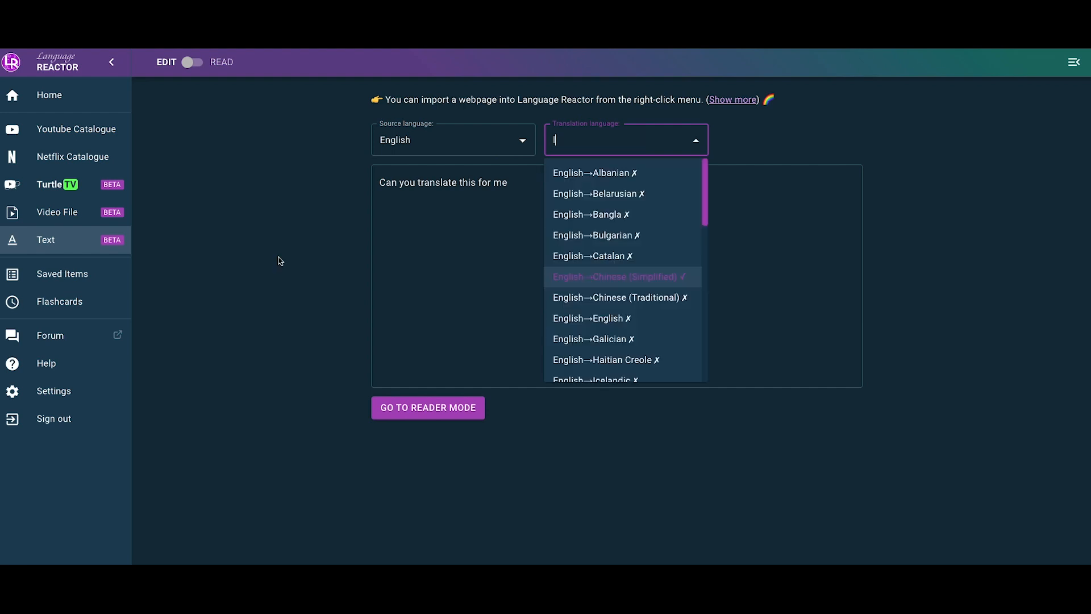
left_click(615, 276)
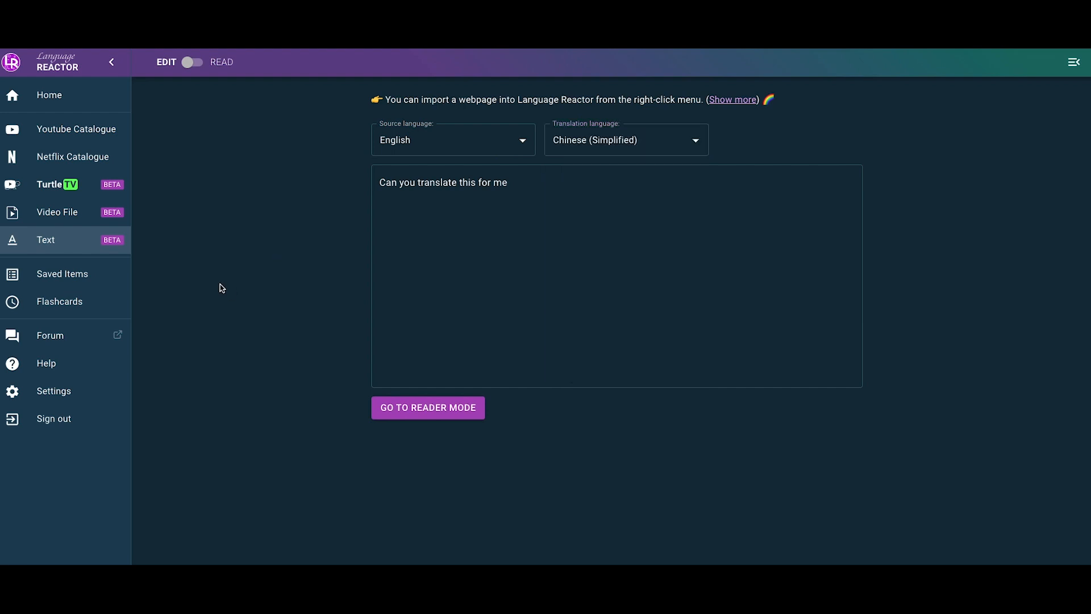
mouse_move(153, 161)
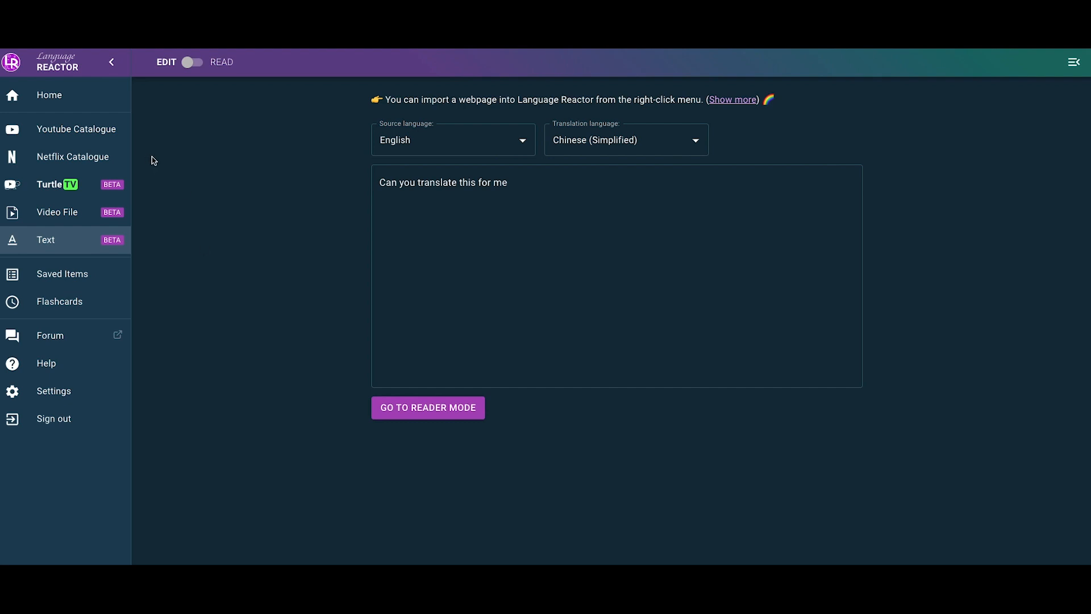
mouse_move(204, 192)
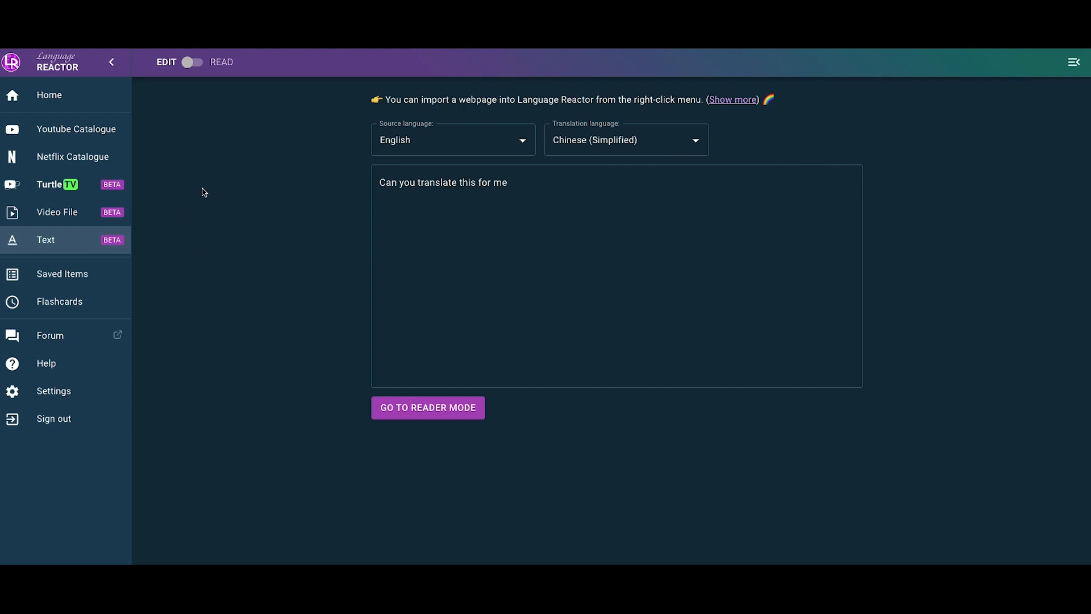
mouse_move(238, 311)
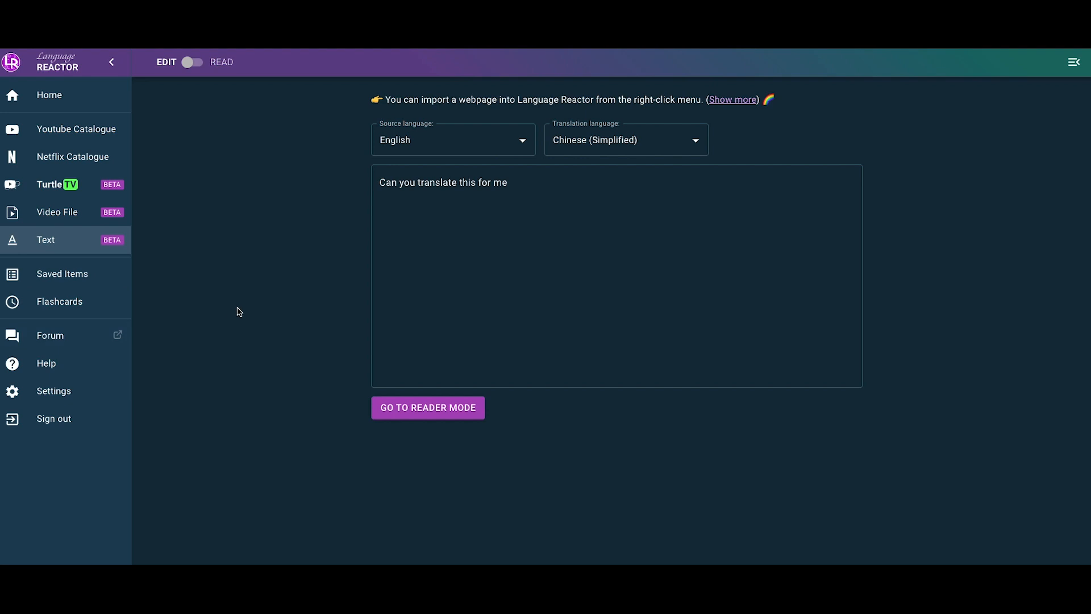
mouse_move(90, 335)
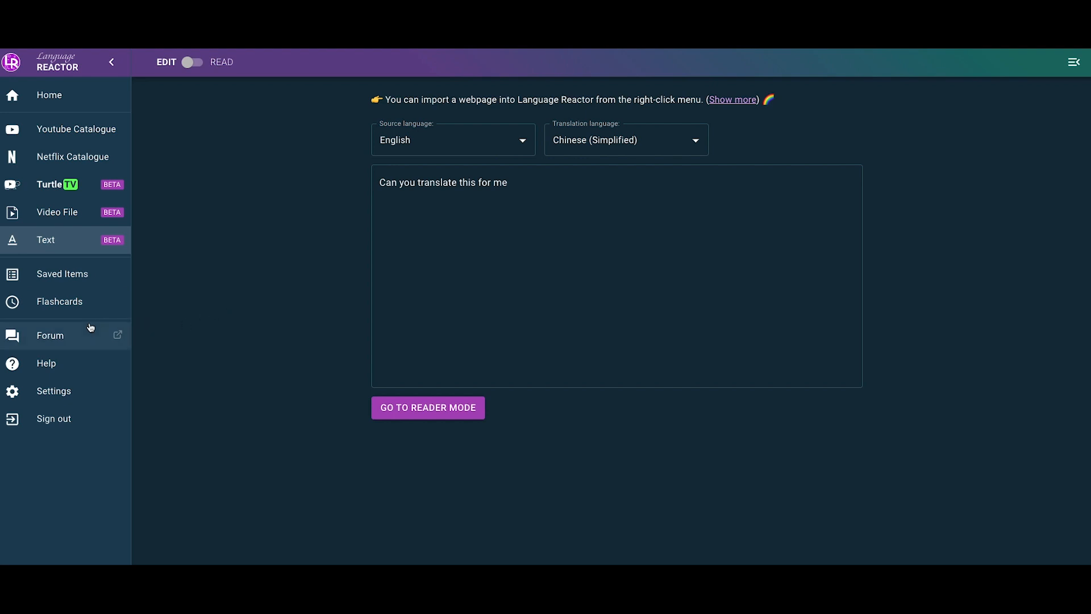
Step: Open the Forum and scroll through the Latest topics list, returning to the top
left_click(50, 335)
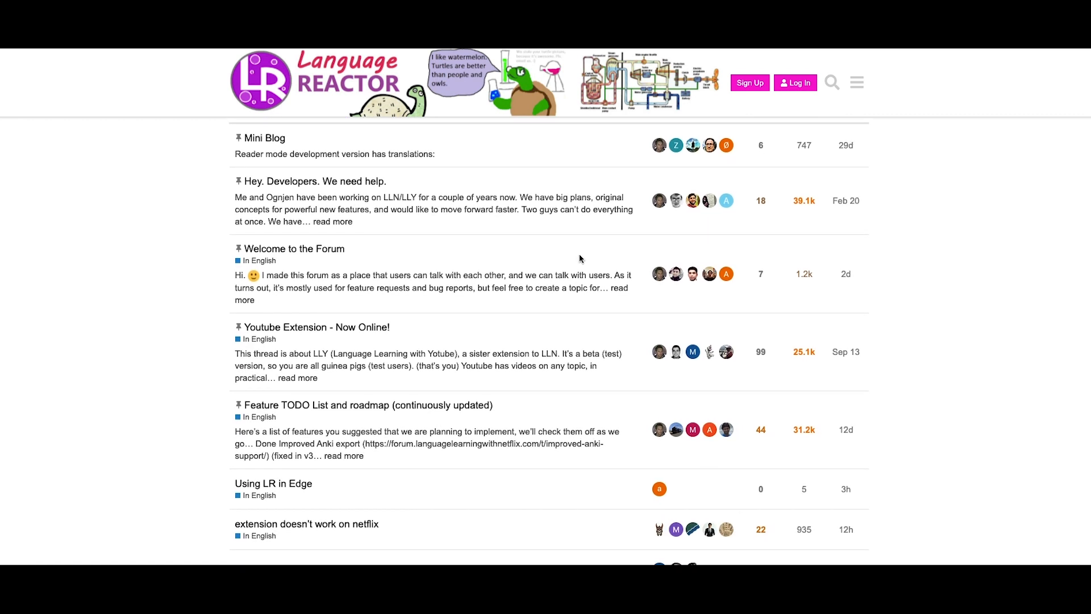
scroll("down", 3)
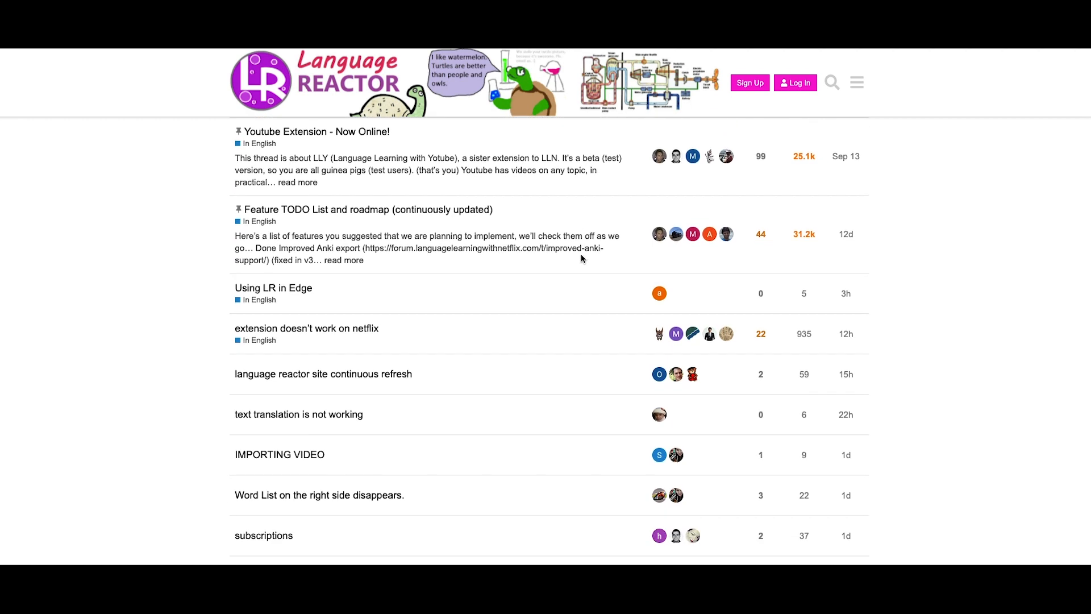
scroll("down", 3)
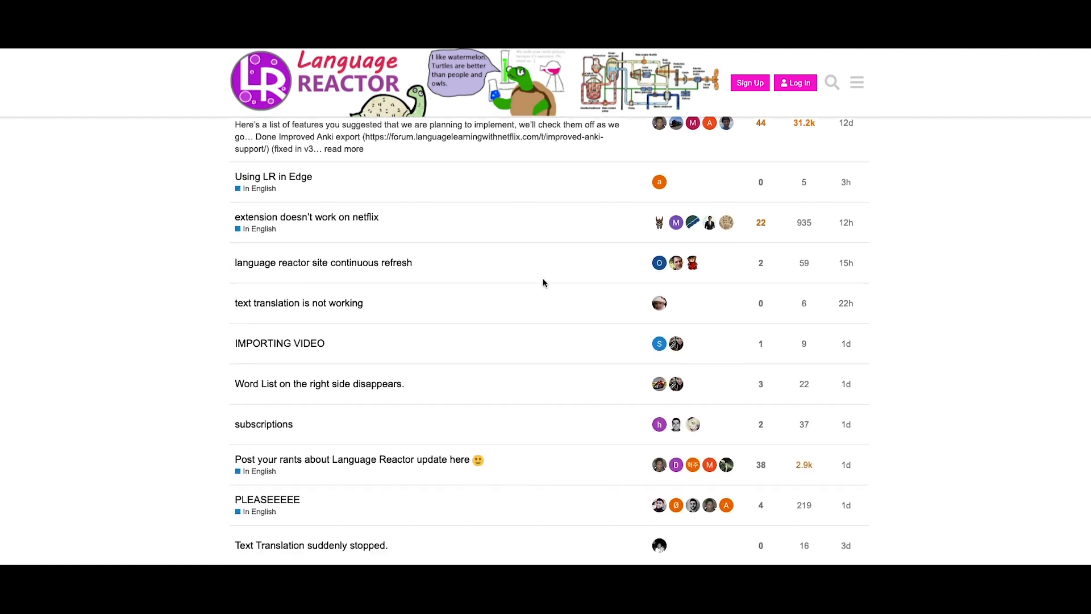
scroll("up", 3)
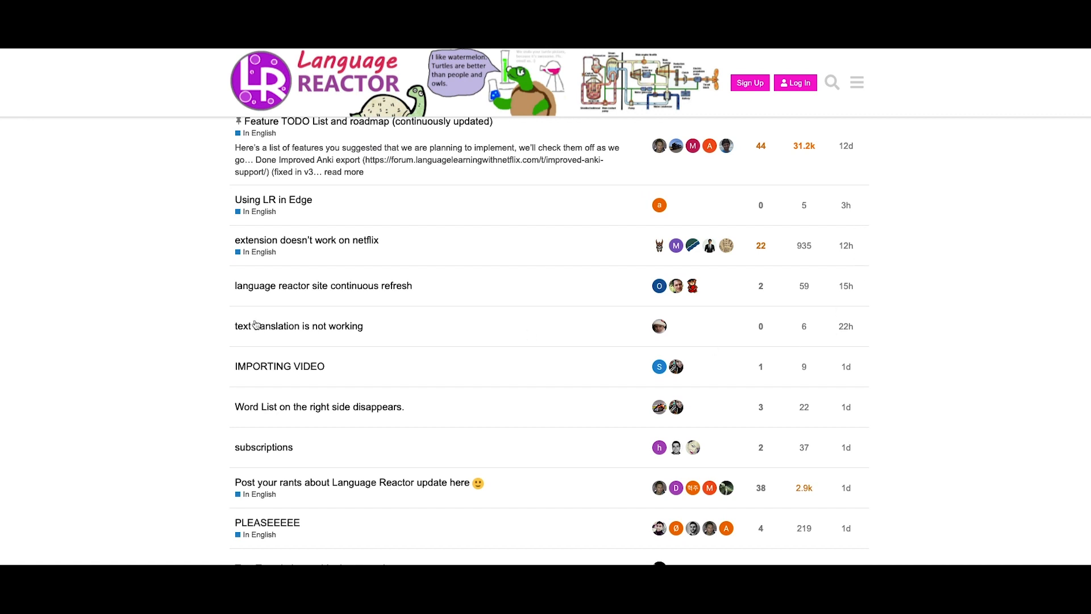
mouse_move(299, 289)
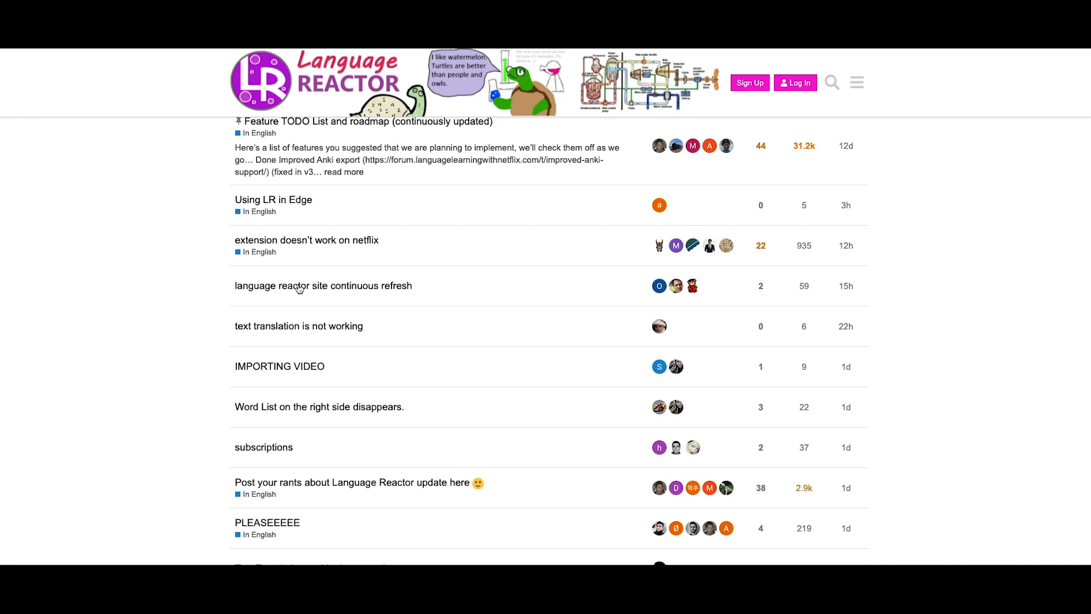
scroll("down", 3)
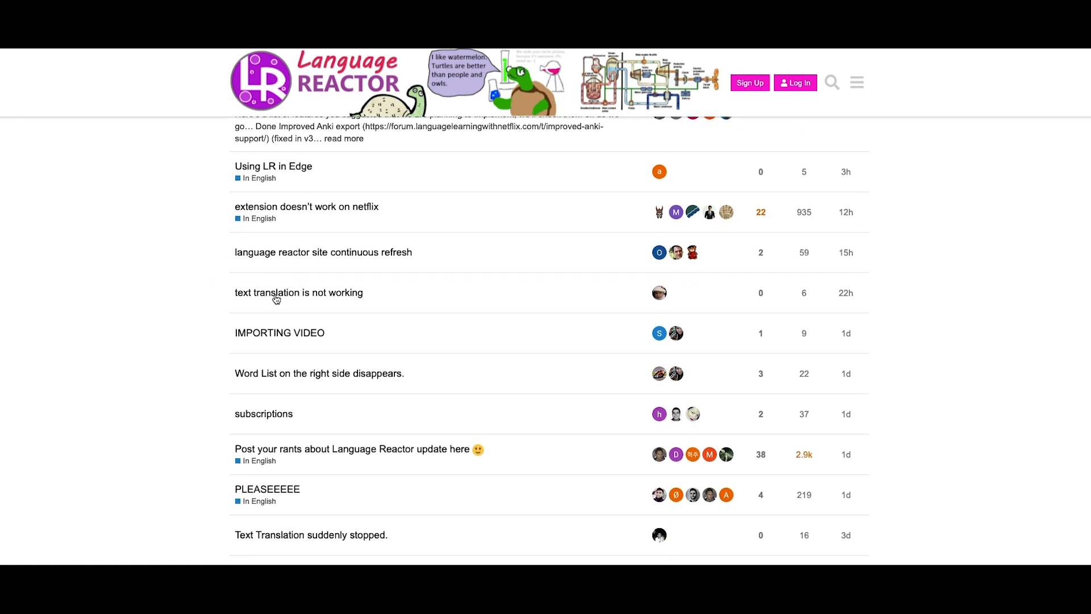
scroll("down", 3)
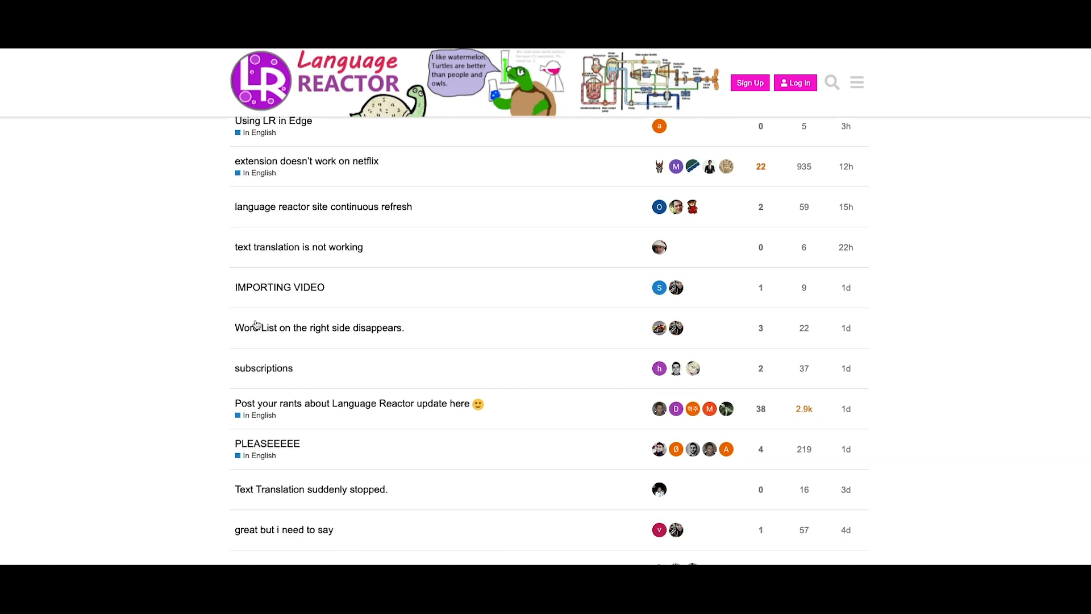
scroll("down", 3)
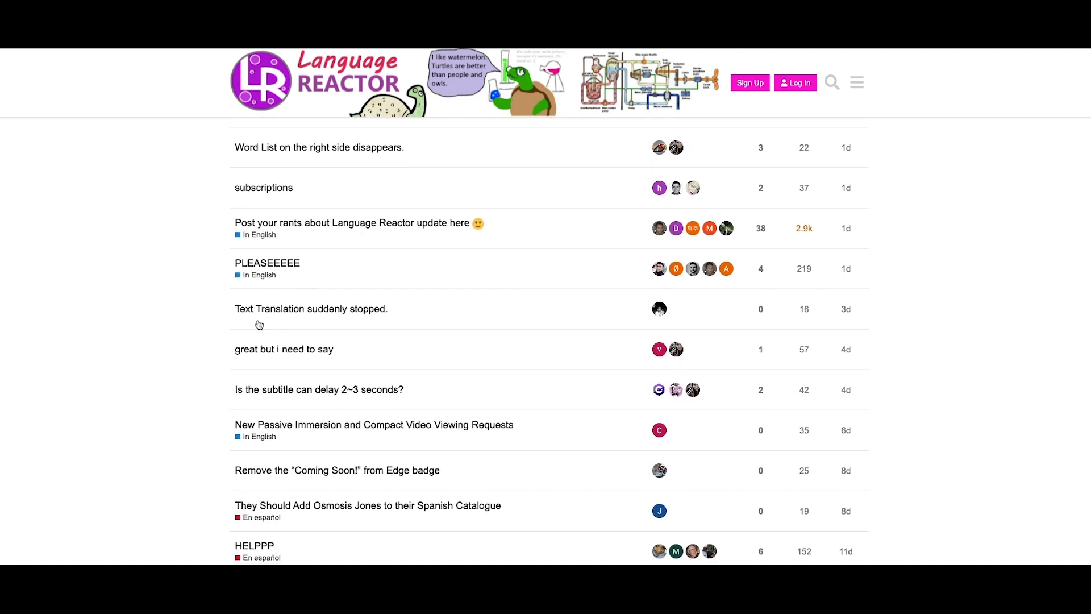
scroll("up", 3)
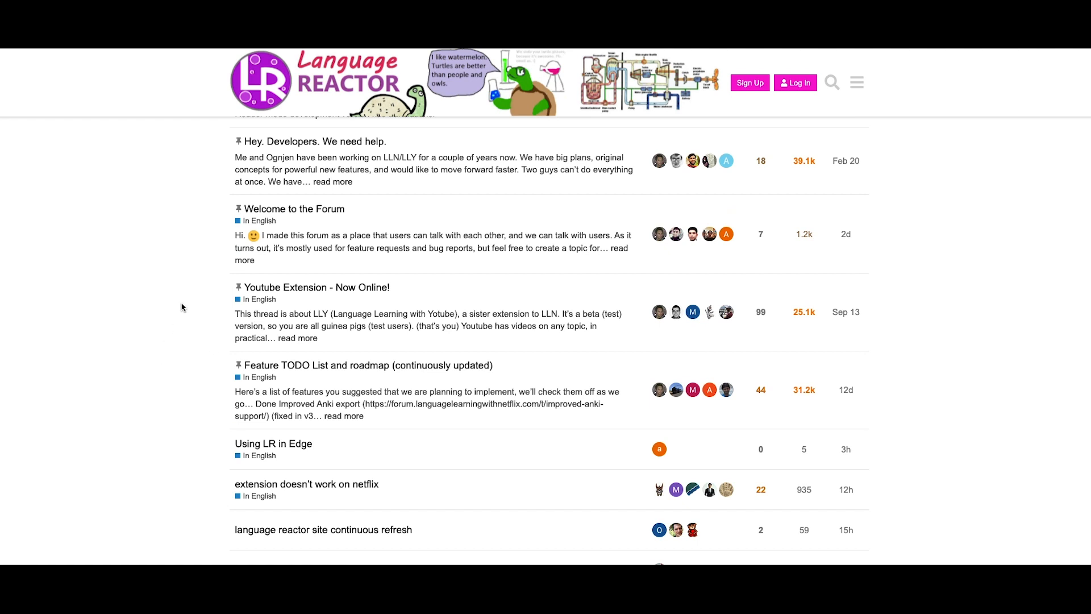
scroll("up", 3)
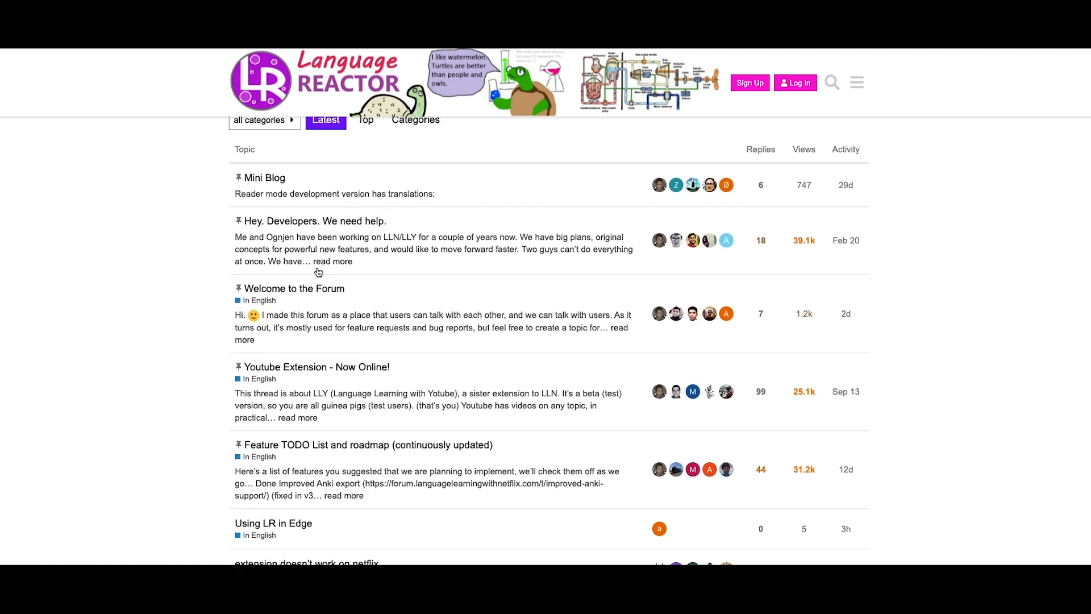
scroll("up", 3)
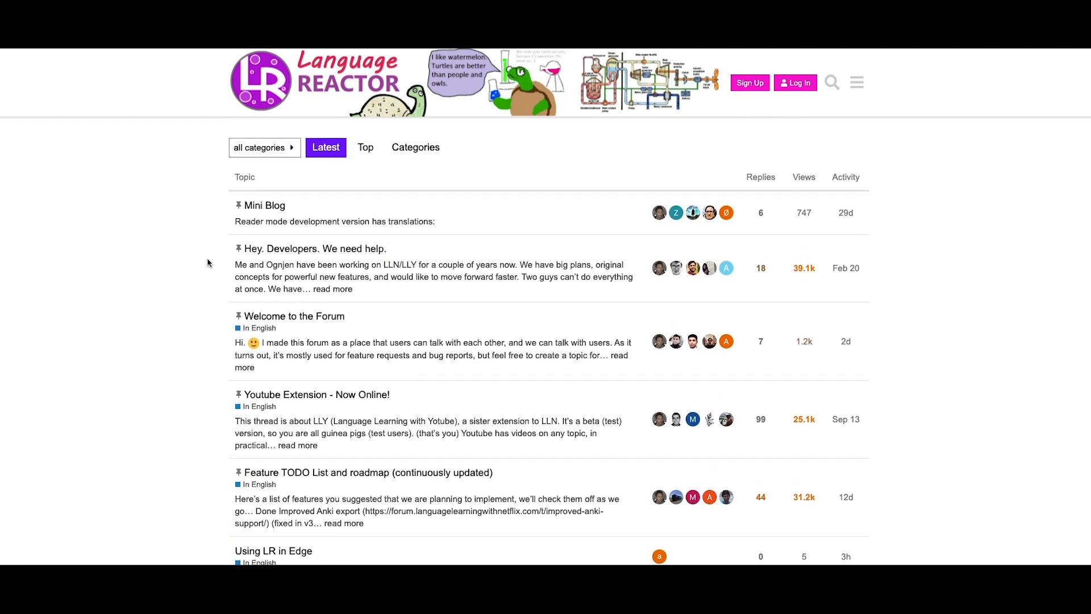
scroll("up", 3)
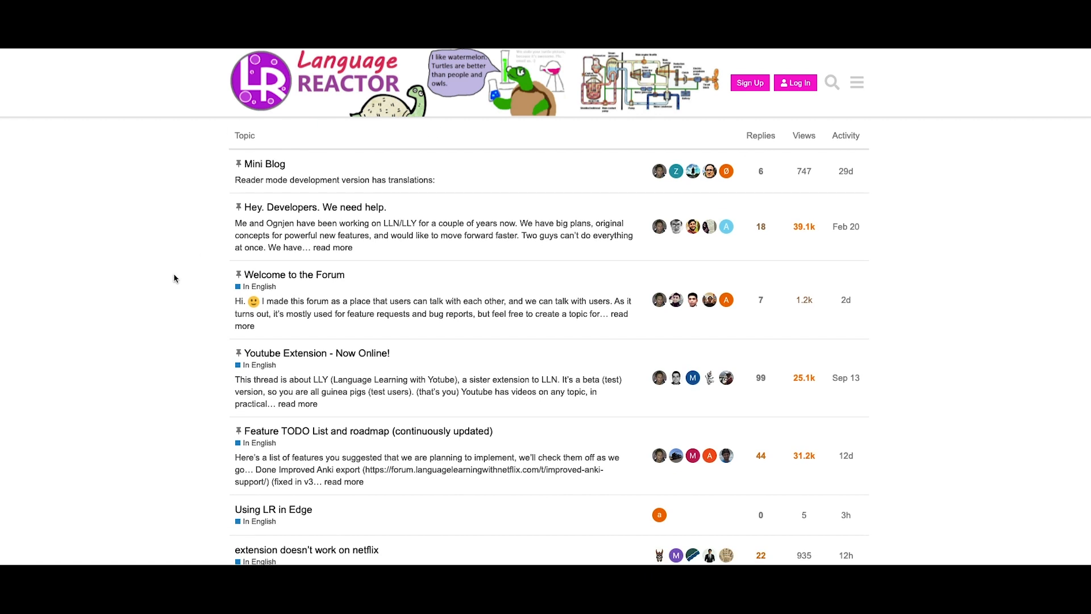
mouse_move(487, 139)
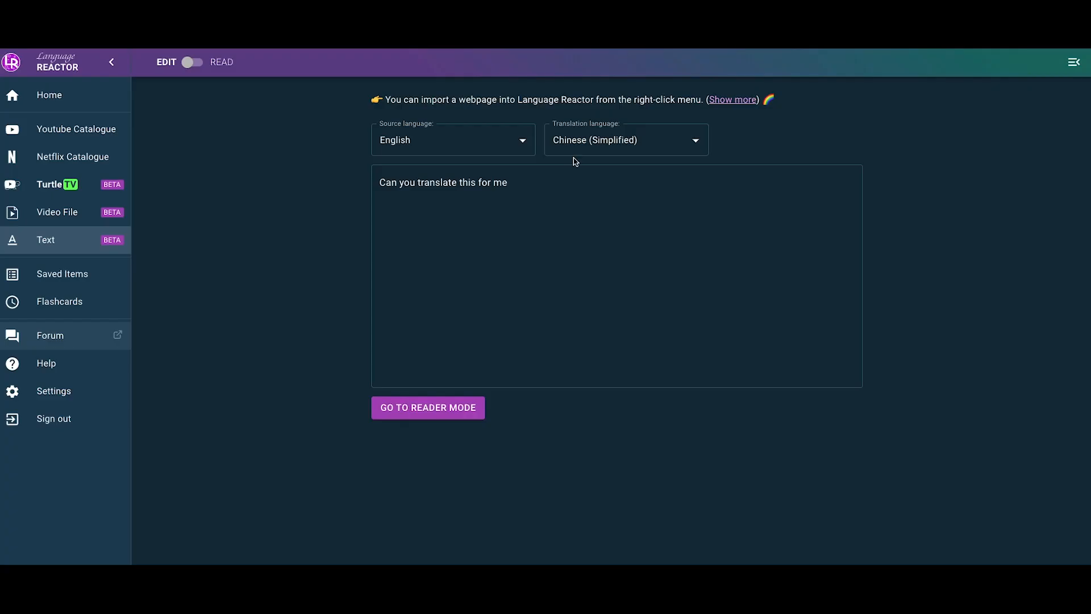
mouse_move(231, 376)
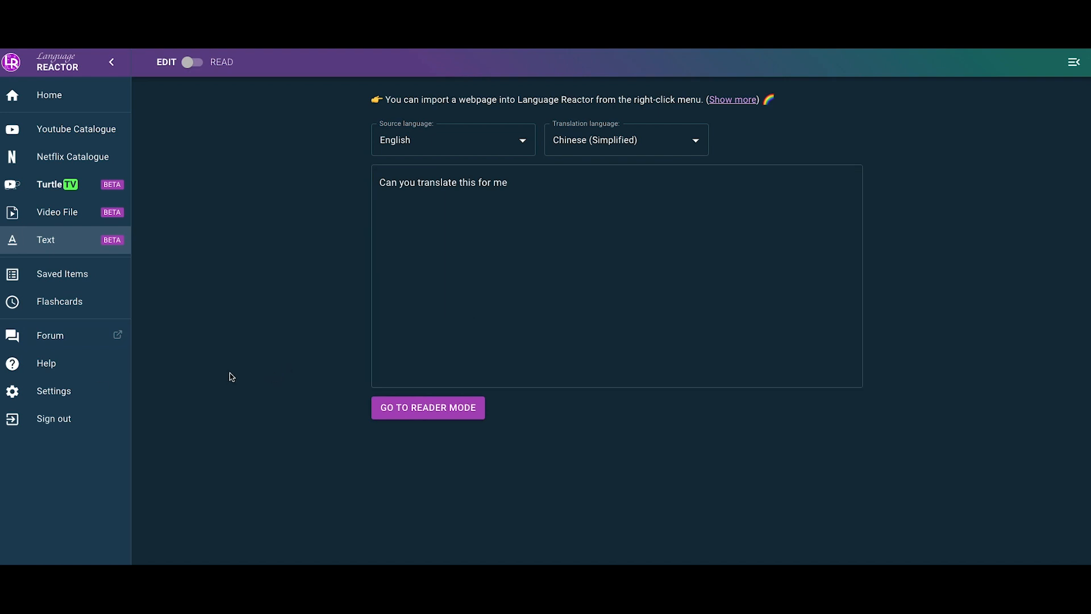
mouse_move(341, 284)
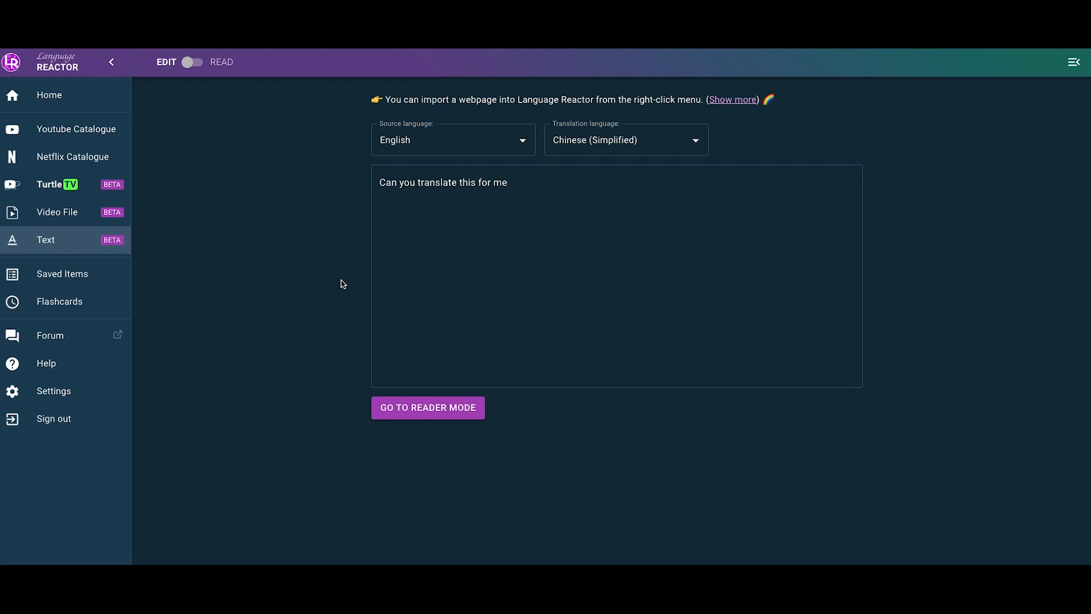
mouse_move(942, 242)
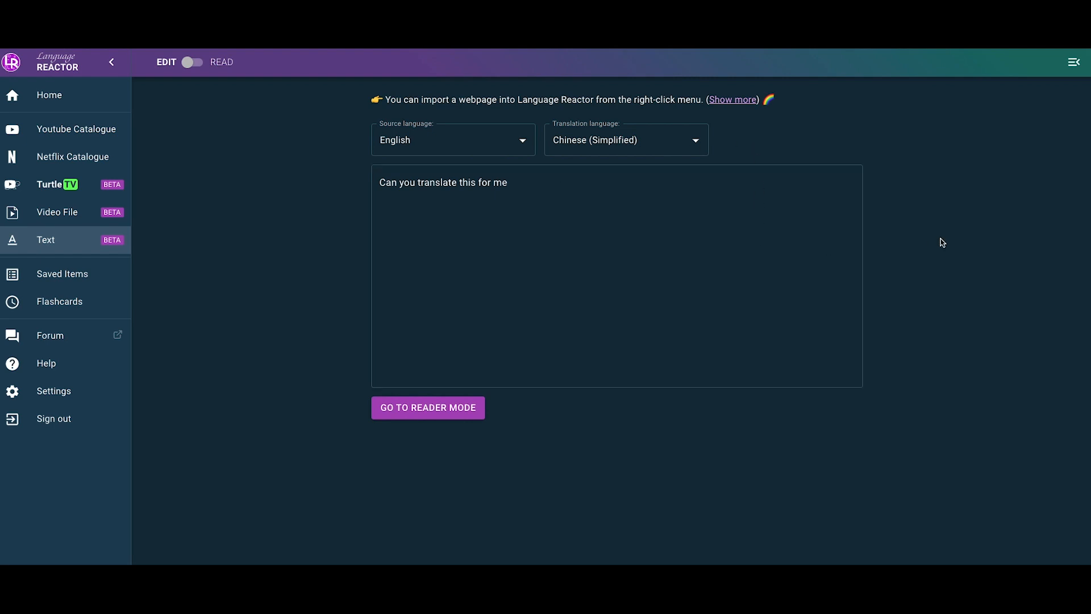
Step: Return to the Language Reactor home page with the Chrome install offer
left_click(49, 95)
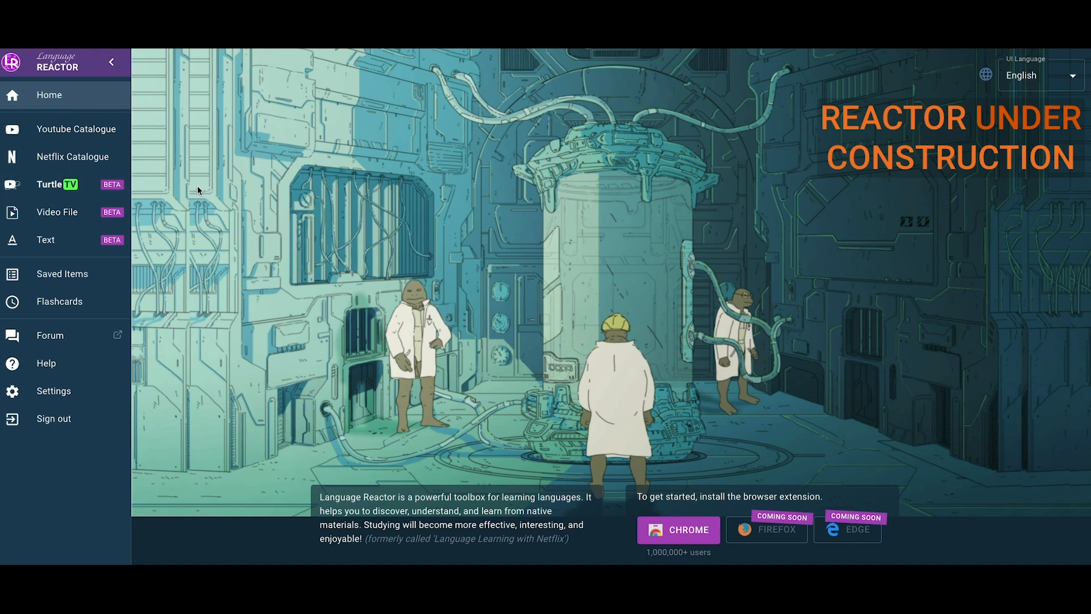
mouse_move(634, 451)
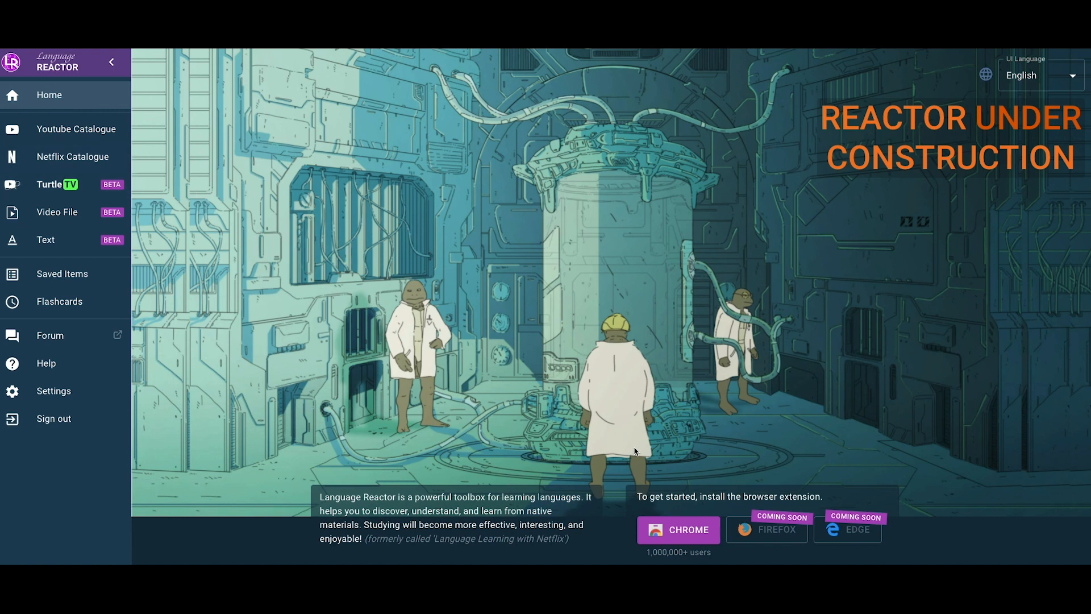